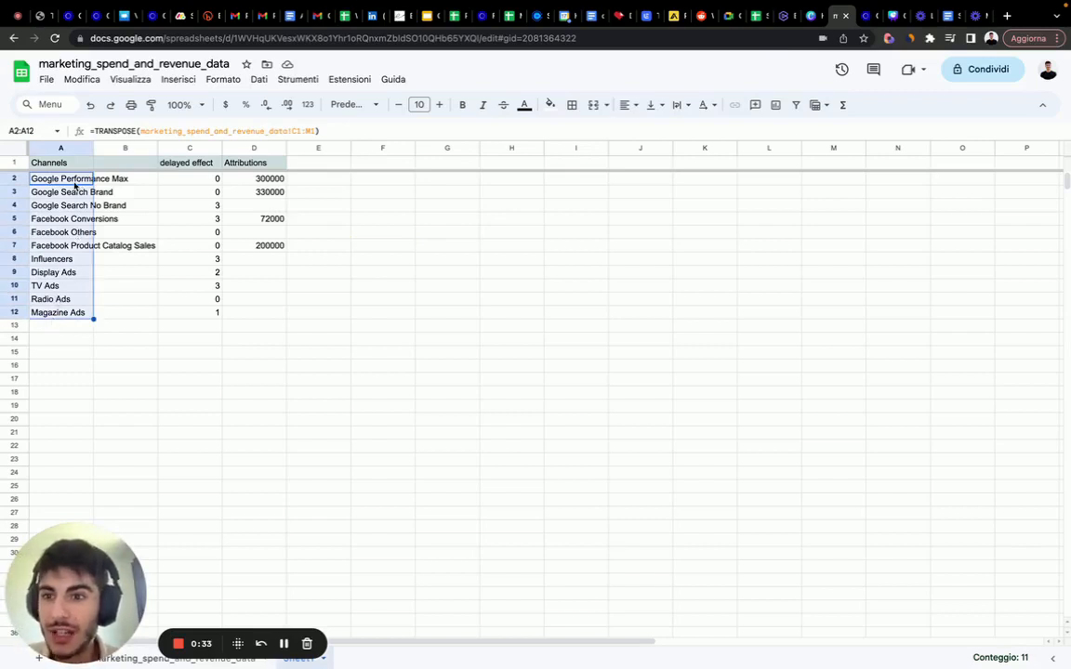
# - Review the channel list and delayed-effect values before building the model
pyautogui.click(190, 179)
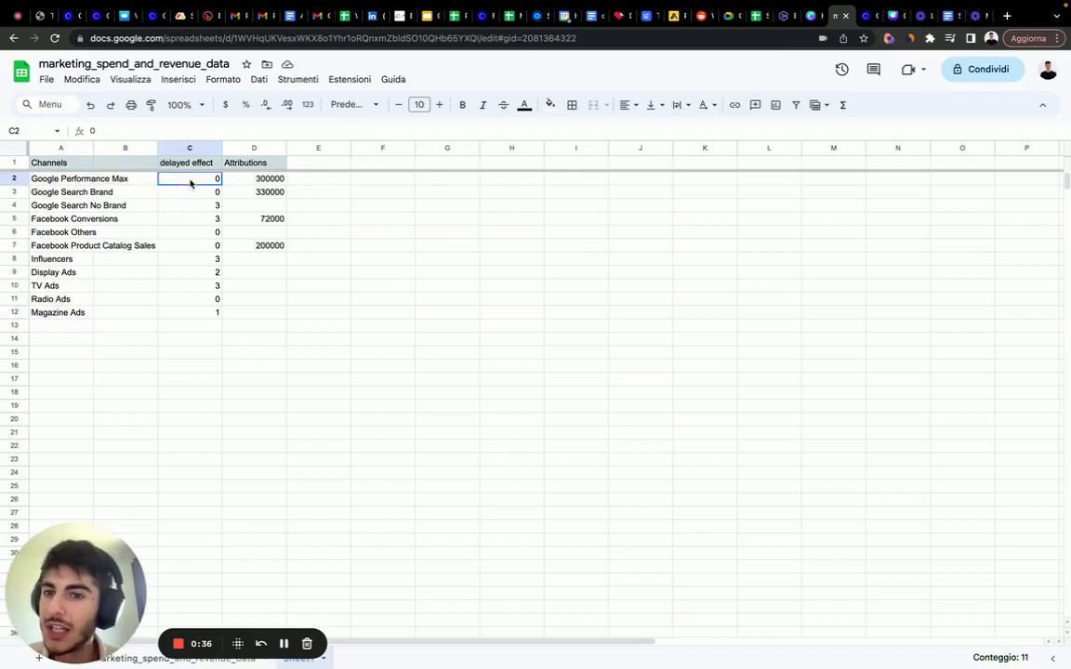
pyautogui.moveTo(253, 178); pyautogui.dragTo(253, 286)
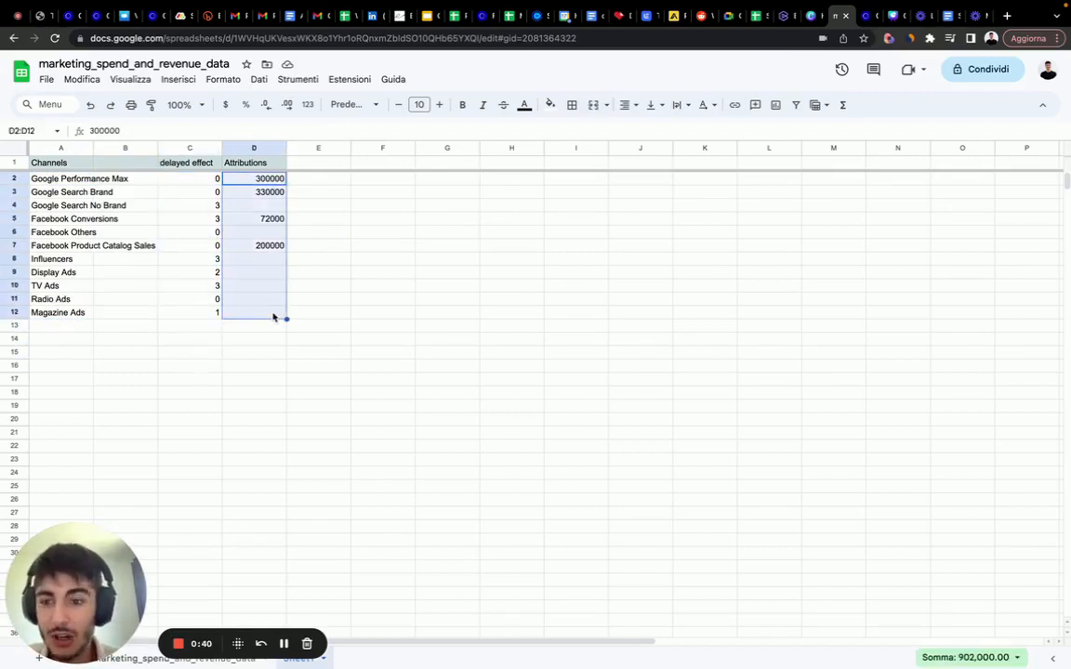
pyautogui.moveTo(134, 223)
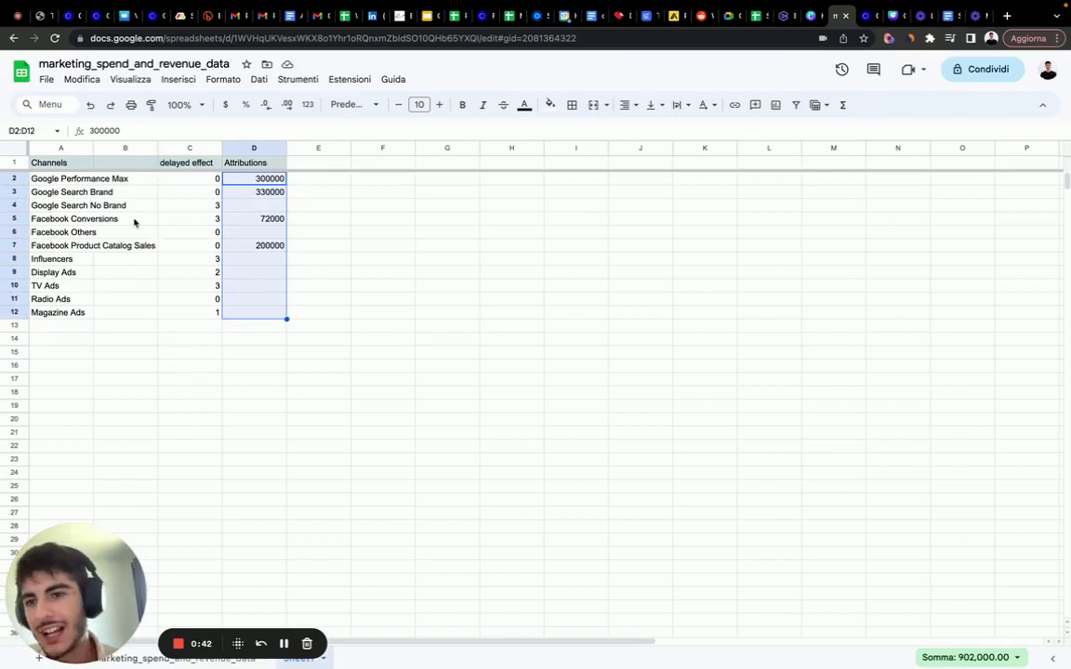
pyautogui.click(59, 204)
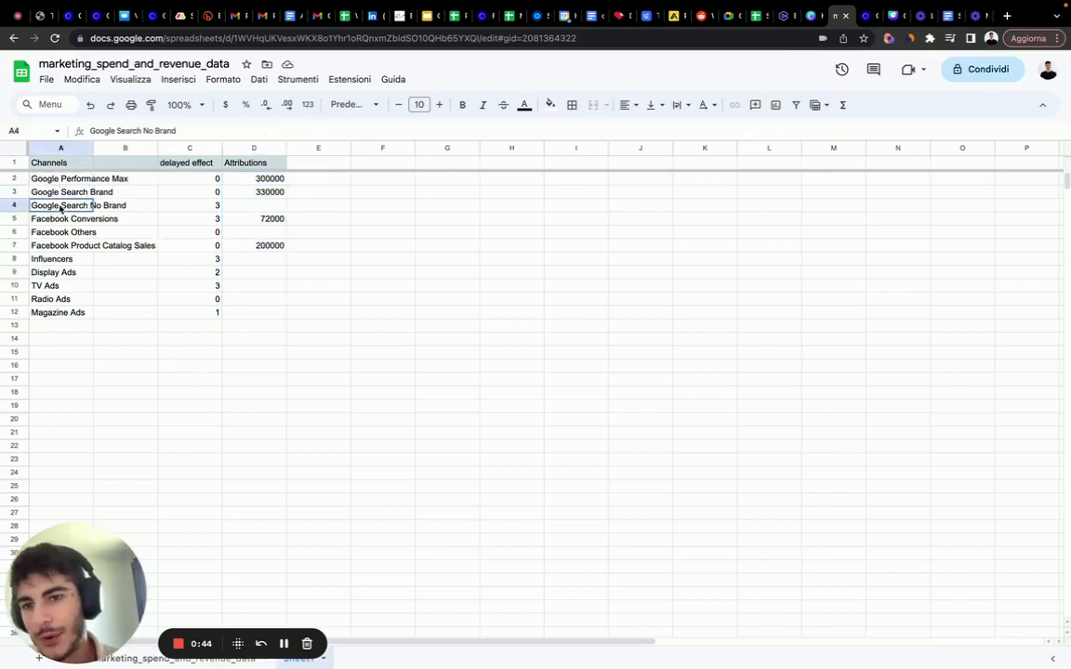
pyautogui.click(93, 246)
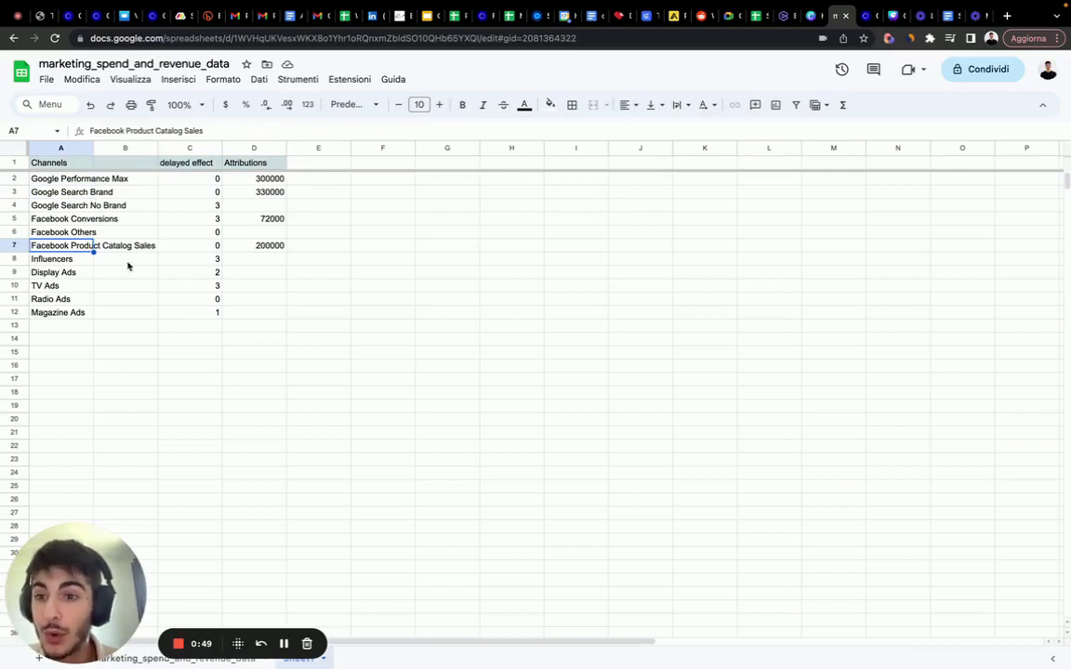
pyautogui.click(52, 297)
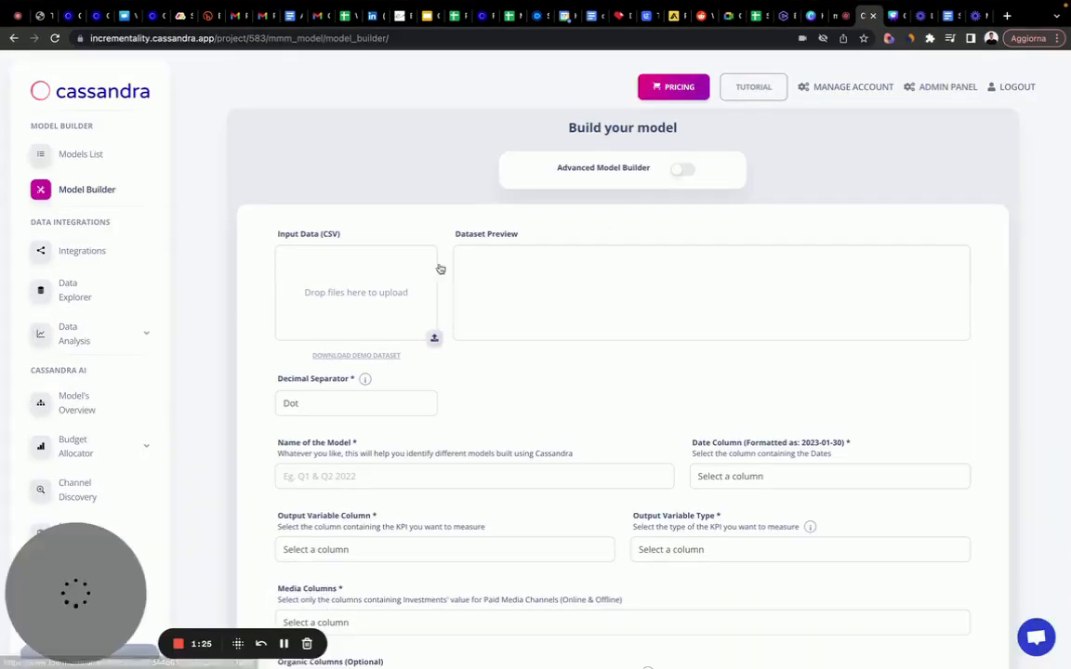
# - Enable the advanced builder, upload the marketing CSV, name the model and add Covid as context
pyautogui.click(682, 168)
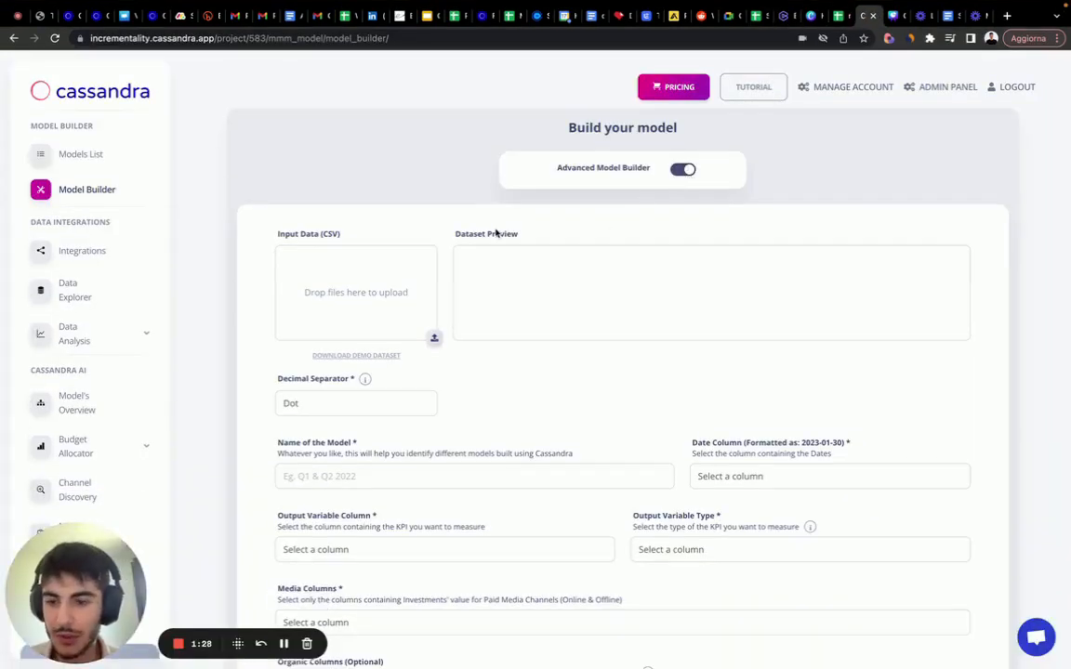
pyautogui.moveTo(387, 298)
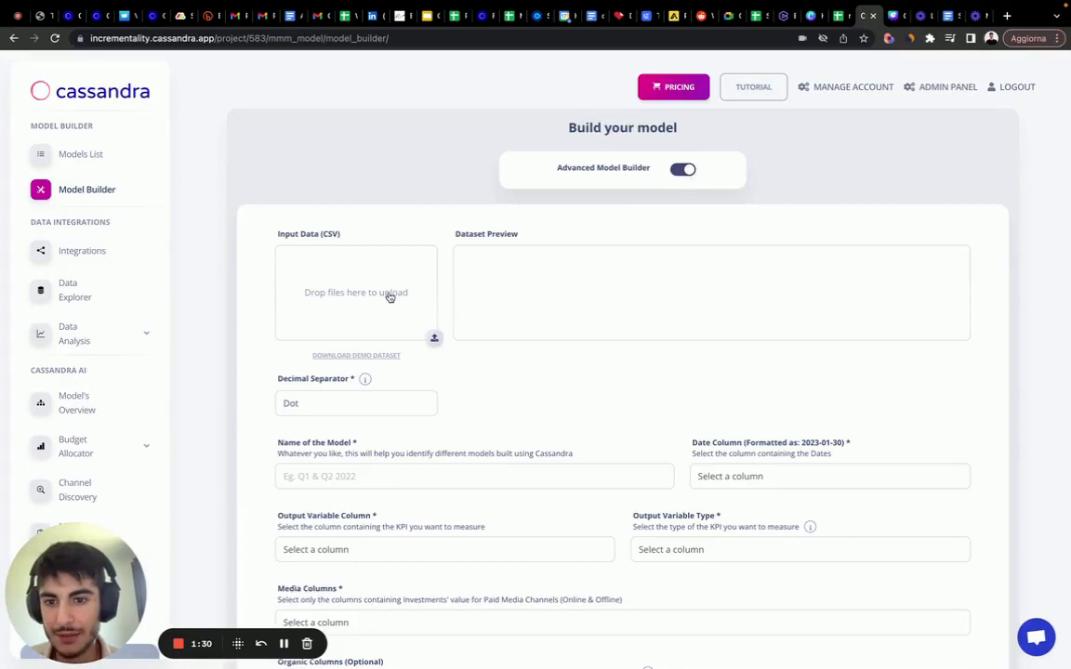
pyautogui.click(357, 292)
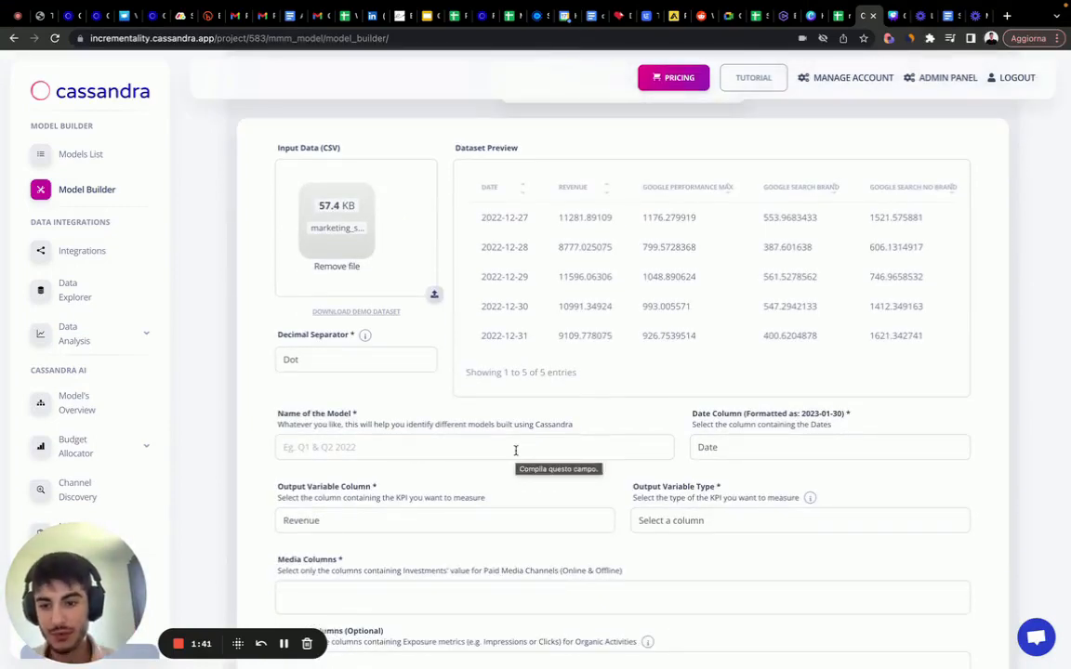
pyautogui.click(476, 446)
pyautogui.write('Youtube tutorial')
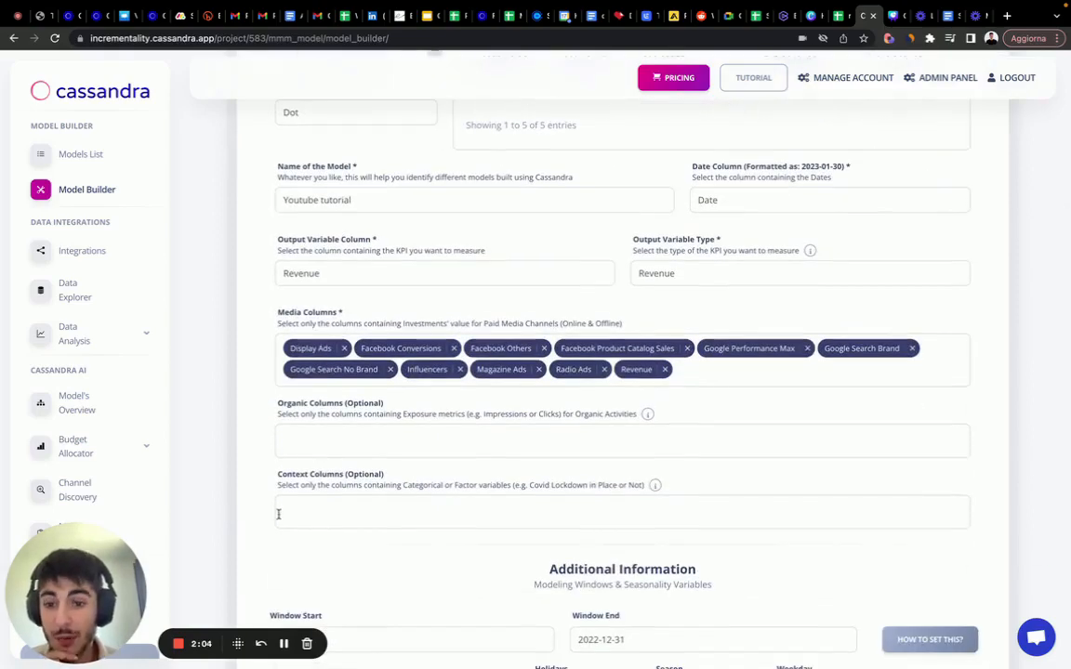
pyautogui.click(622, 512)
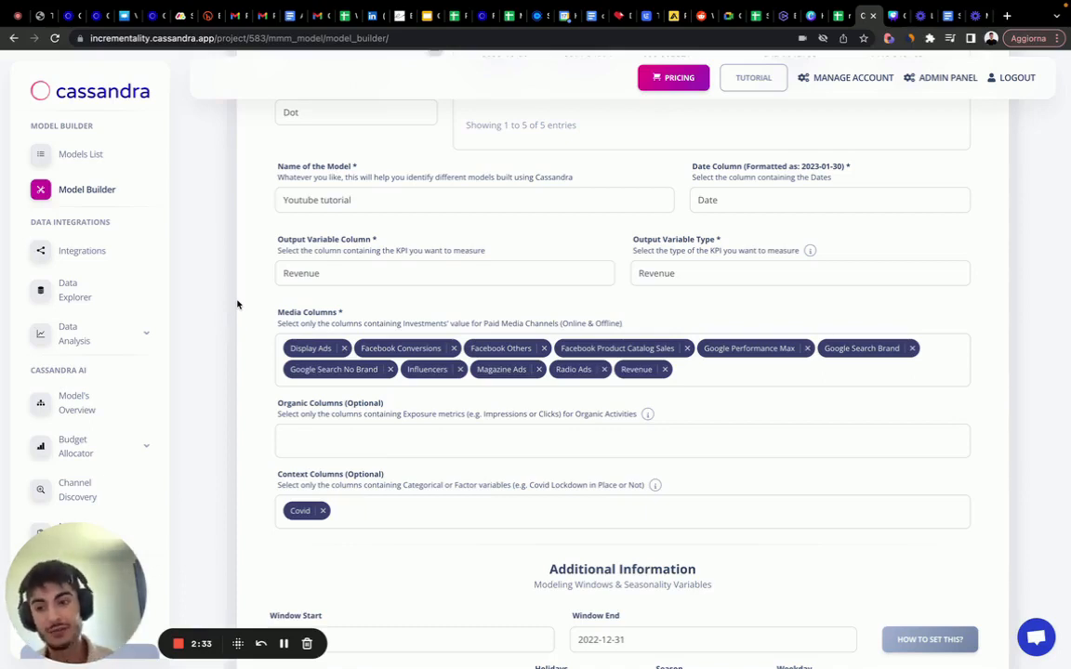
# - Scroll down to the media columns and additional information section
pyautogui.scroll(-3)
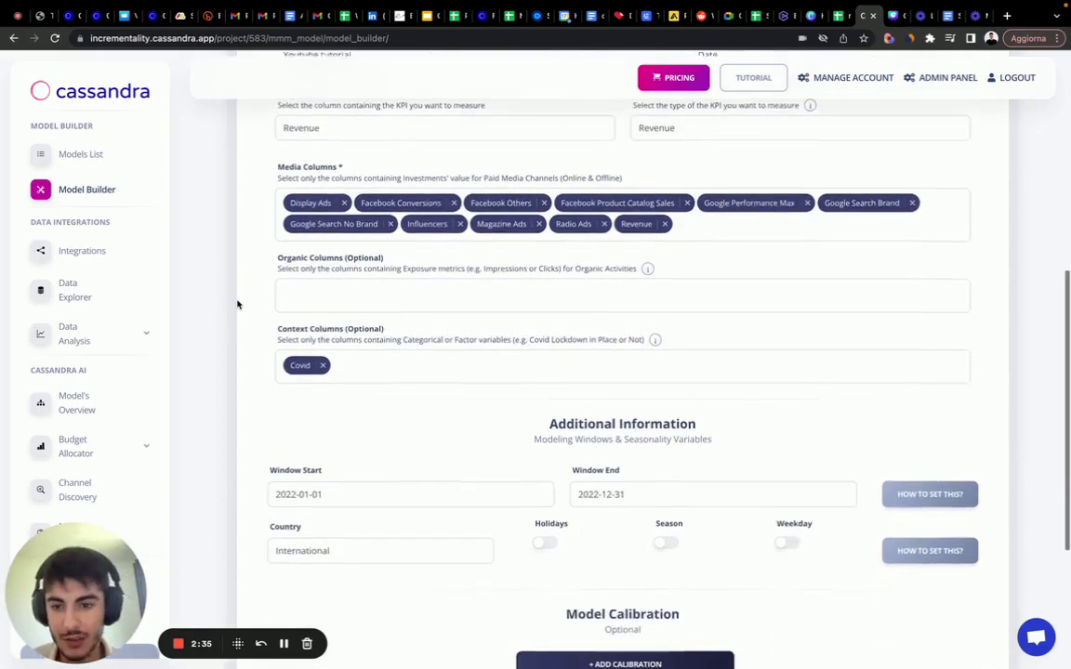
pyautogui.scroll(-3)
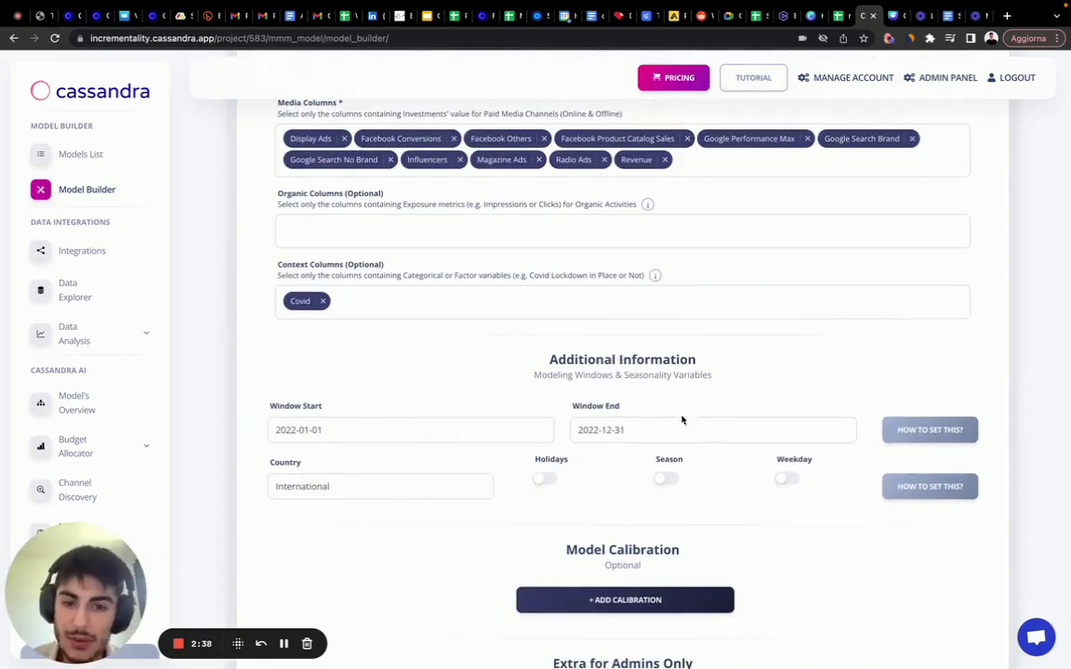
pyautogui.moveTo(655, 454)
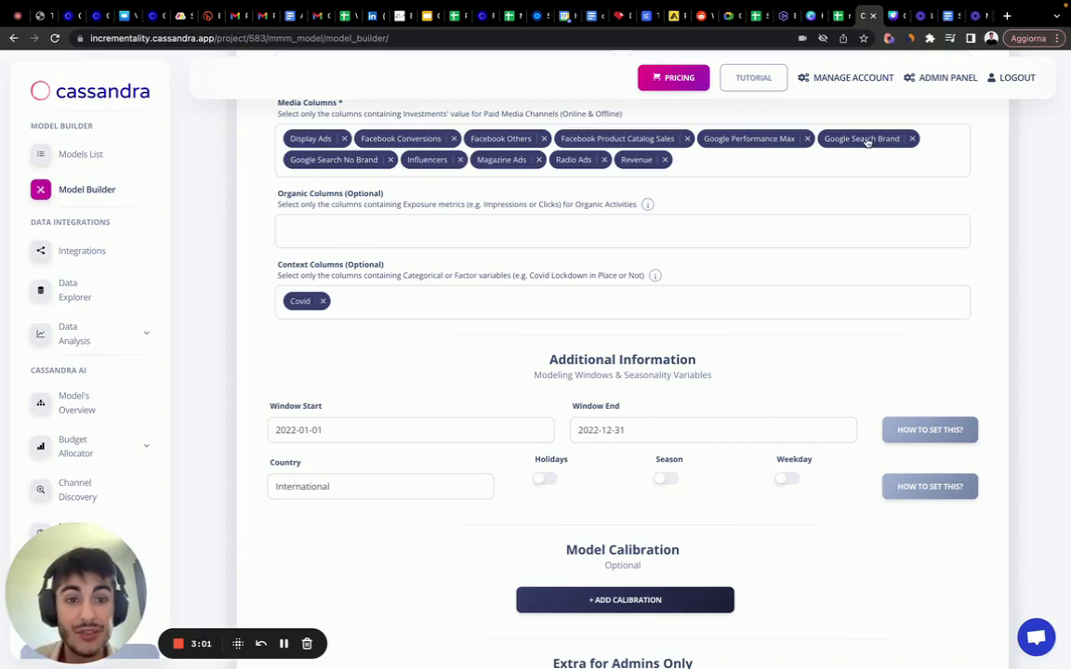
pyautogui.moveTo(435, 169)
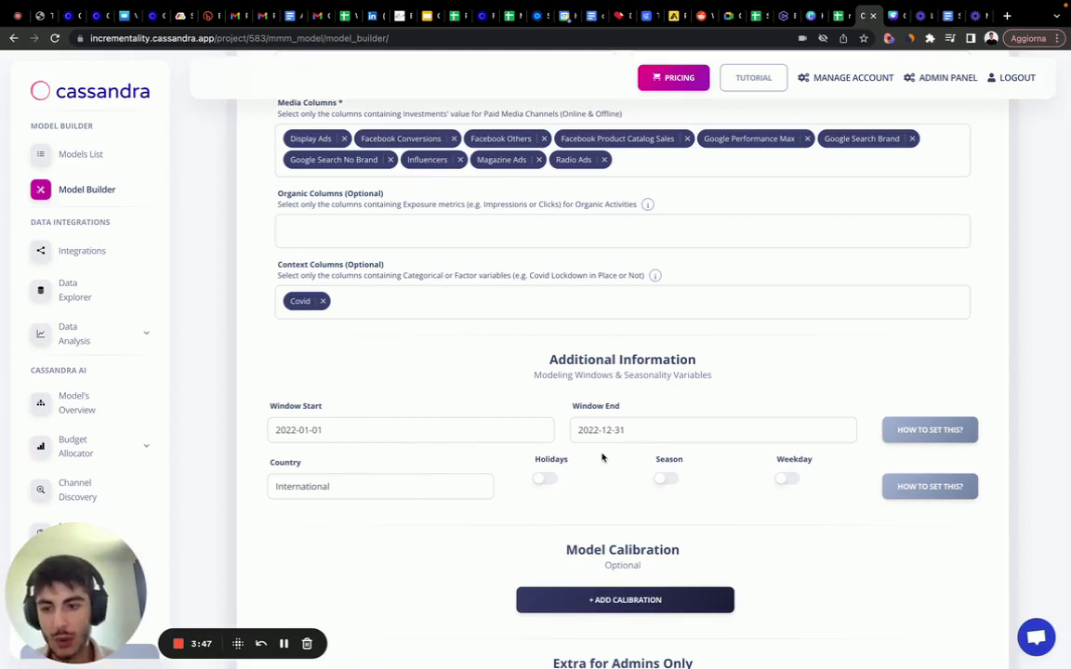
# - Set country to Italy and add a calibration for the Google Performance Max channel
pyautogui.click(380, 488)
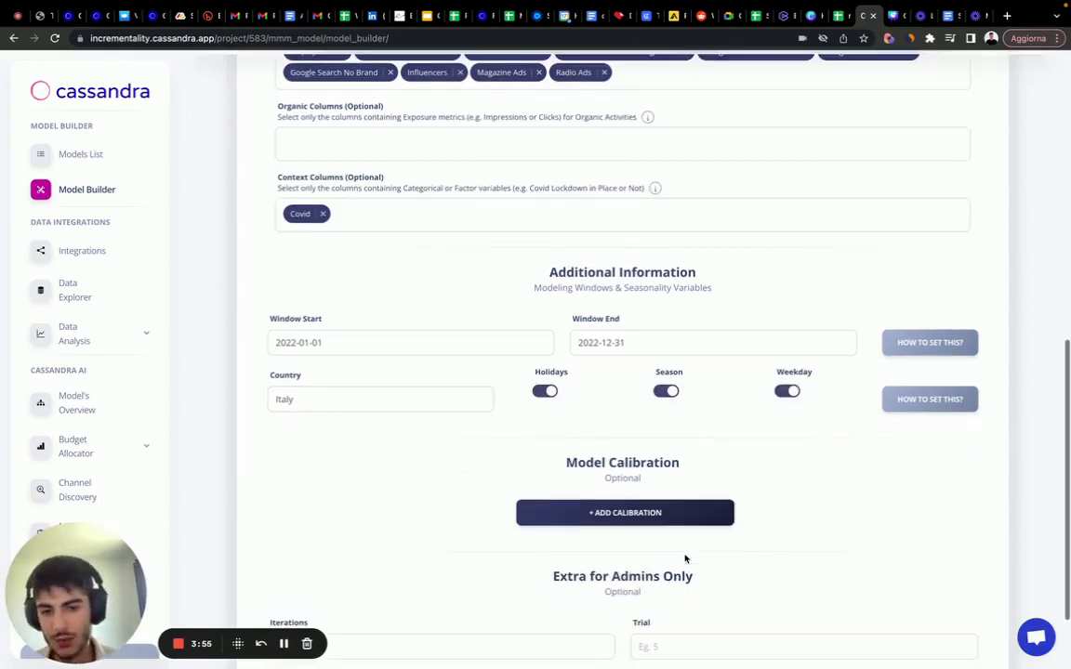
pyautogui.scroll(-3)
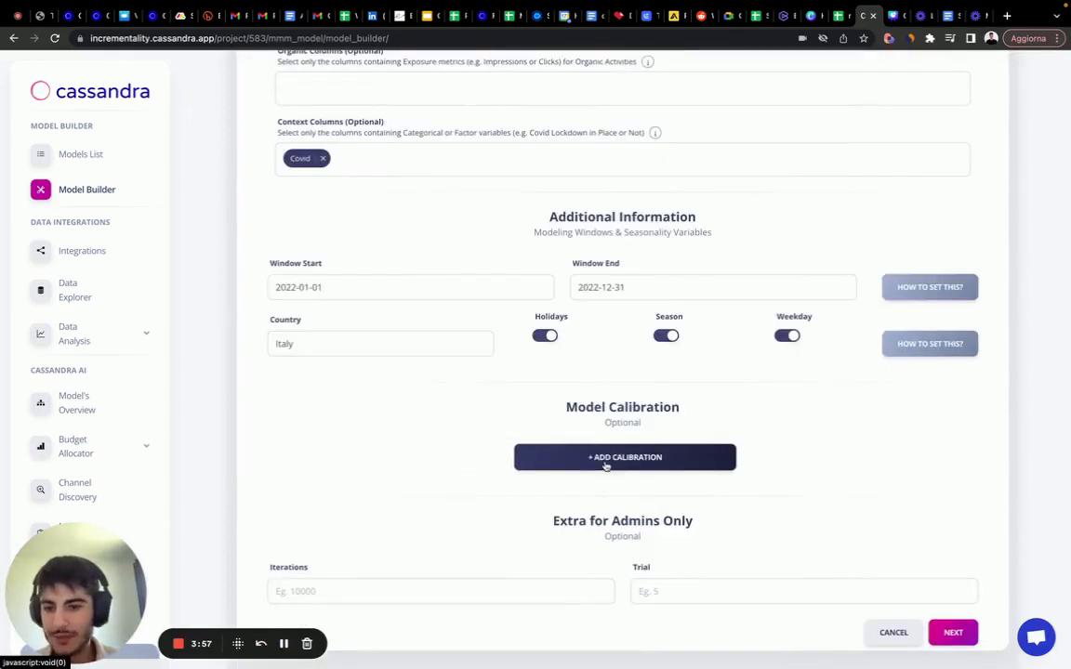
pyautogui.click(625, 458)
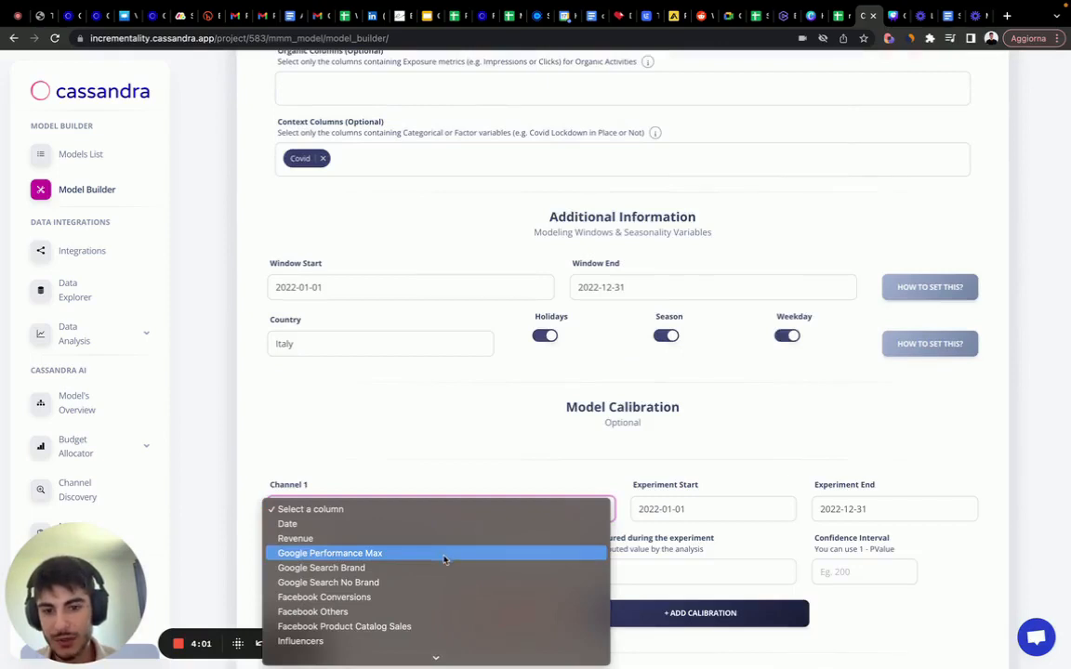
pyautogui.click(330, 555)
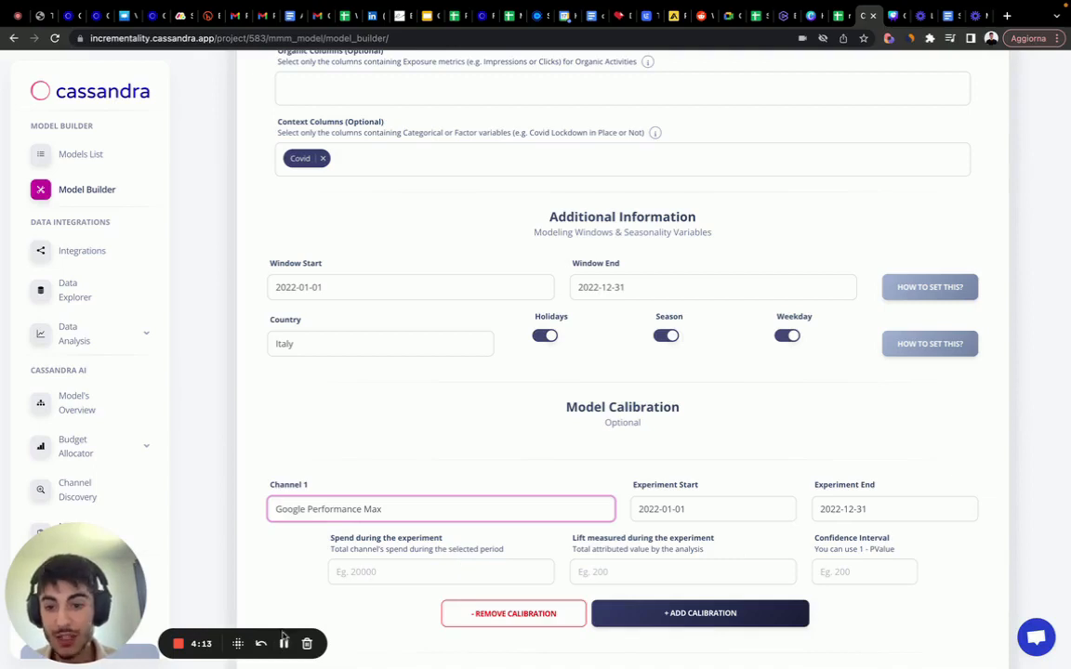
pyautogui.click(439, 573)
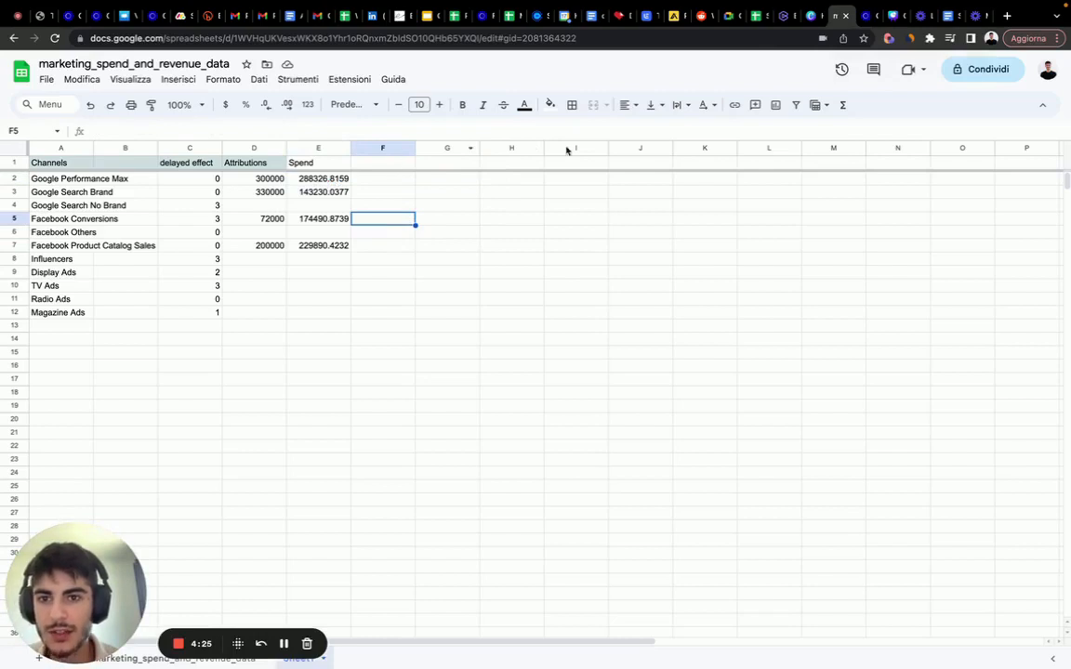
pyautogui.moveTo(814, 15)
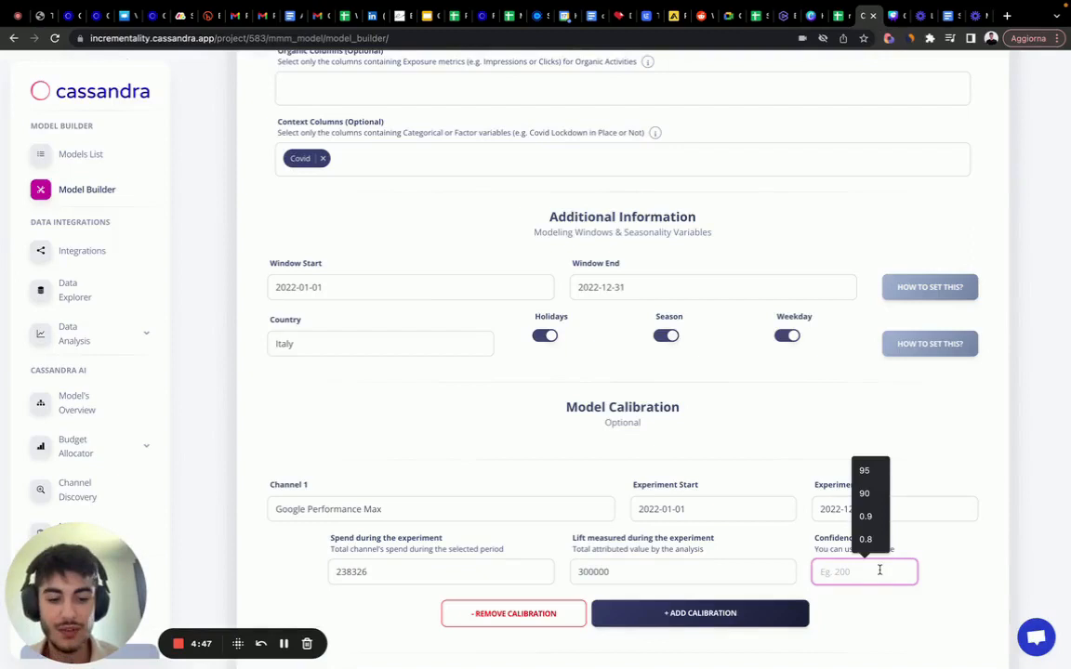
# - Enter 0.75 as the confidence interval for the Google Performance Max calibration
pyautogui.write('0.75')
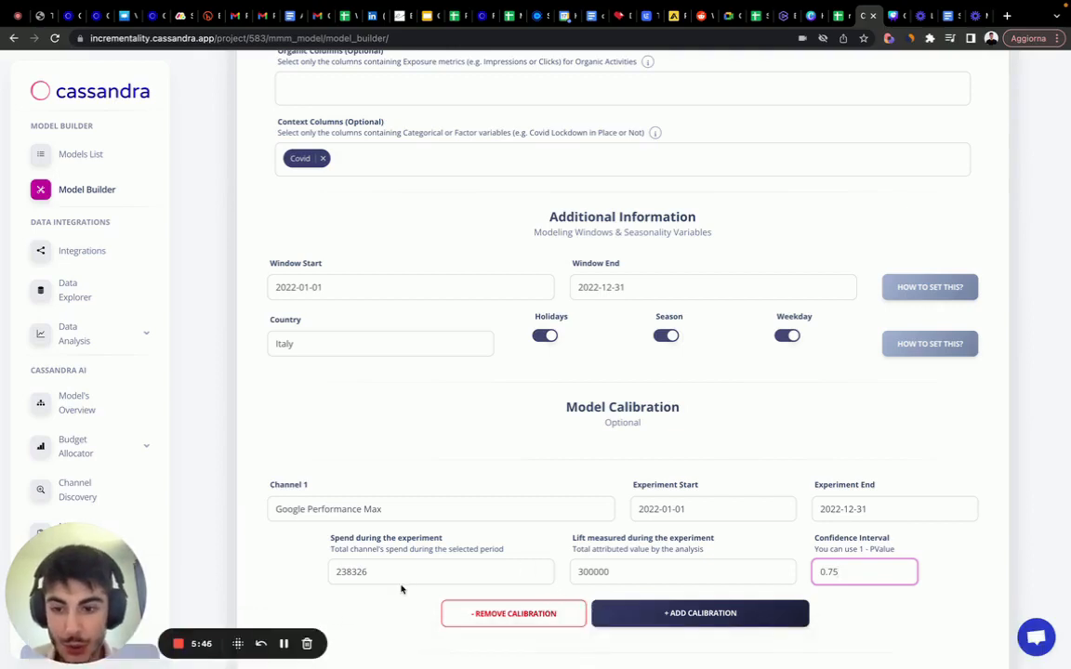
pyautogui.moveTo(290, 643)
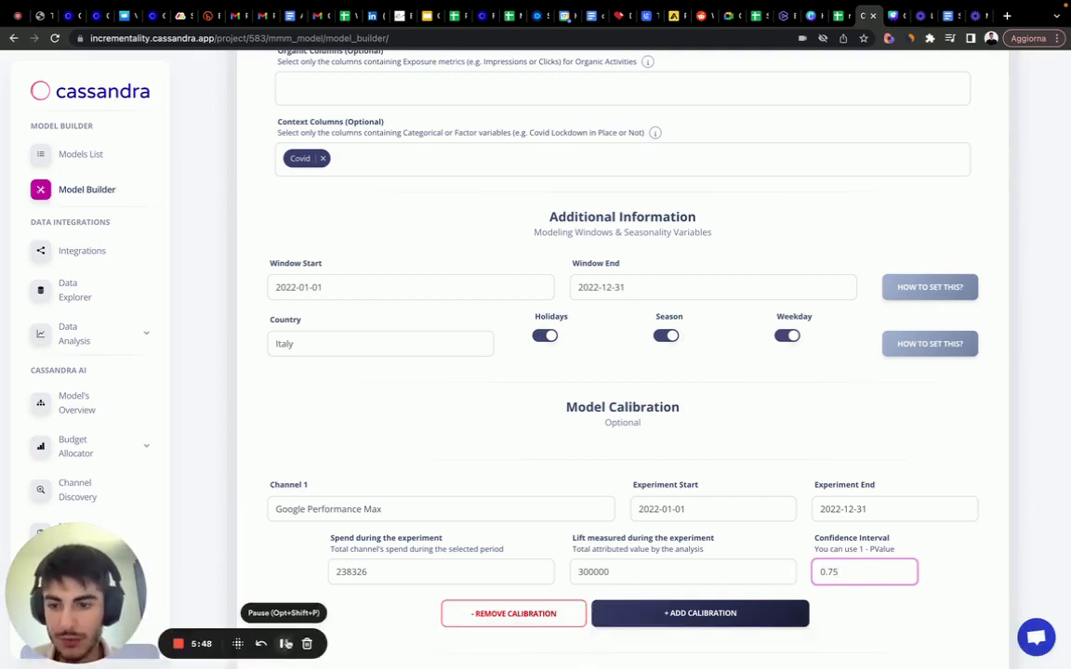
# - Review the four channel calibrations and submit the model setup
pyautogui.scroll(-3)
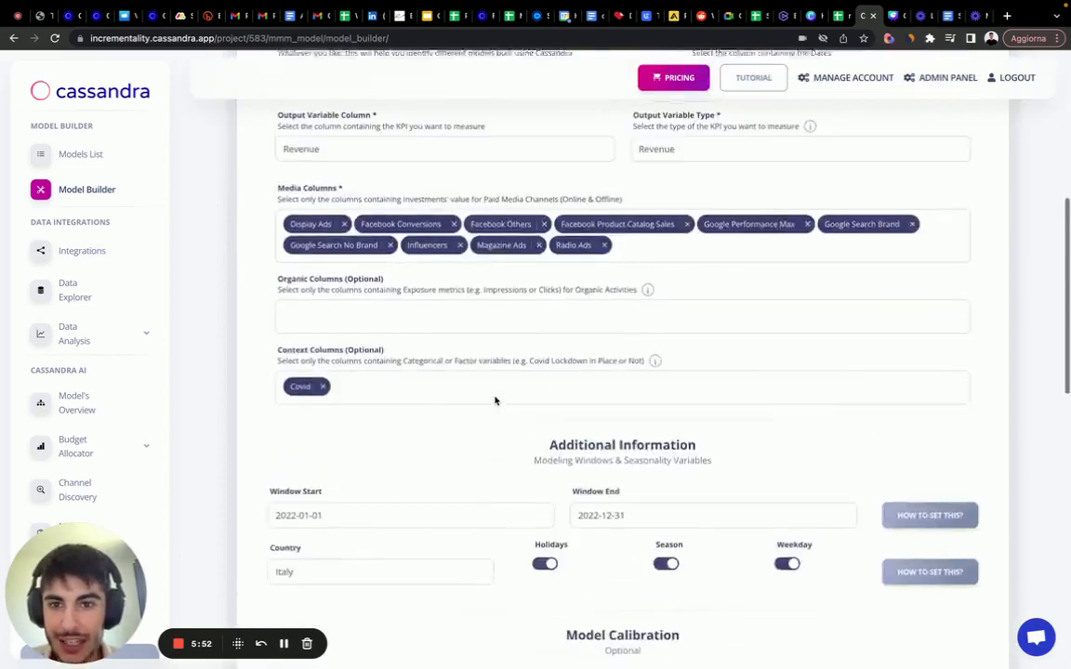
pyautogui.scroll(-3)
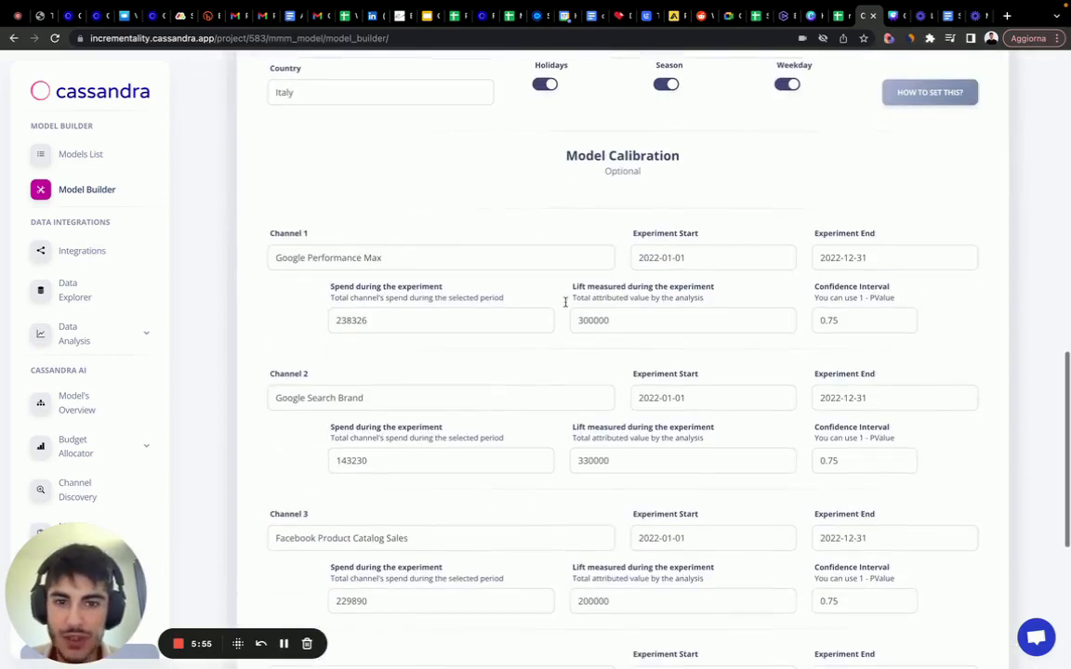
pyautogui.scroll(-3)
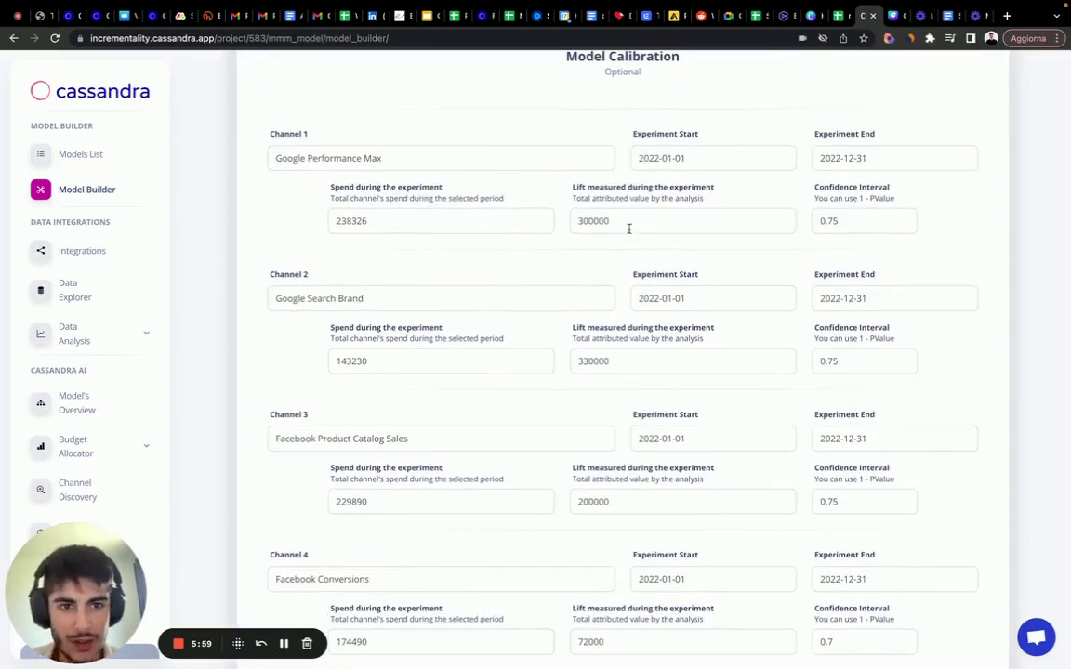
pyautogui.moveTo(458, 299)
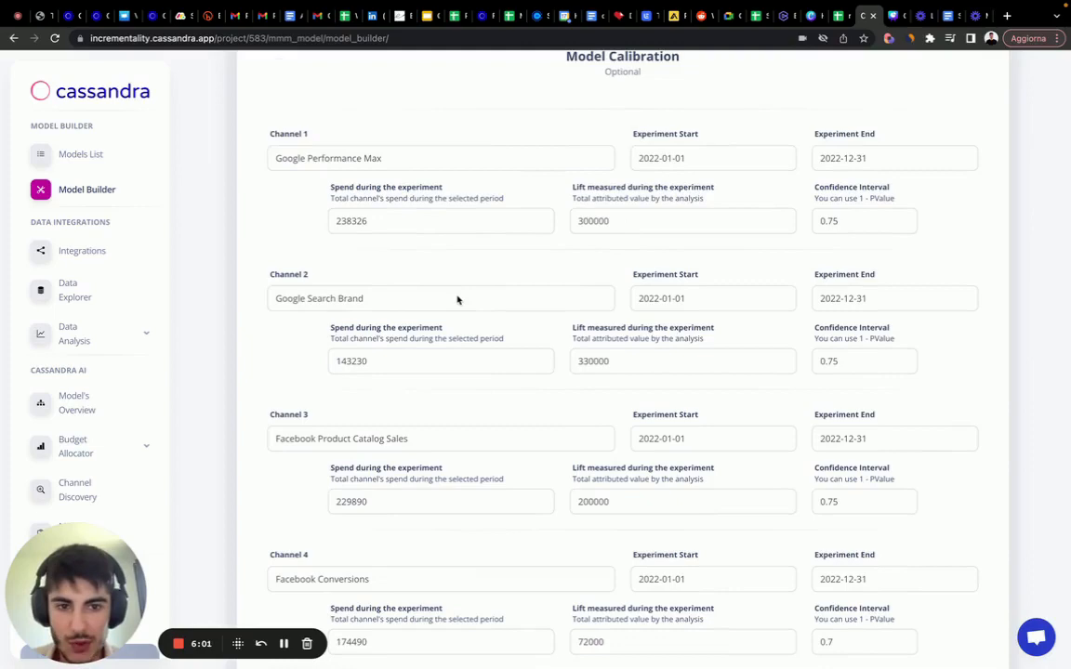
pyautogui.scroll(-3)
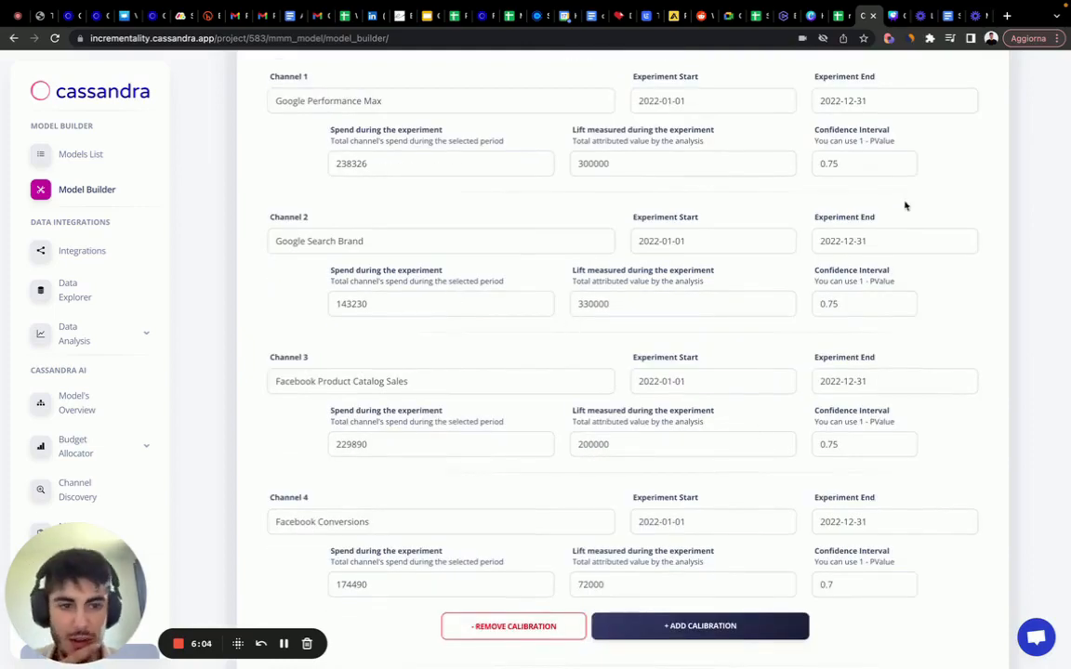
pyautogui.scroll(-3)
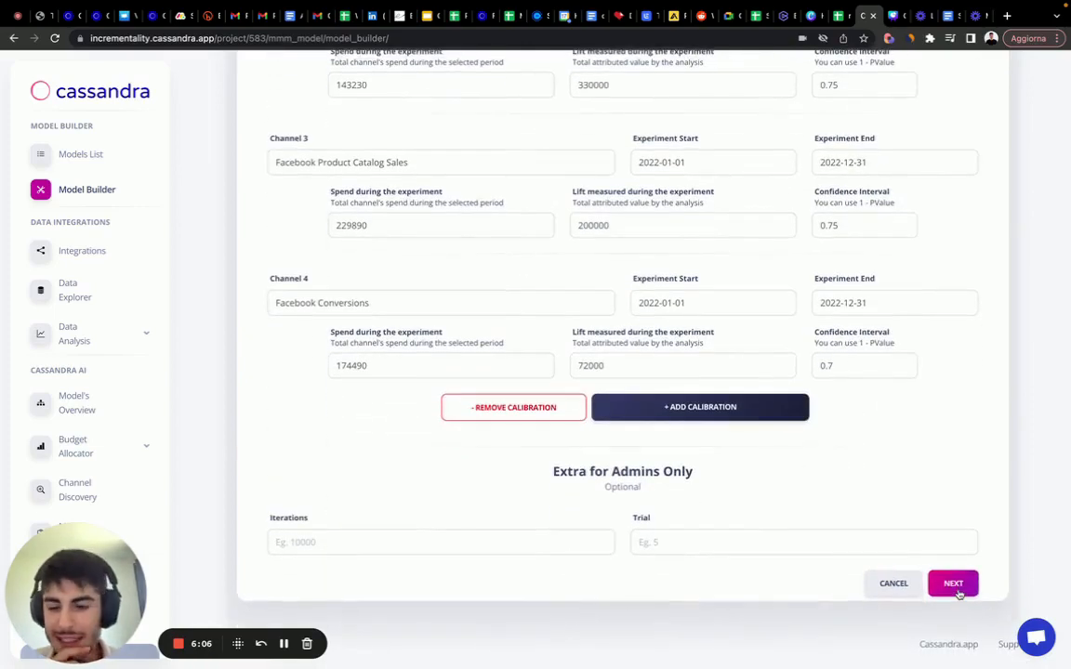
pyautogui.click(952, 584)
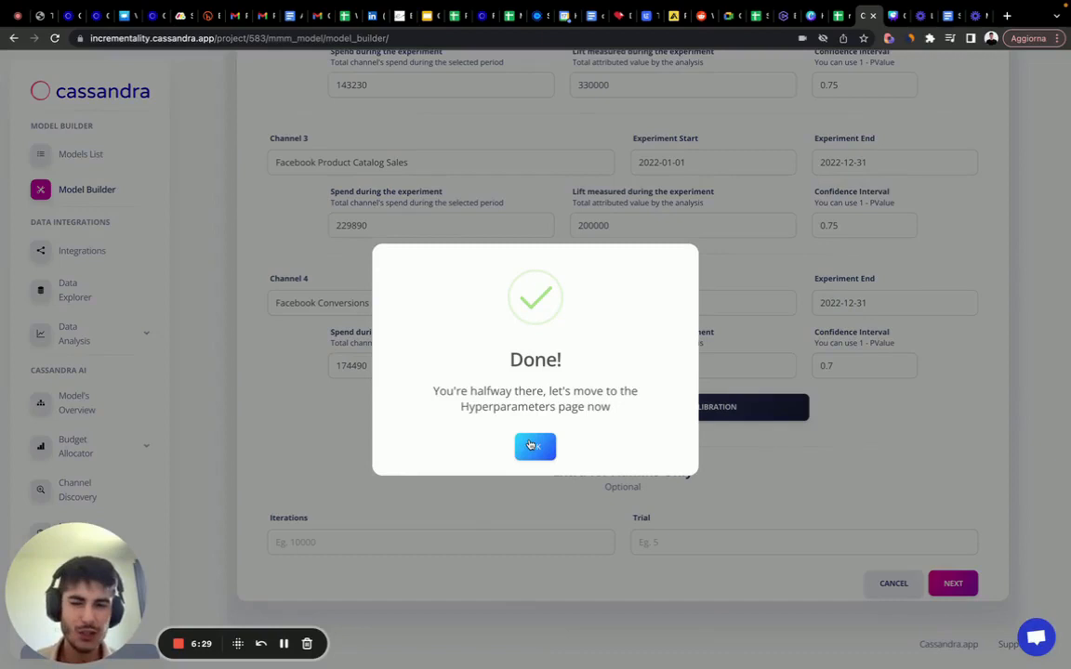
# - Continue to the hyperparametrization page showing Display Ads curves
pyautogui.click(536, 446)
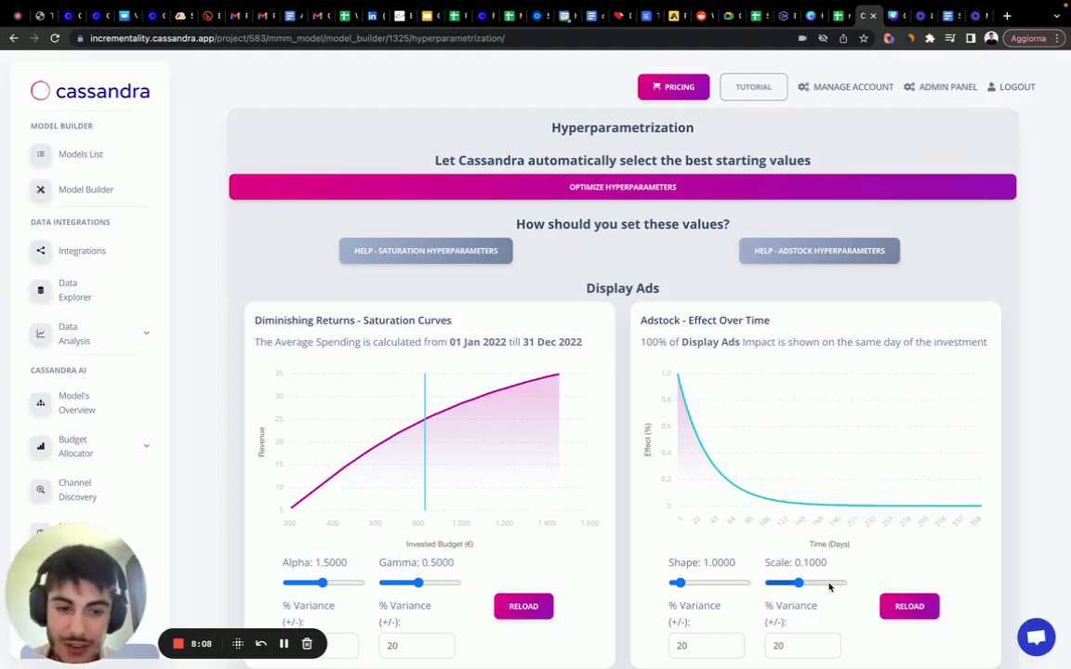
# - Raise Display Ads adstock shape to about 2.25 with scale 0.046 for a 13-day delayed effect, then bring shape back below 1
pyautogui.moveTo(679, 584); pyautogui.dragTo(674, 584)
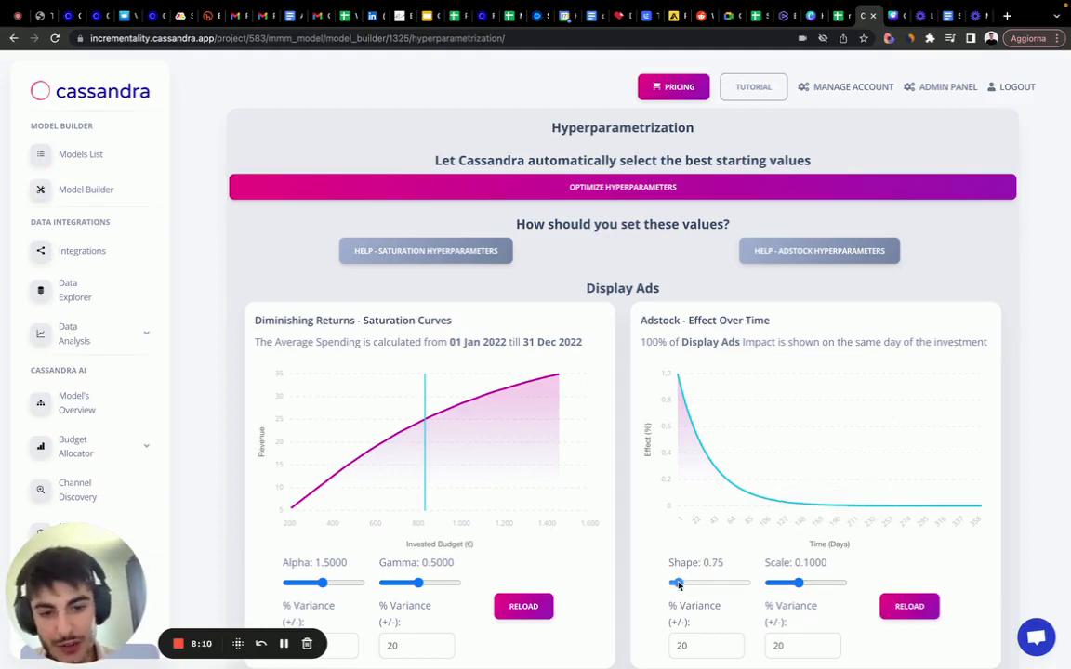
pyautogui.click(908, 606)
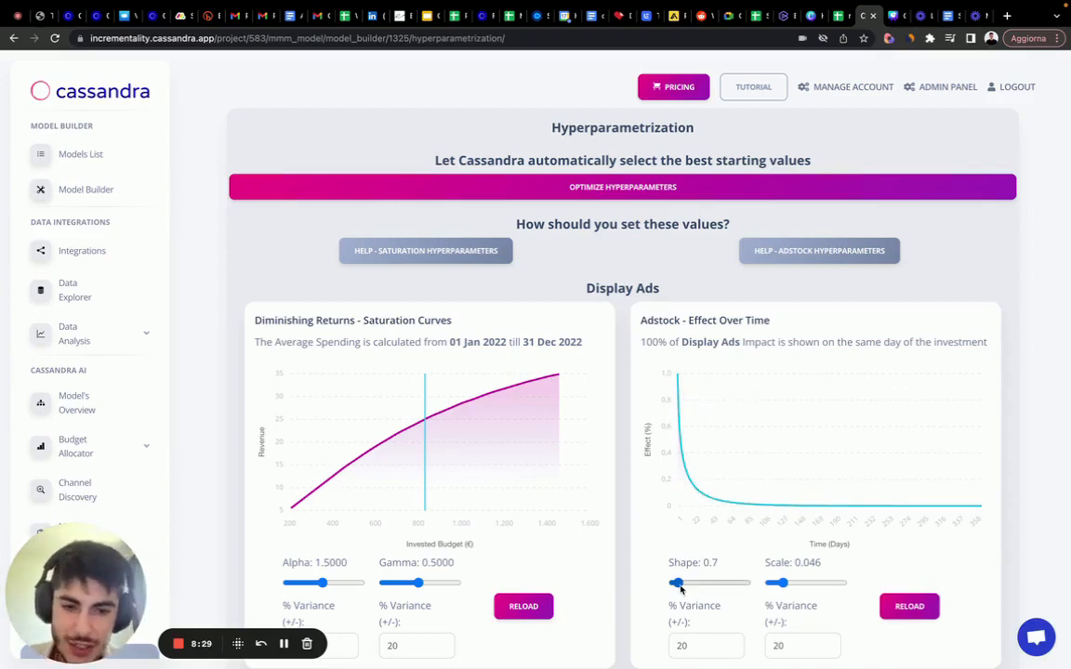
pyautogui.moveTo(675, 584); pyautogui.dragTo(684, 584)
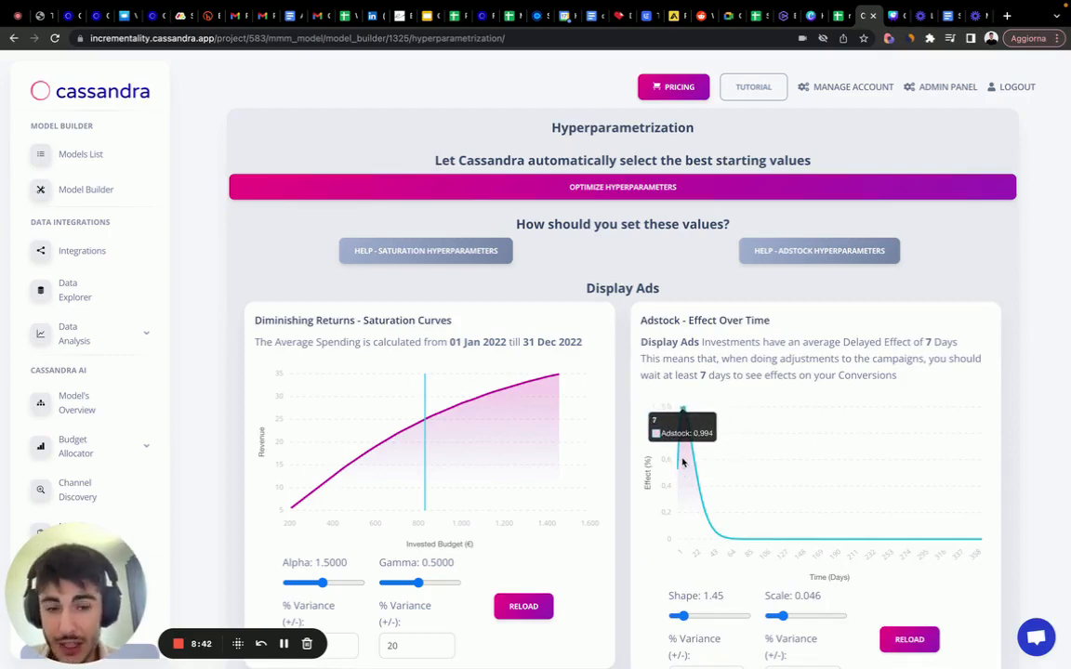
pyautogui.moveTo(680, 617); pyautogui.dragTo(690, 618)
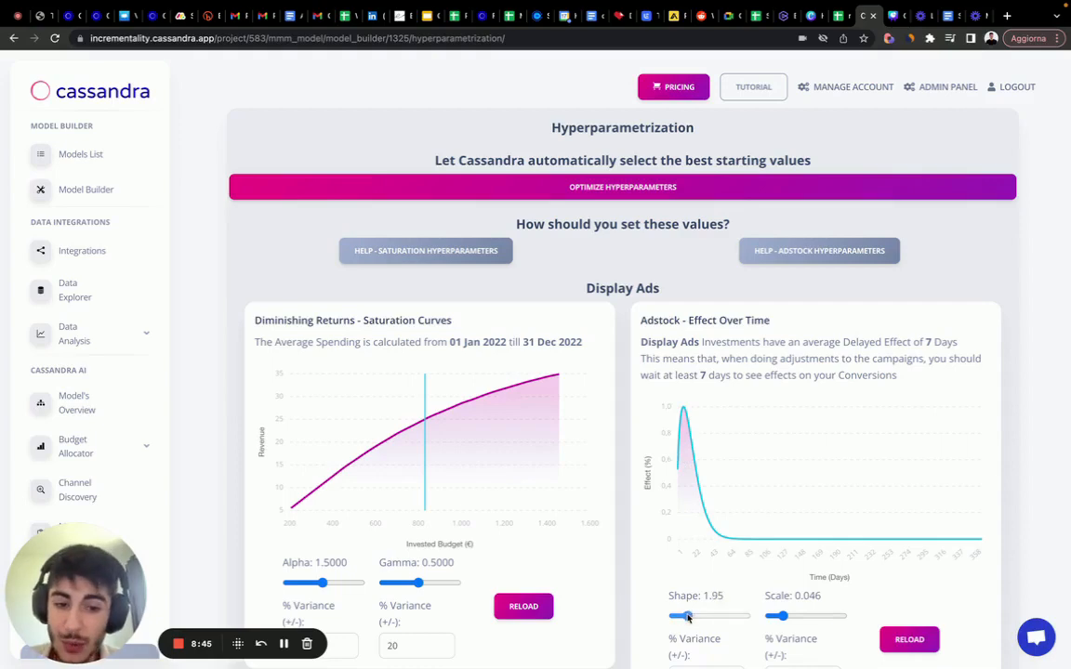
pyautogui.moveTo(688, 615); pyautogui.dragTo(703, 616)
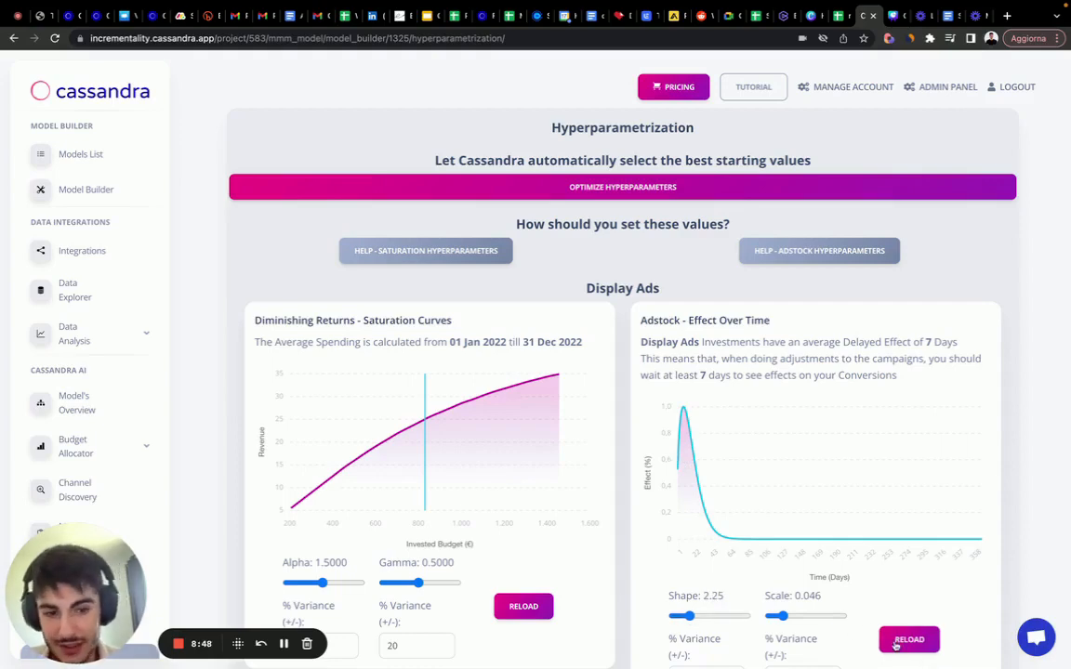
pyautogui.click(911, 639)
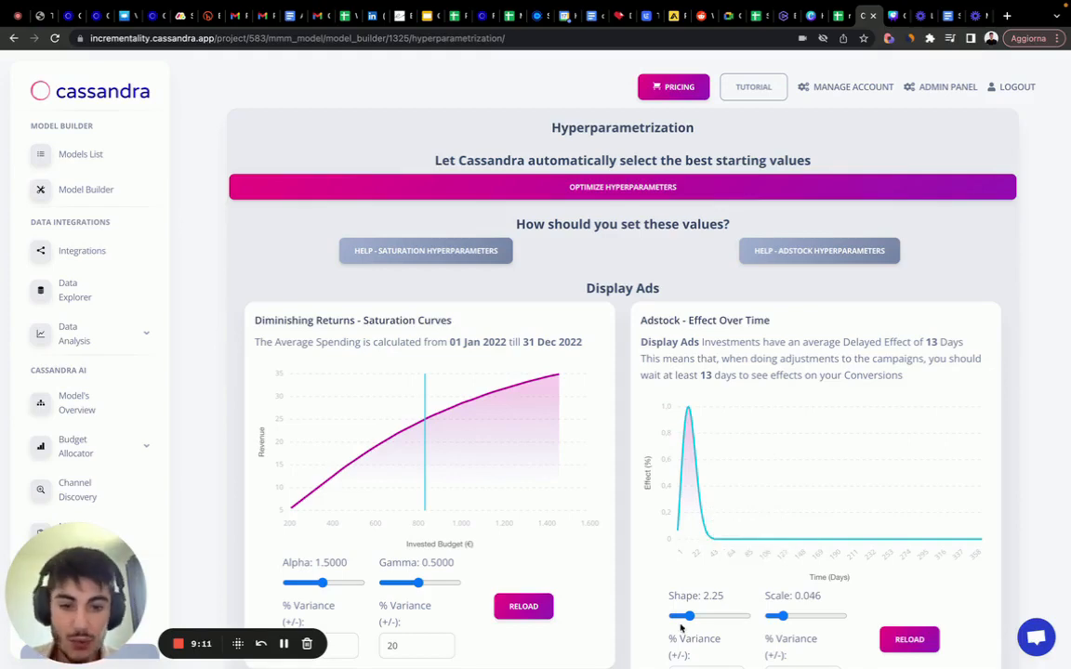
pyautogui.moveTo(688, 616); pyautogui.dragTo(679, 616)
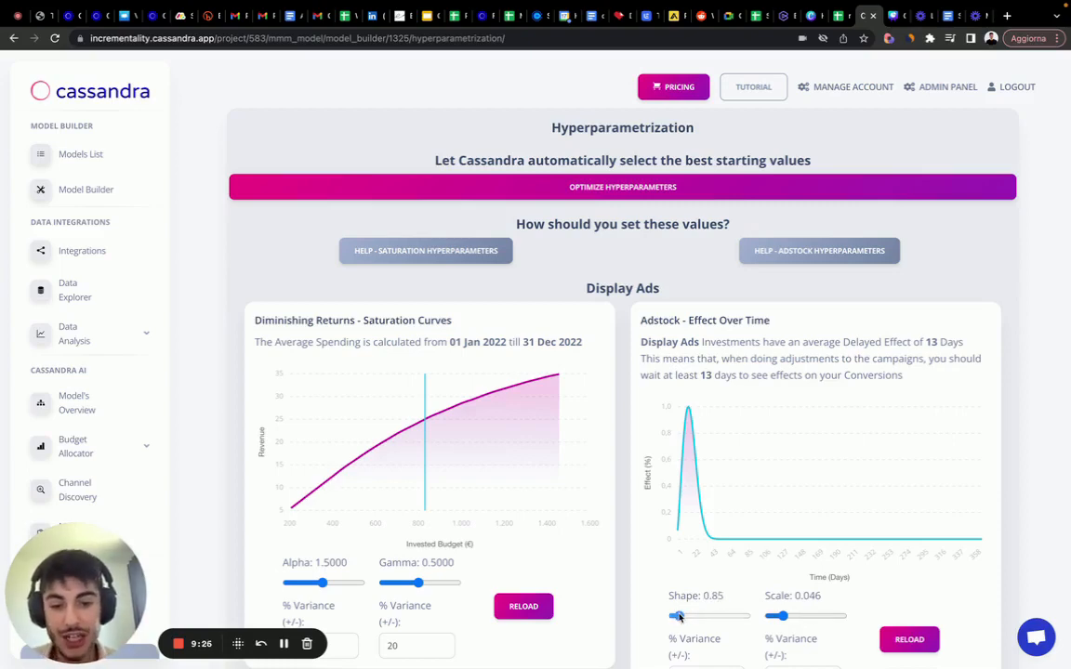
# - Try delayed shapes, then settle Display Ads adstock at shape 0.95 for same-day impact
pyautogui.moveTo(679, 615); pyautogui.dragTo(677, 616)
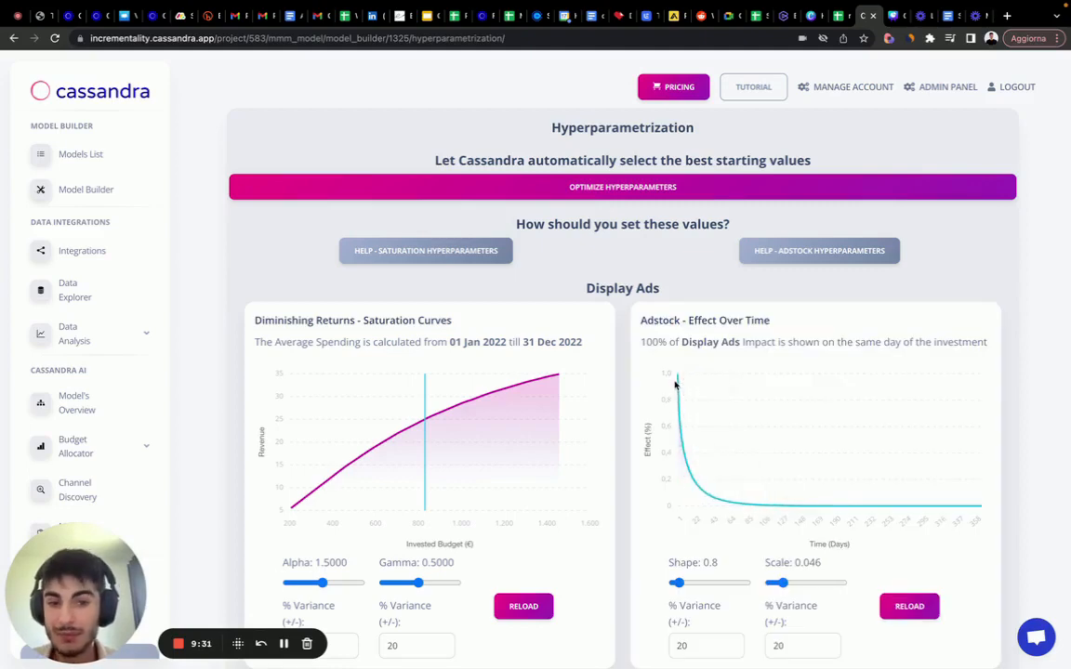
pyautogui.moveTo(677, 385)
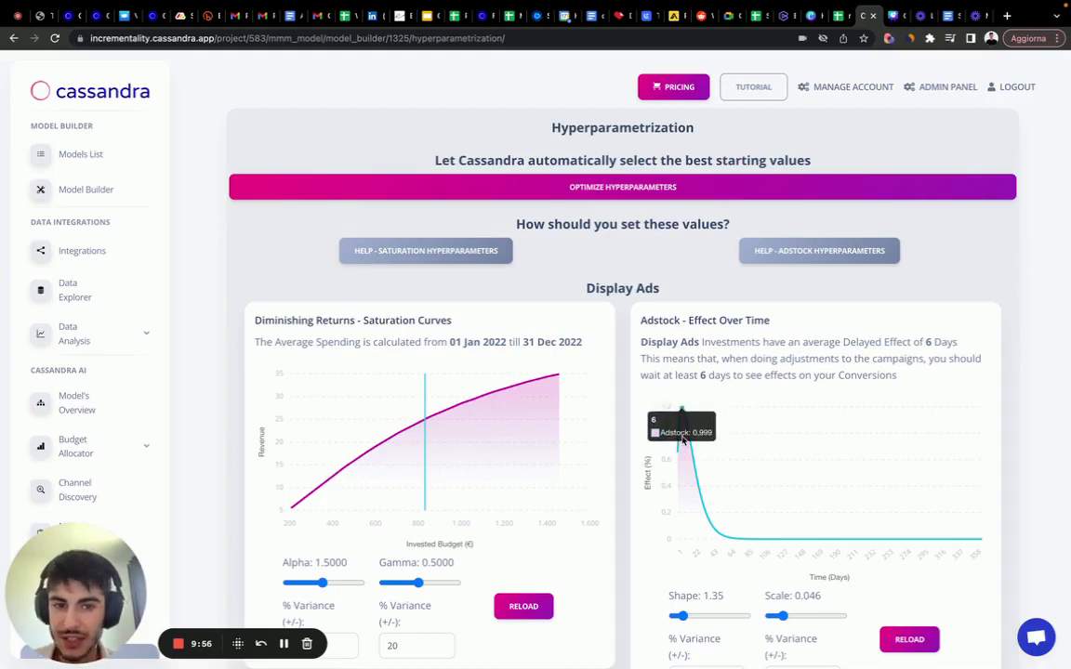
pyautogui.moveTo(680, 615); pyautogui.dragTo(692, 615)
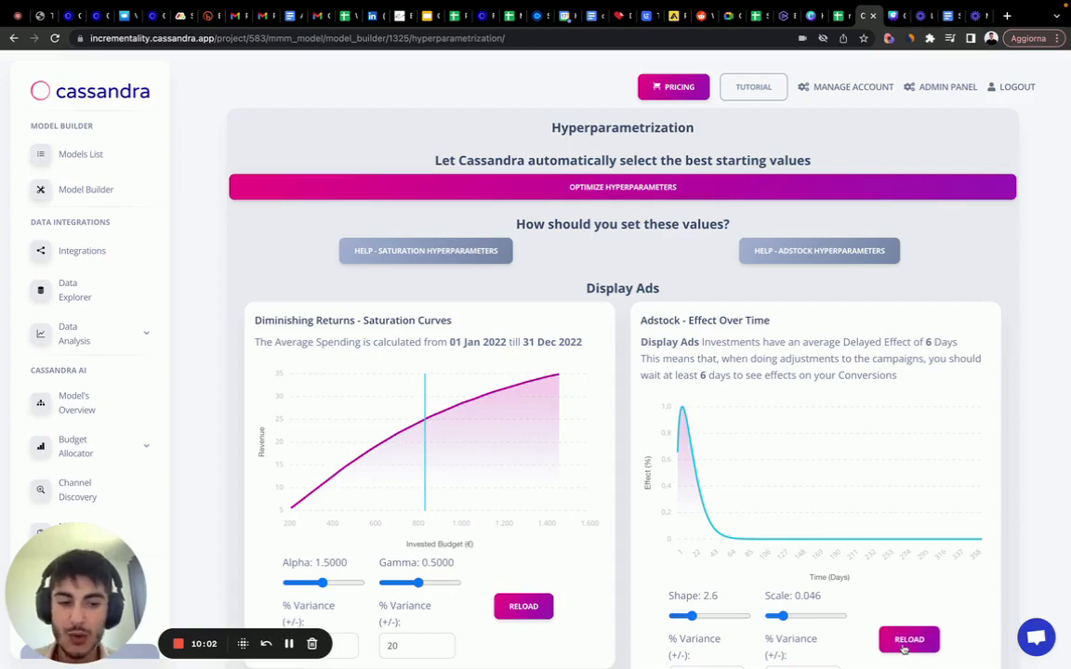
pyautogui.click(912, 639)
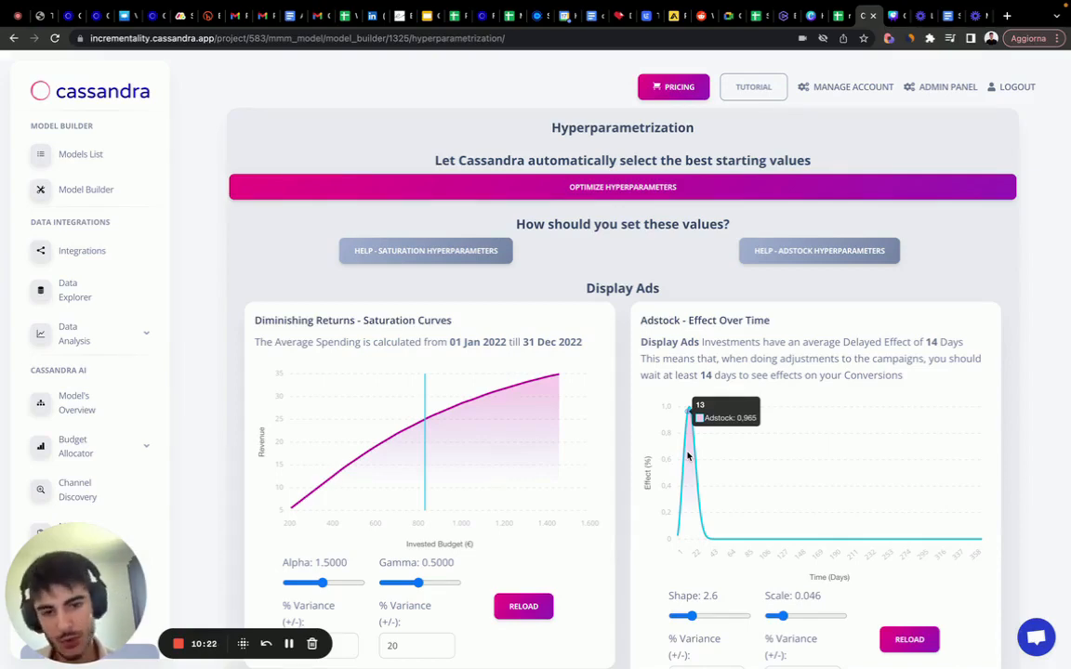
pyautogui.moveTo(690, 615); pyautogui.dragTo(677, 615)
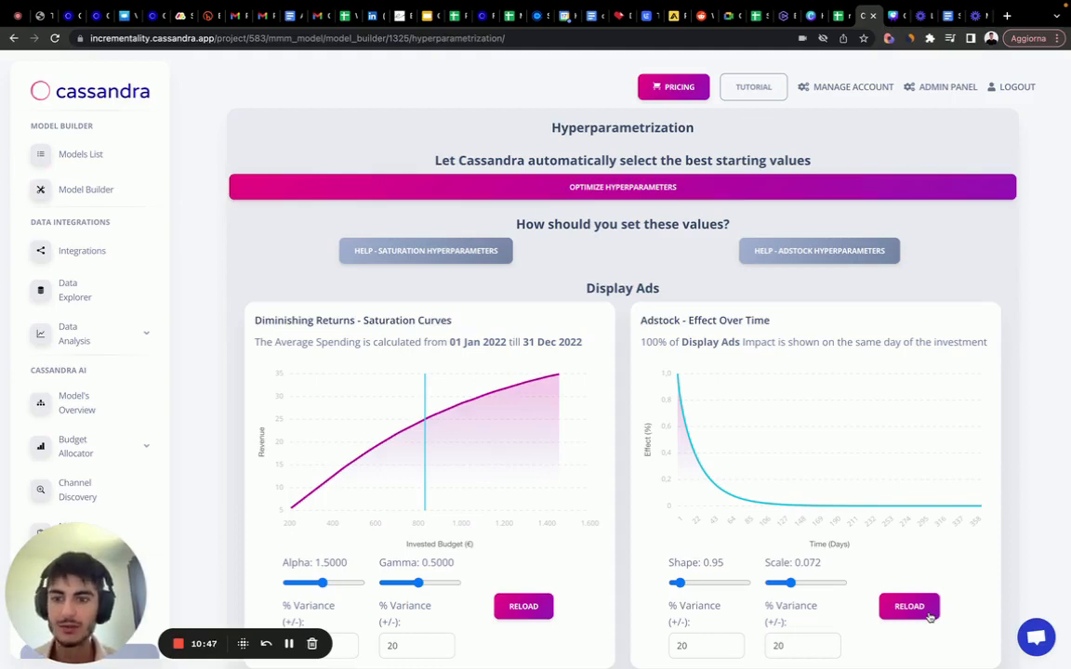
pyautogui.moveTo(560, 421)
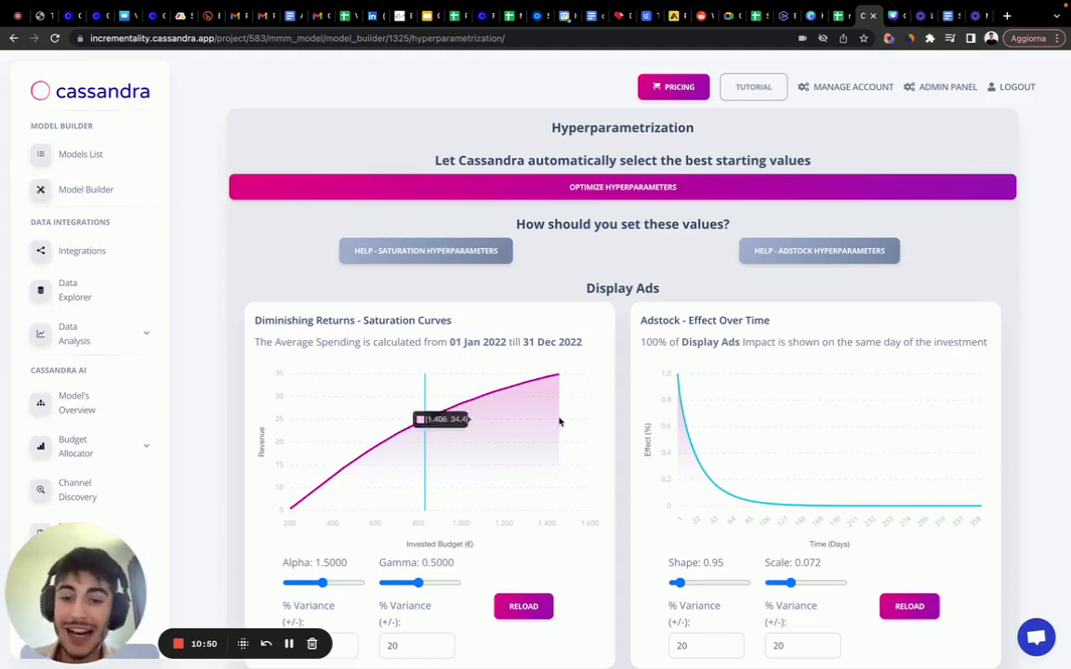
# - Set Display Ads saturation alpha to 2.4 for an S-shaped curve and reload it
pyautogui.scroll(-3)
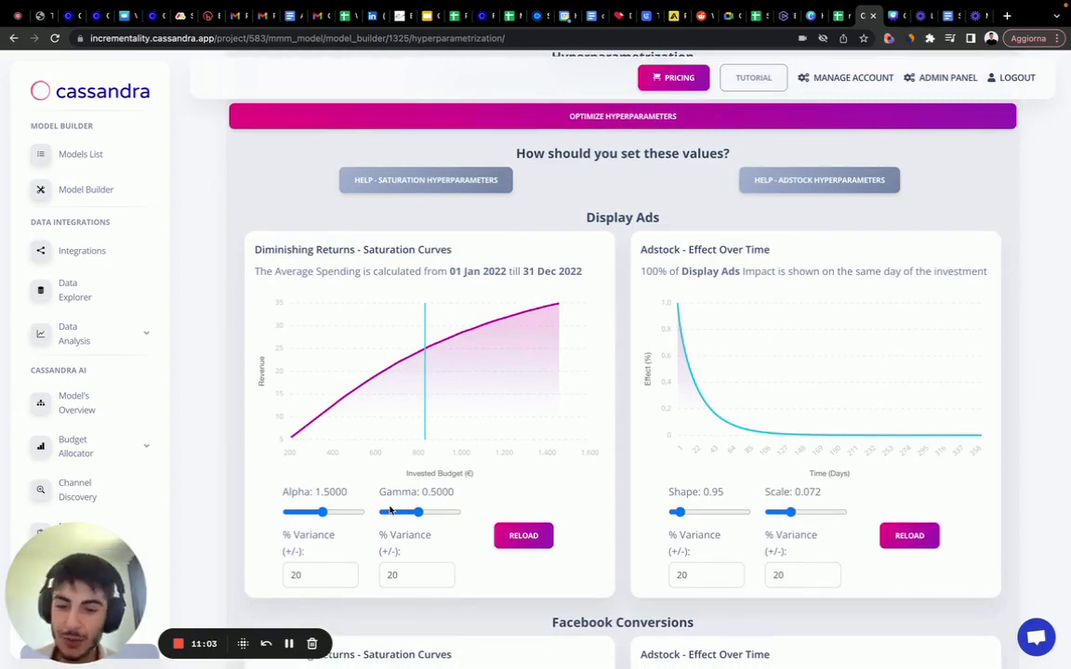
pyautogui.moveTo(324, 511); pyautogui.dragTo(313, 513)
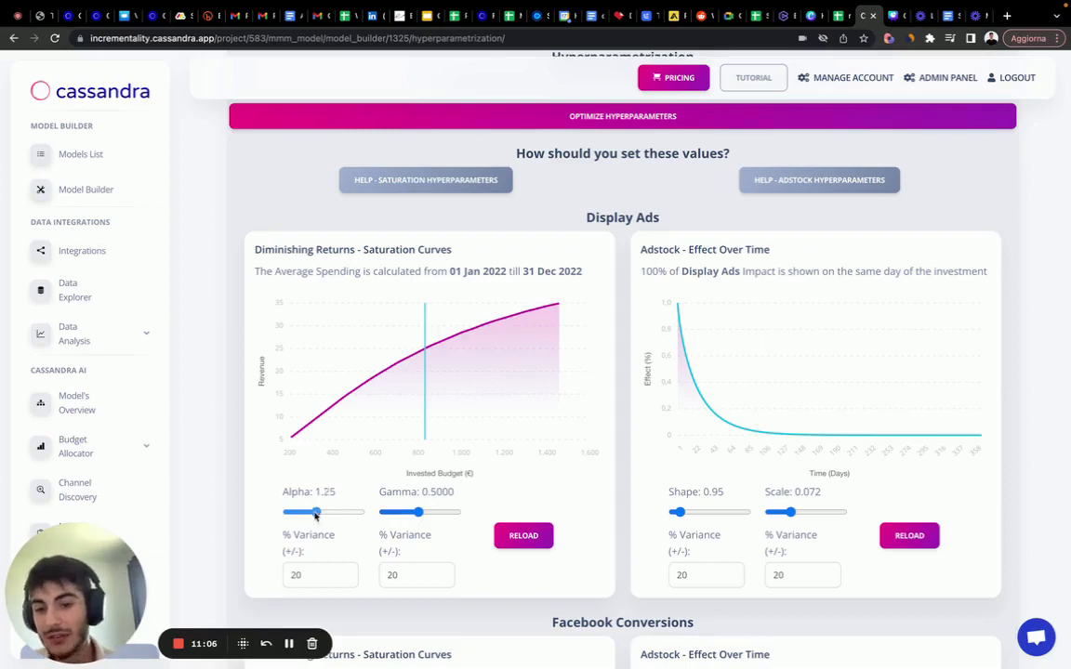
pyautogui.moveTo(316, 513); pyautogui.dragTo(299, 513)
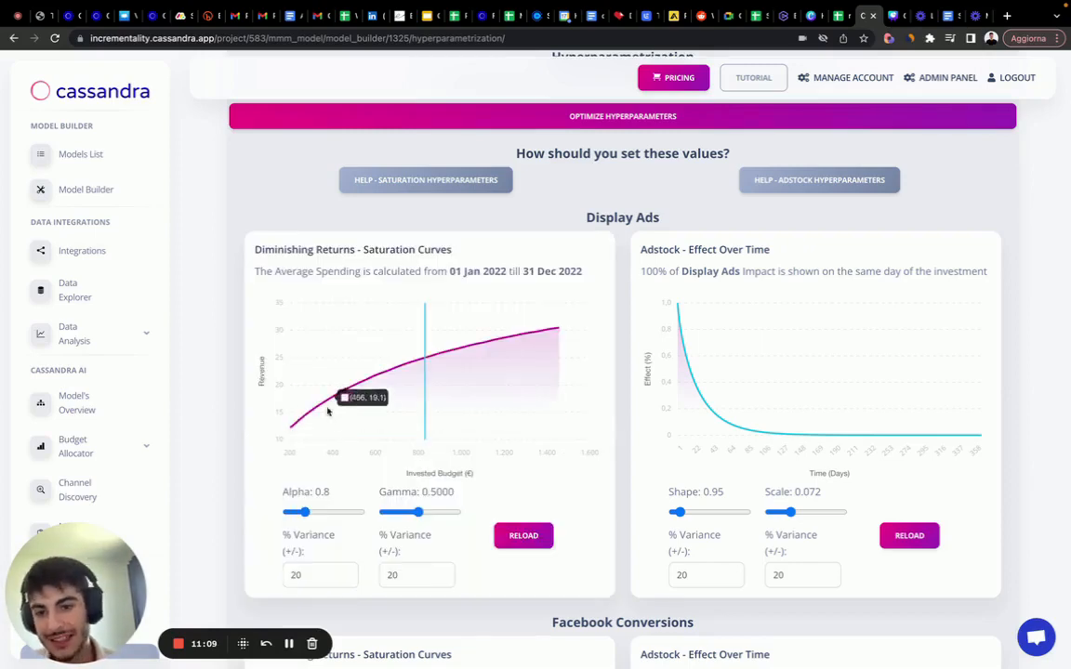
pyautogui.moveTo(305, 512); pyautogui.dragTo(299, 511)
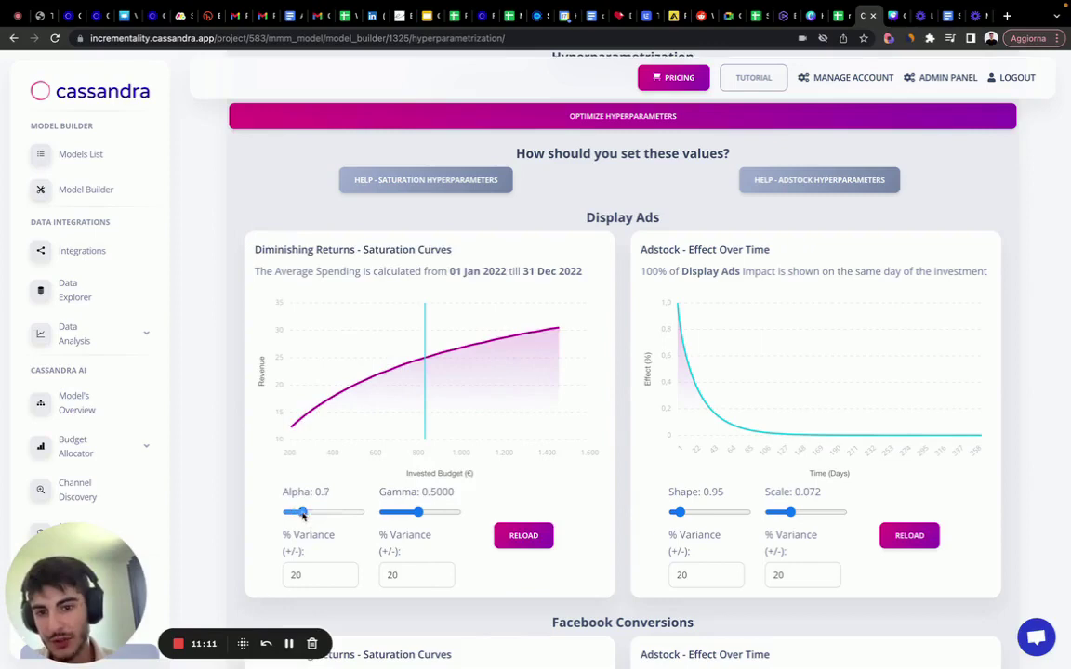
pyautogui.moveTo(301, 513); pyautogui.dragTo(346, 514)
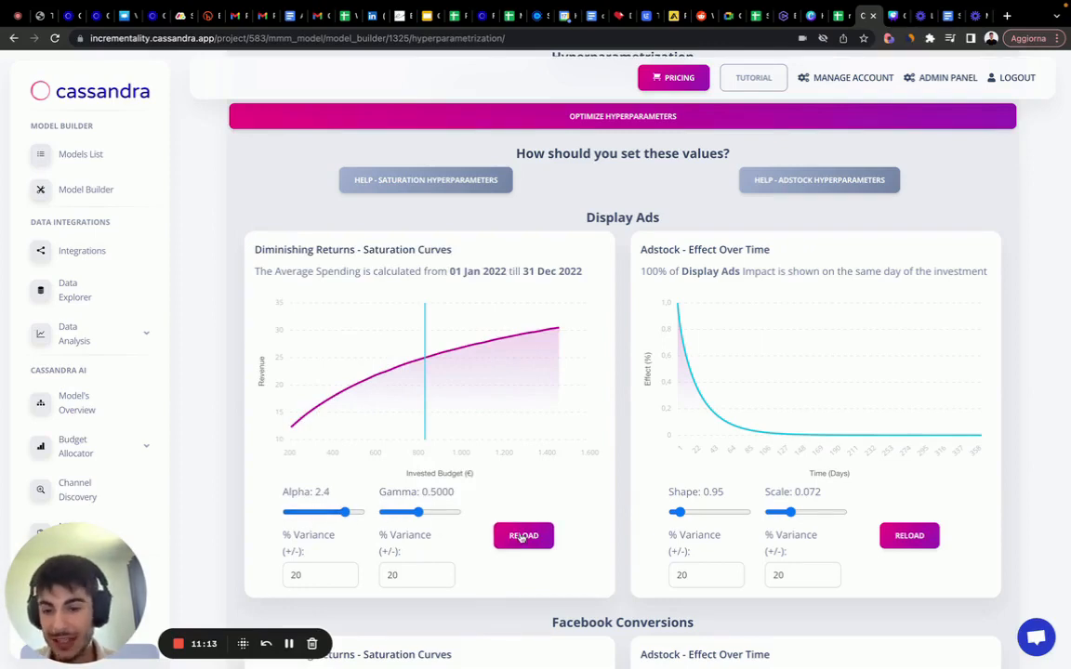
pyautogui.click(525, 536)
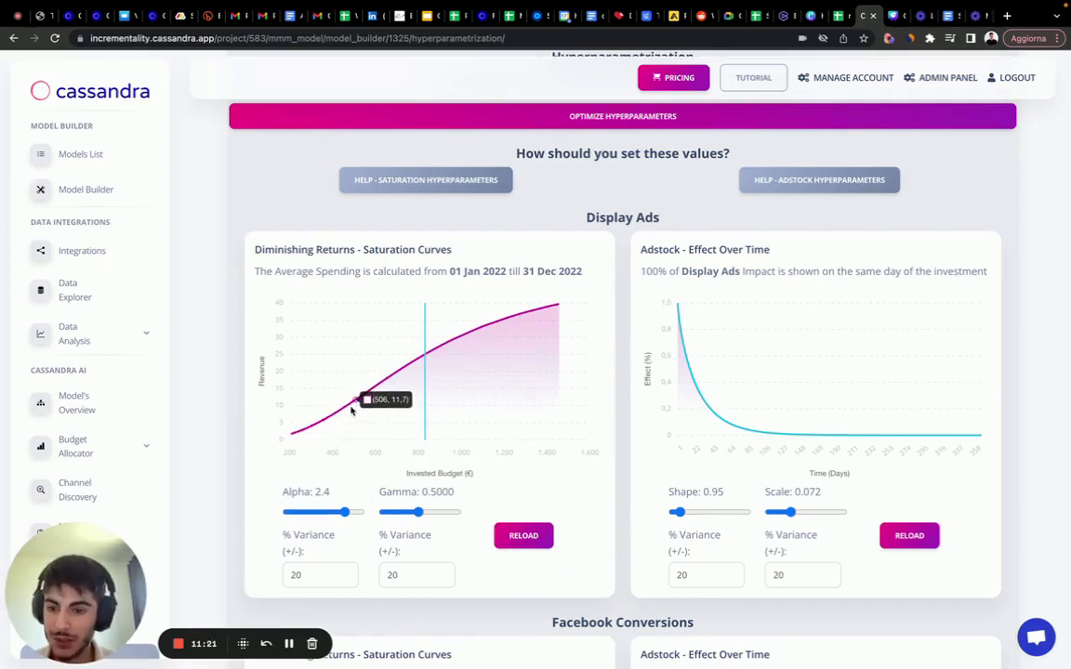
pyautogui.moveTo(402, 391)
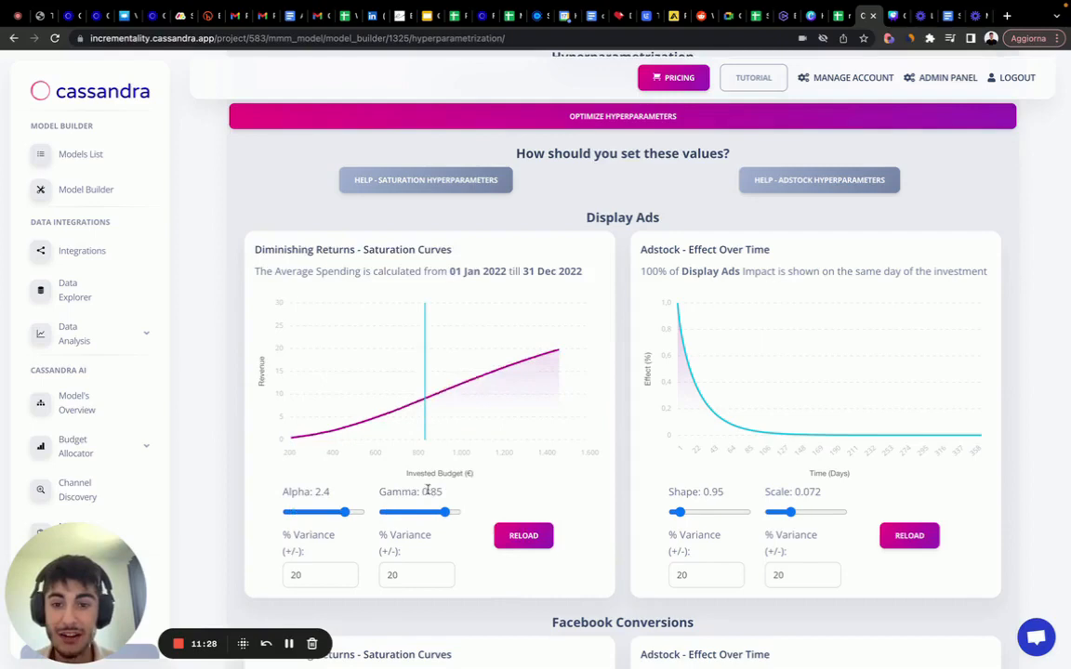
# - Lower Display Ads saturation gamma to 0.05 and move down to Facebook Conversions
pyautogui.click(522, 535)
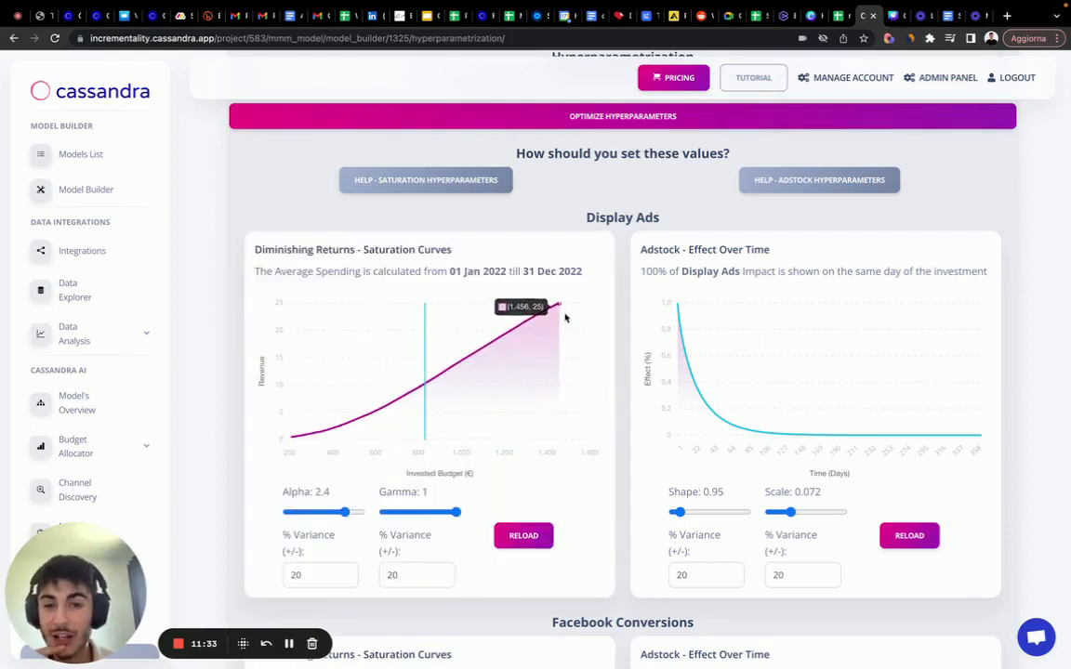
pyautogui.moveTo(551, 317)
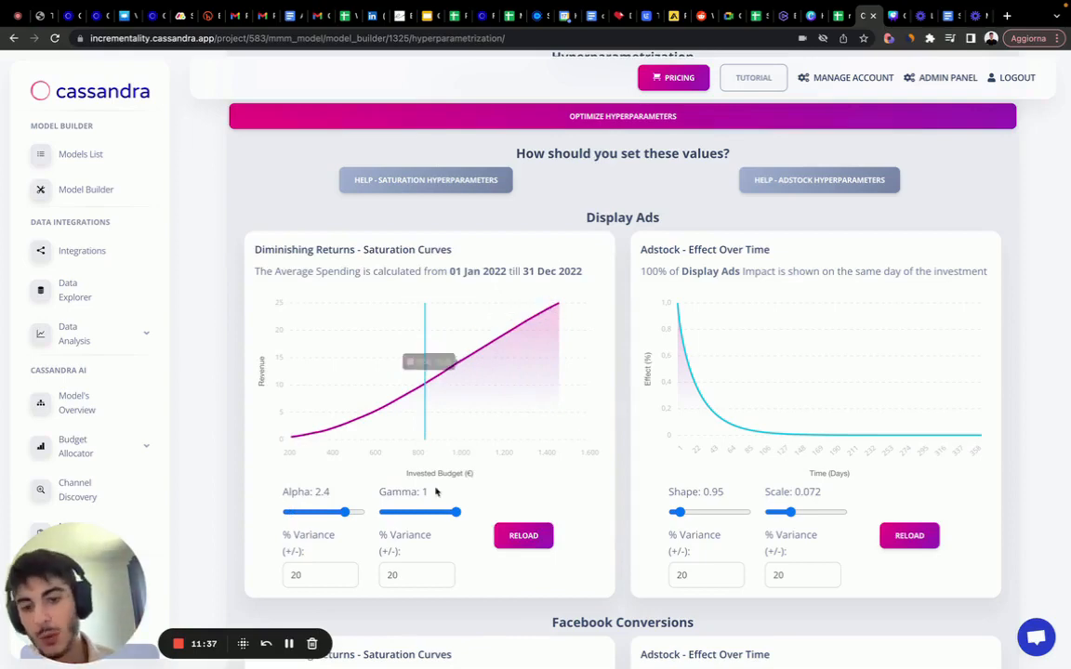
pyautogui.click(522, 536)
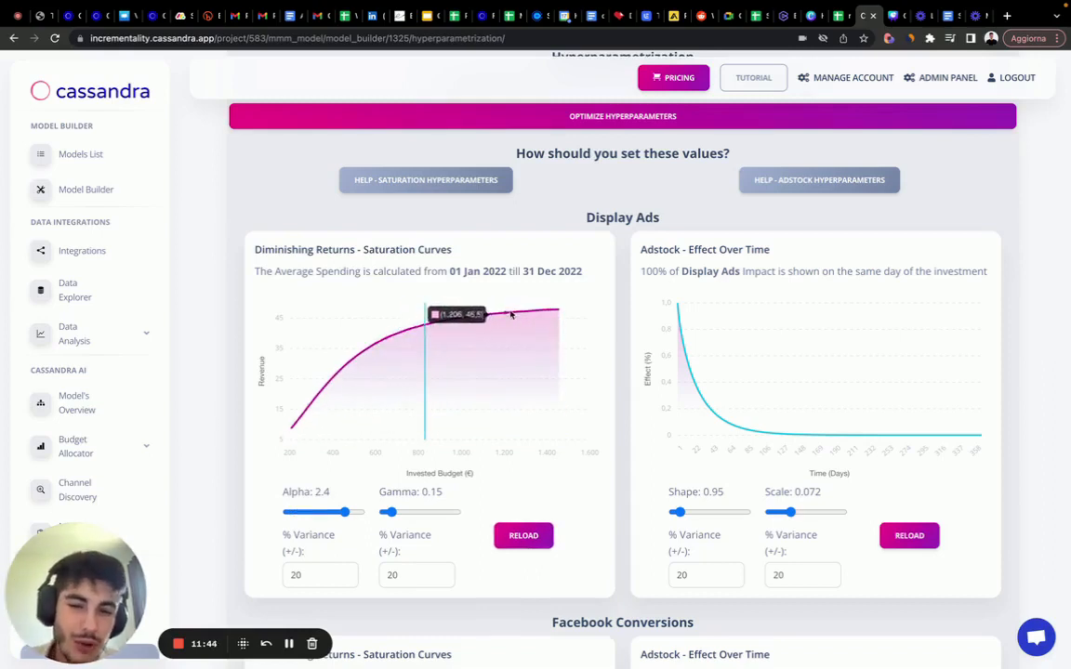
pyautogui.click(523, 535)
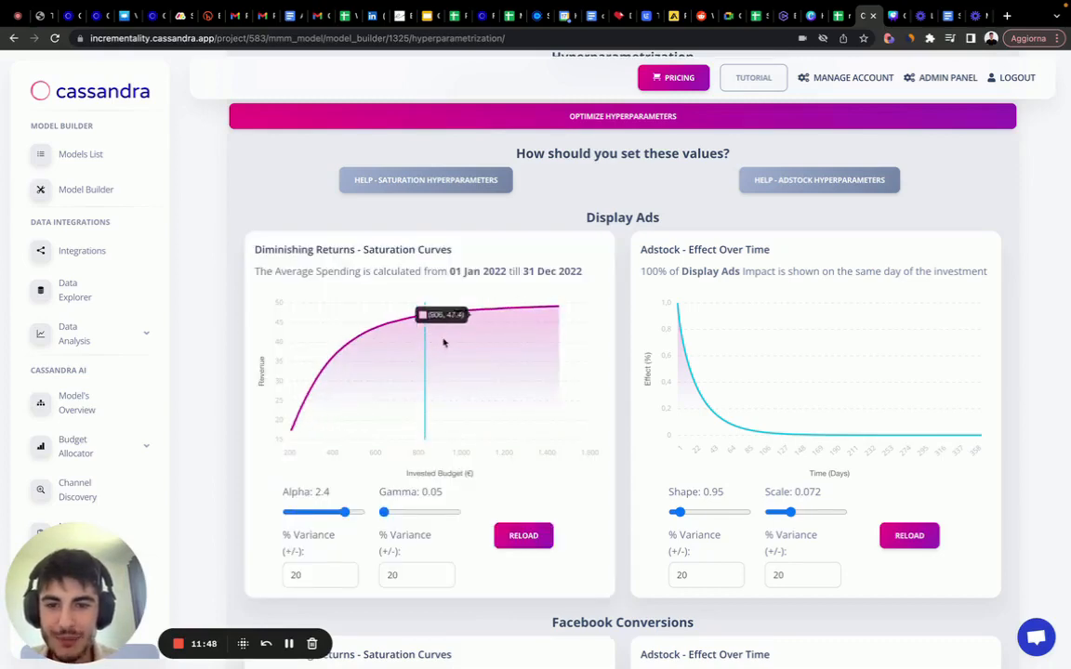
pyautogui.moveTo(505, 335)
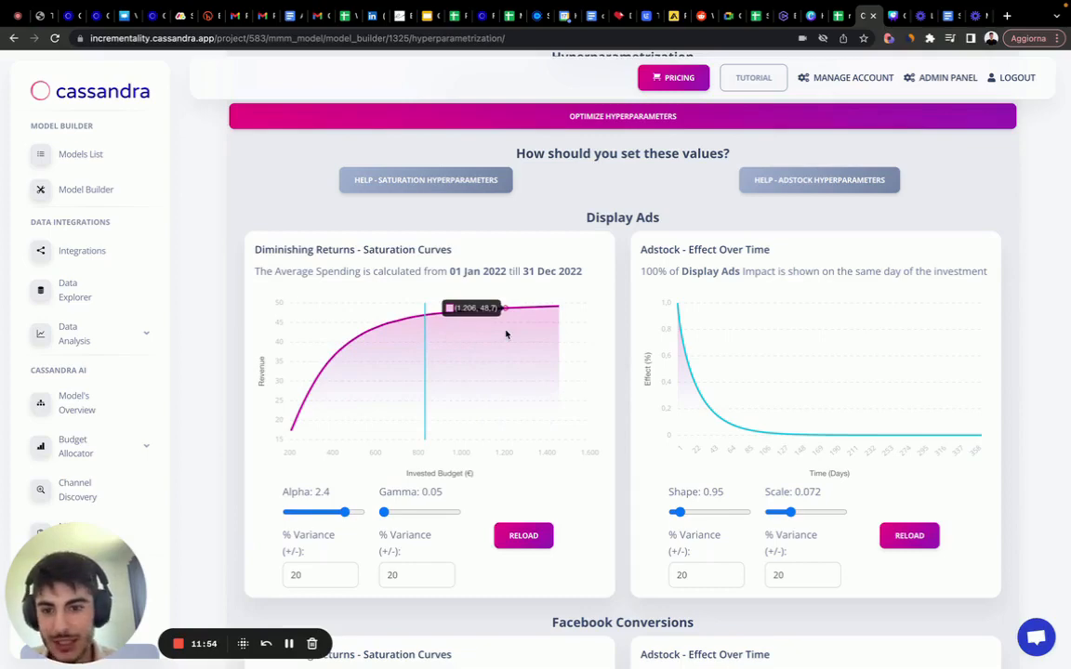
pyautogui.scroll(-3)
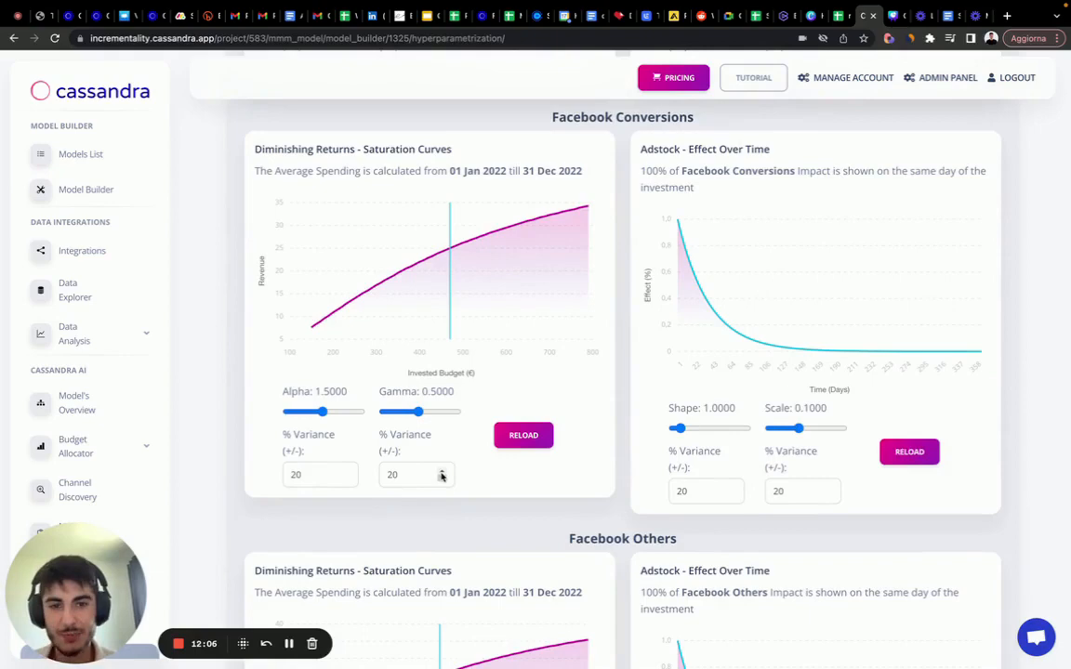
# - Run Optimize Hyperparameters to fill starting values for all channels and dismiss the Done message
pyautogui.click(621, 186)
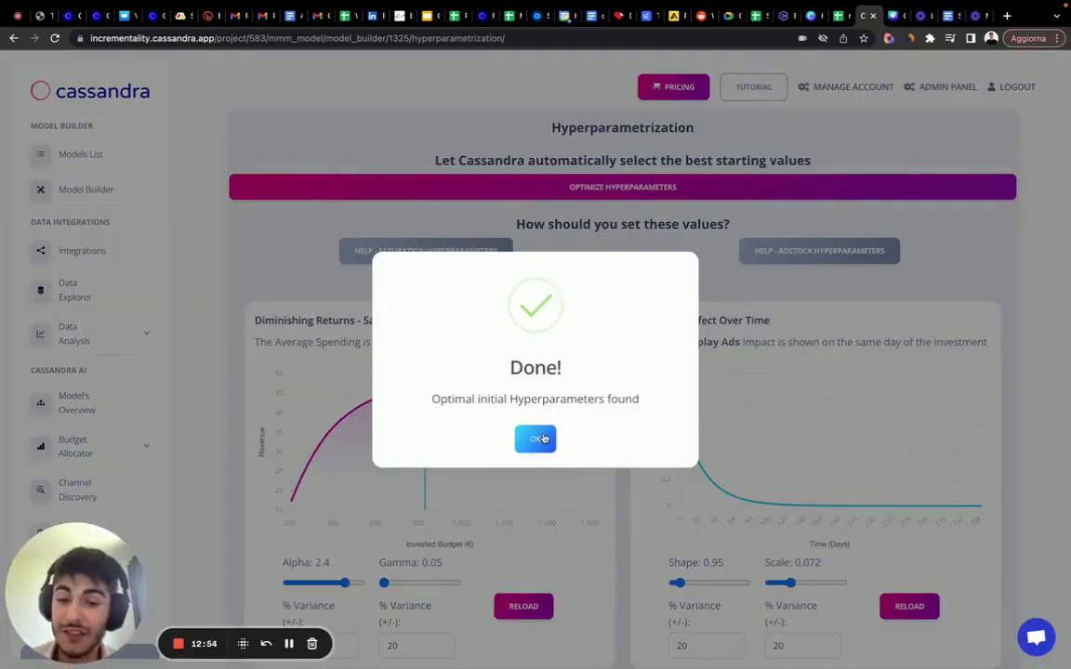
pyautogui.click(536, 439)
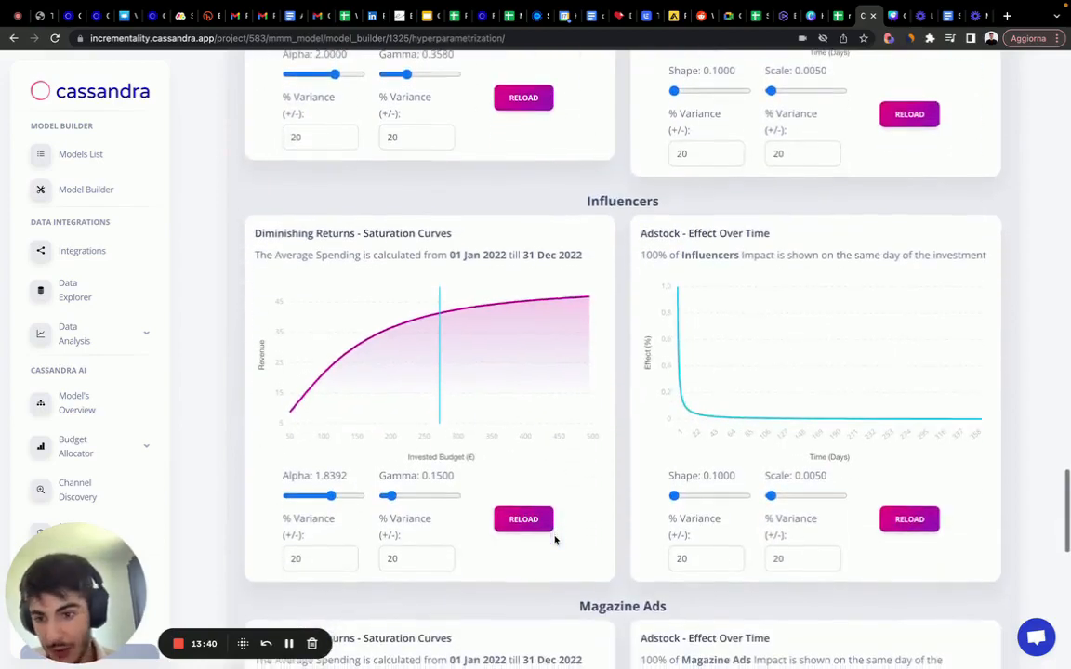
pyautogui.scroll(-3)
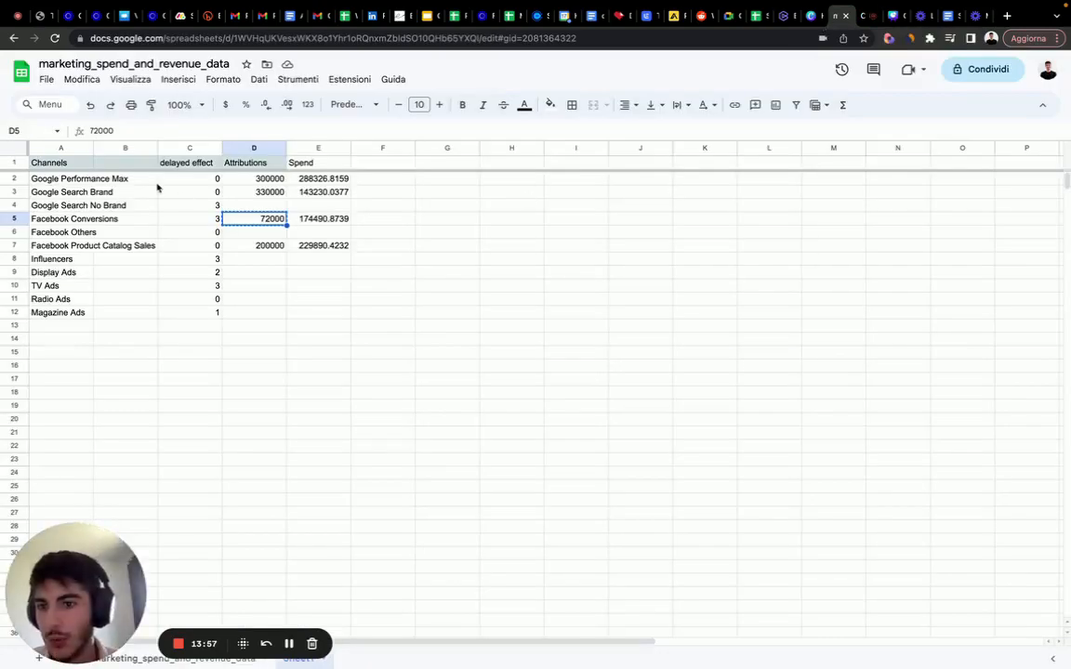
pyautogui.click(190, 272)
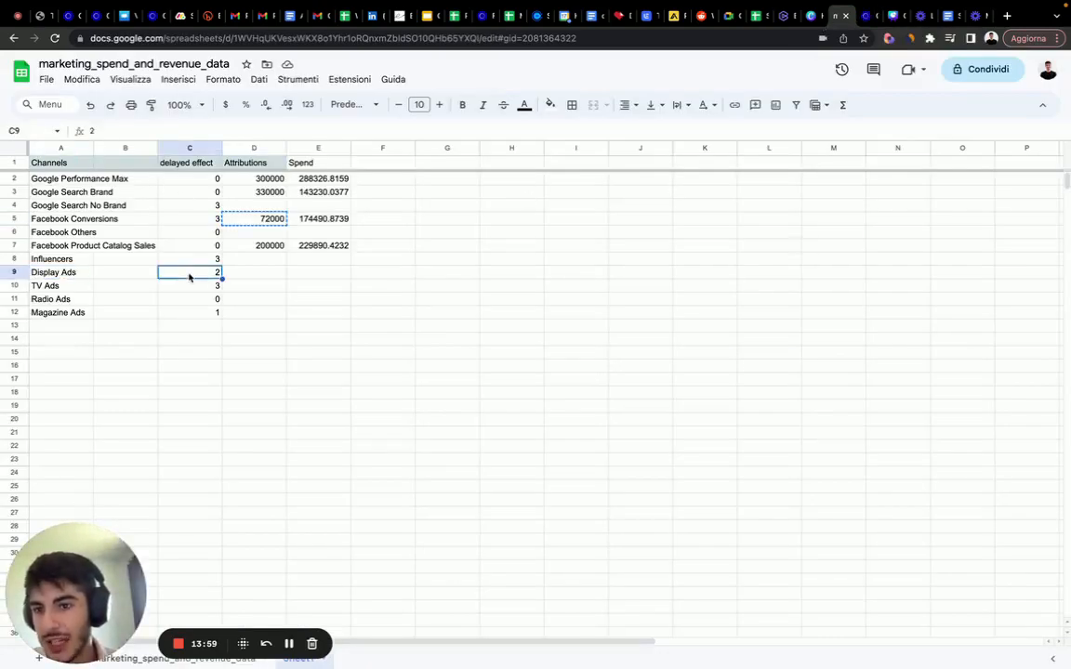
pyautogui.click(59, 286)
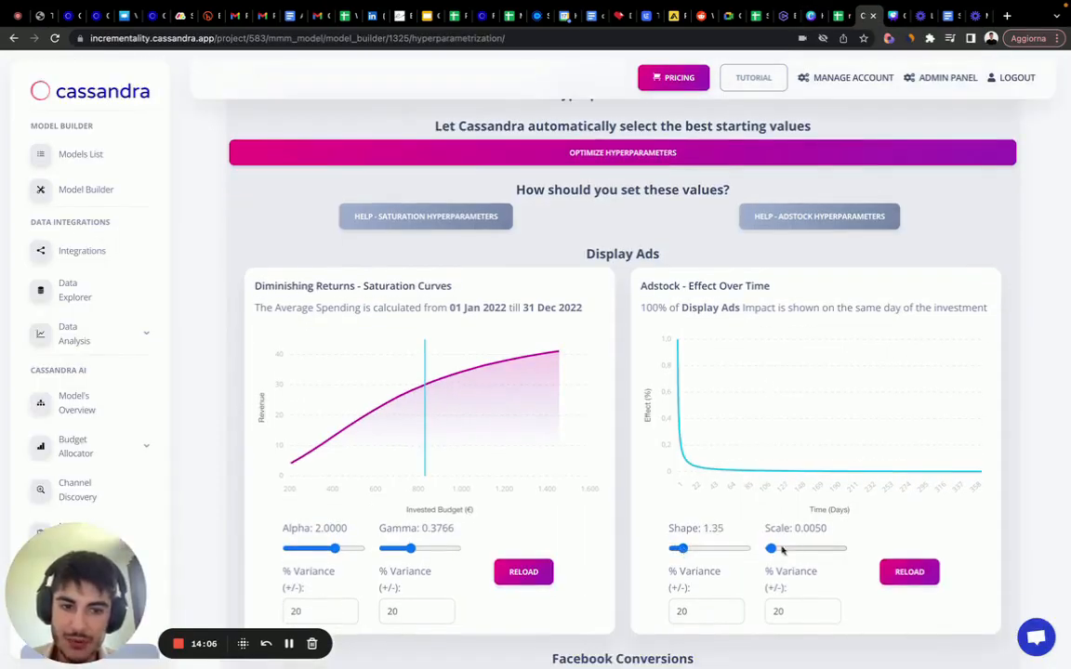
# - Raise the Display Ads adstock scale to 0.027 and reload its curve
pyautogui.moveTo(770, 548); pyautogui.dragTo(778, 548)
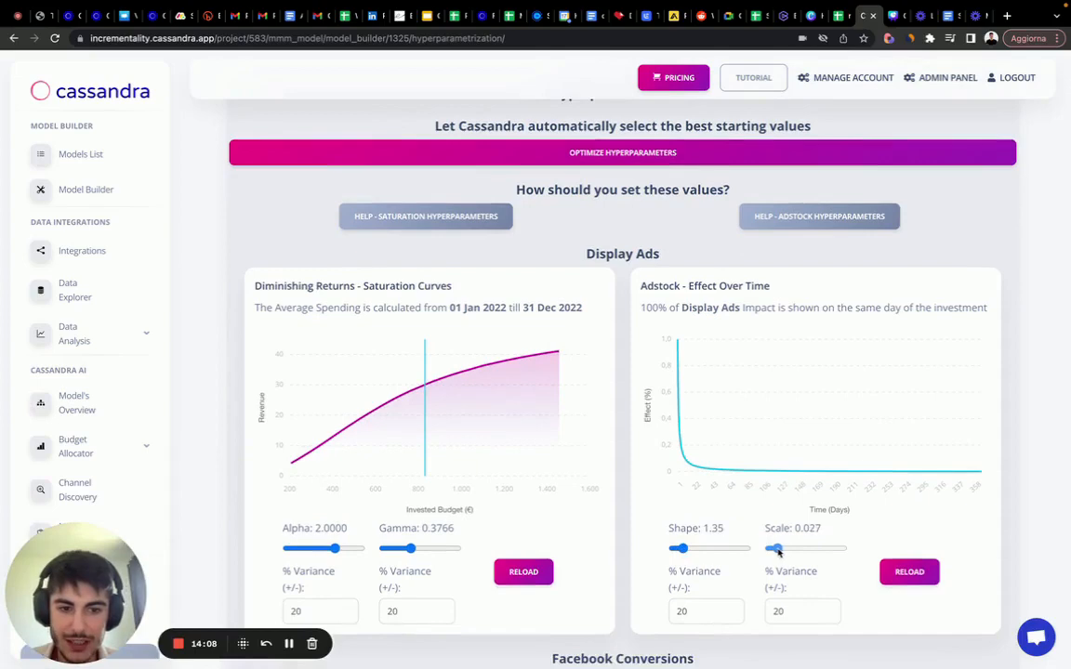
pyautogui.click(908, 571)
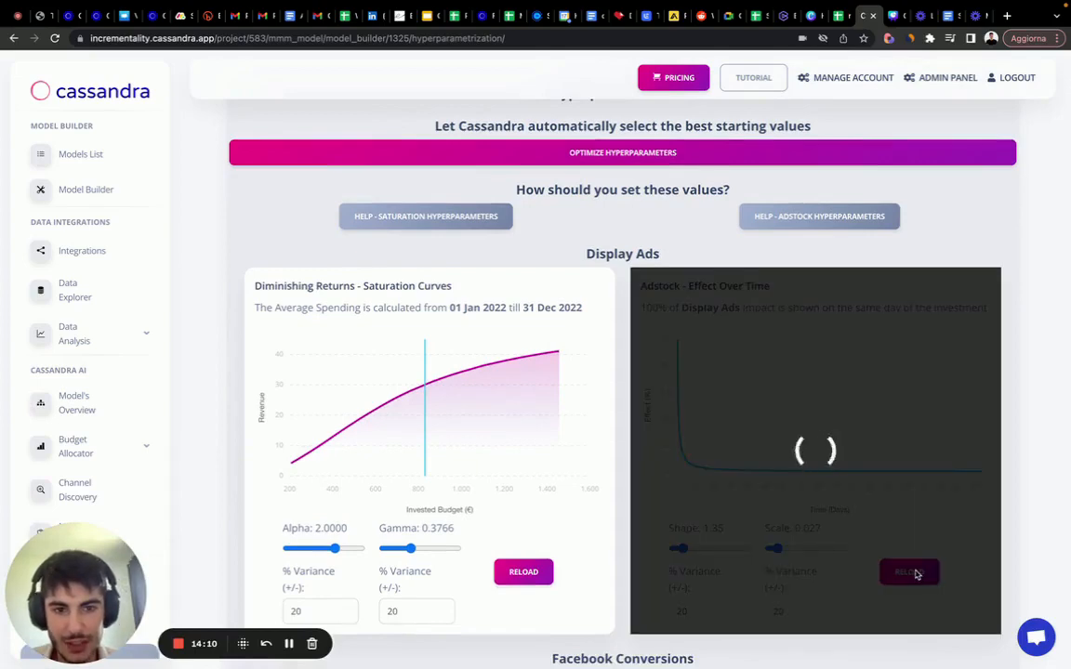
pyautogui.scroll(-3)
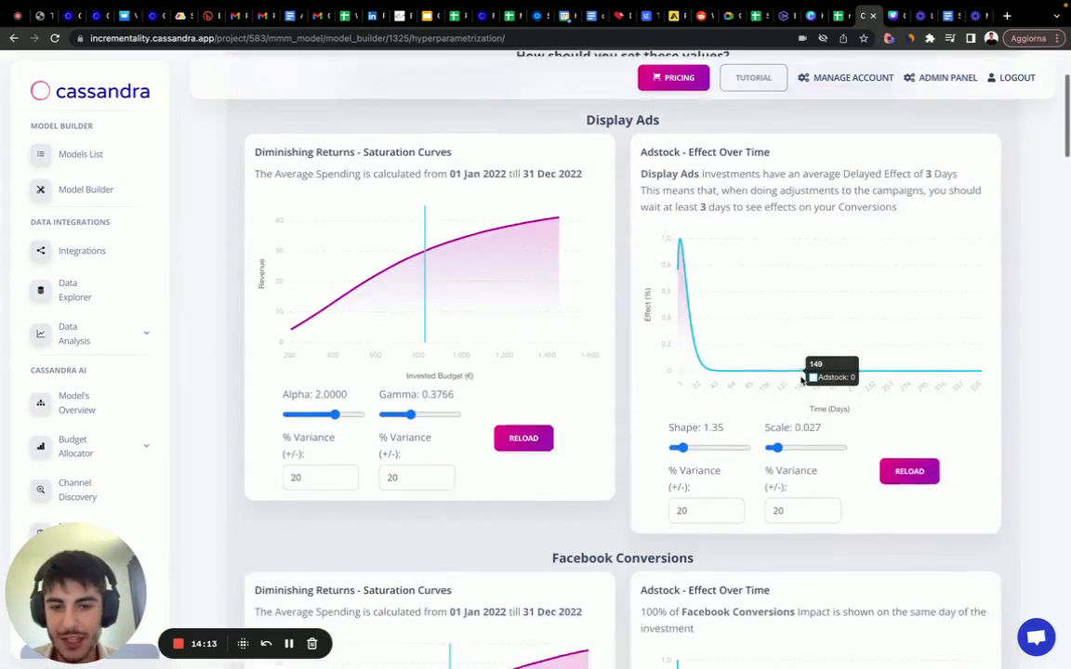
pyautogui.scroll(-3)
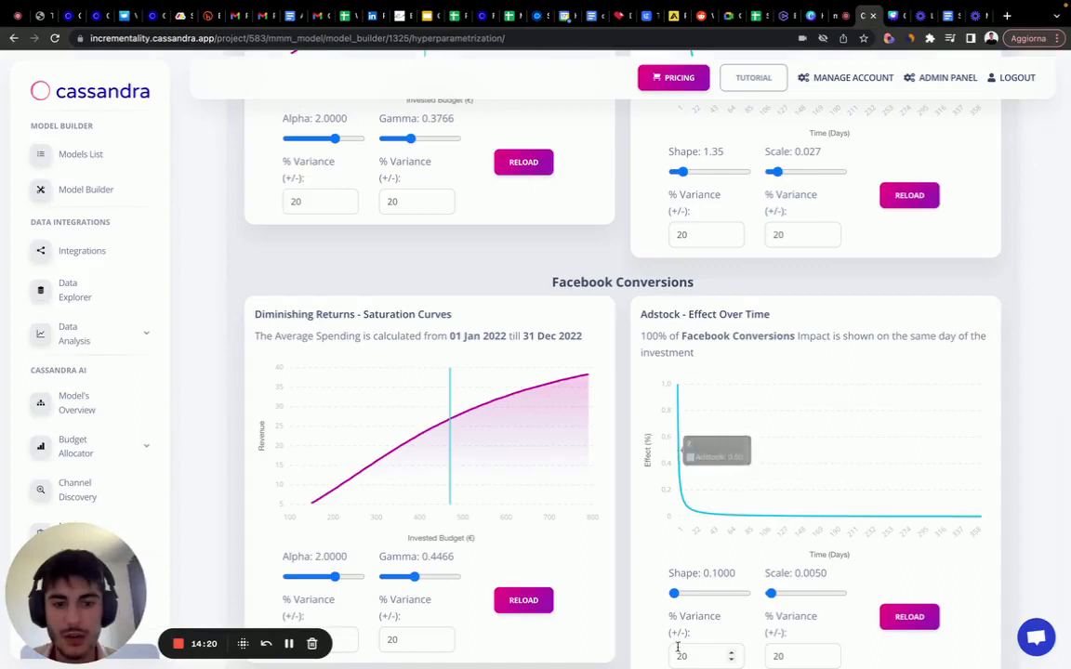
# - Set Facebook Conversions adstock shape to 1.5, scale 0.02 and reload the 3-day-delay curve
pyautogui.moveTo(673, 593); pyautogui.dragTo(685, 593)
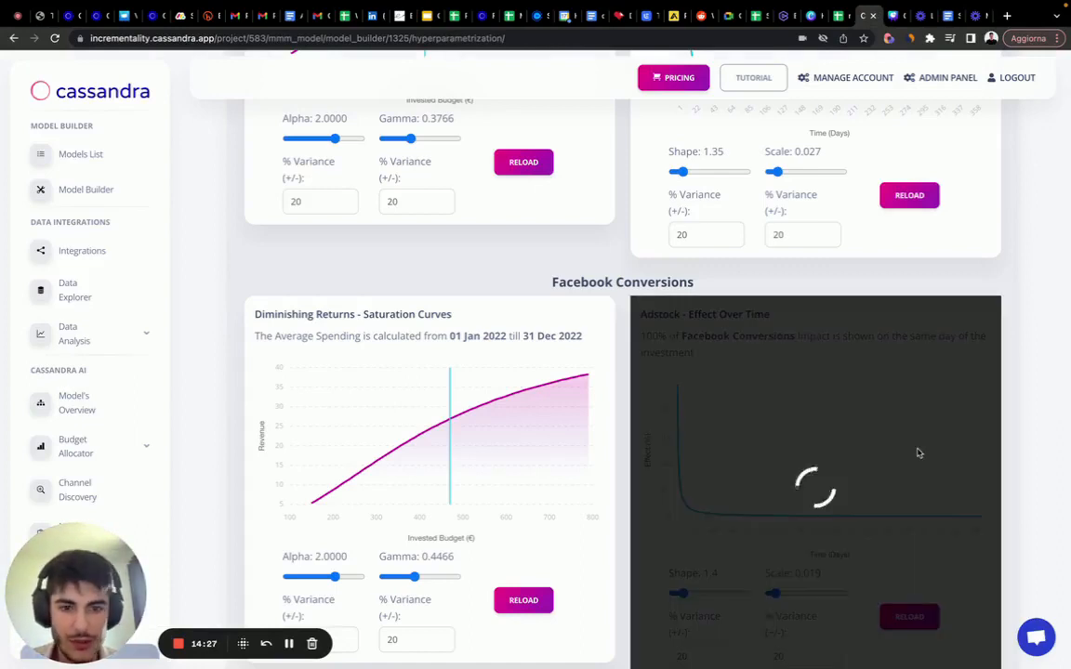
pyautogui.scroll(-3)
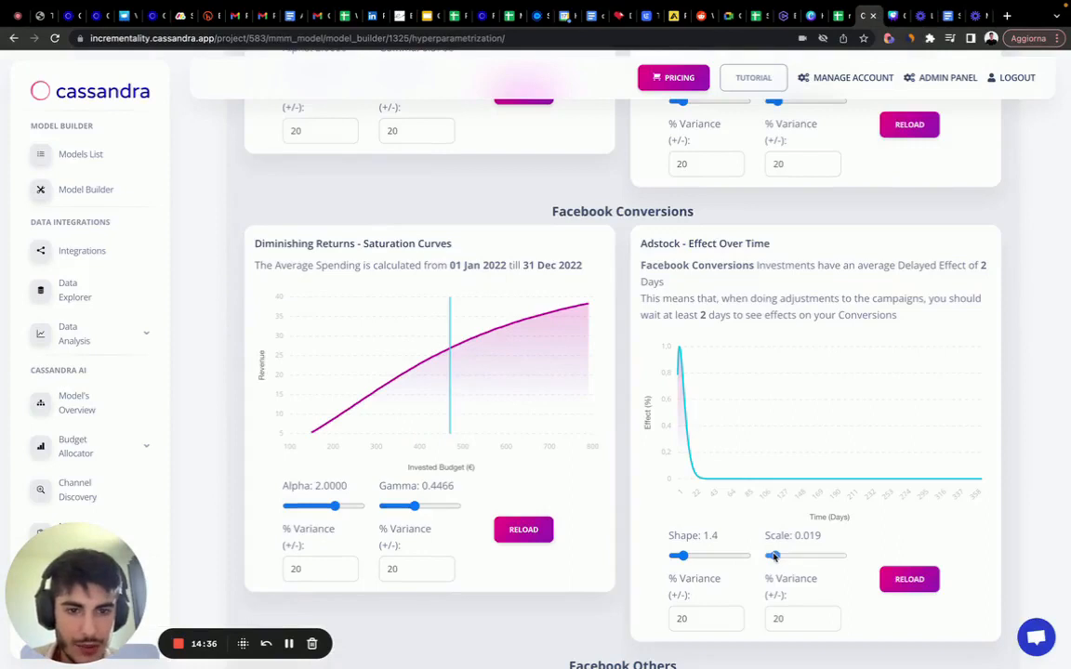
pyautogui.click(909, 580)
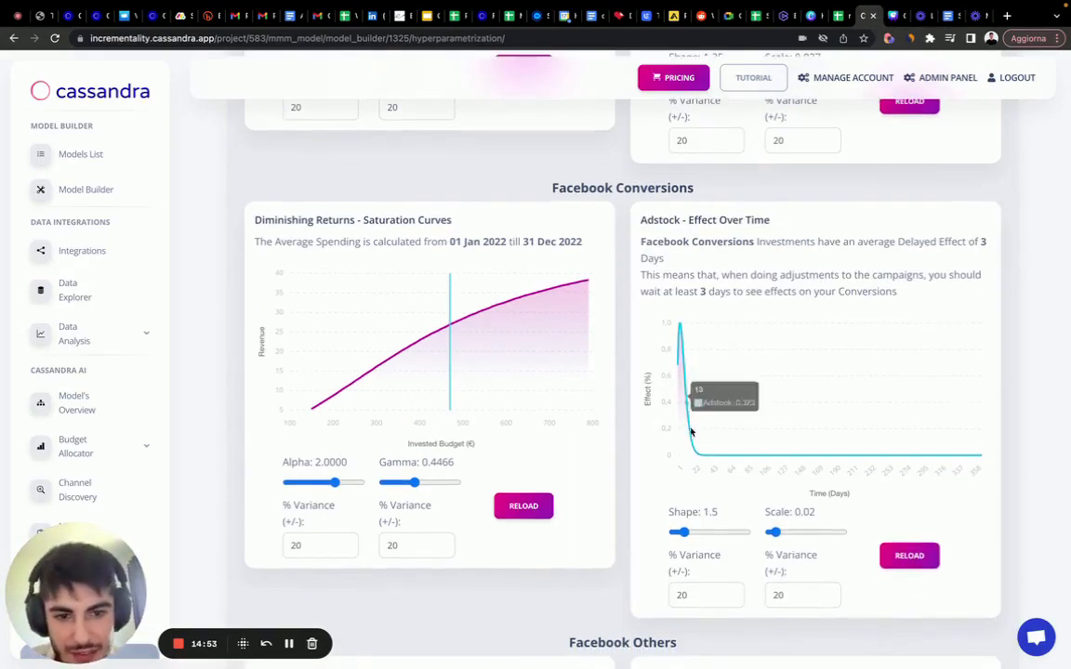
pyautogui.moveTo(697, 452)
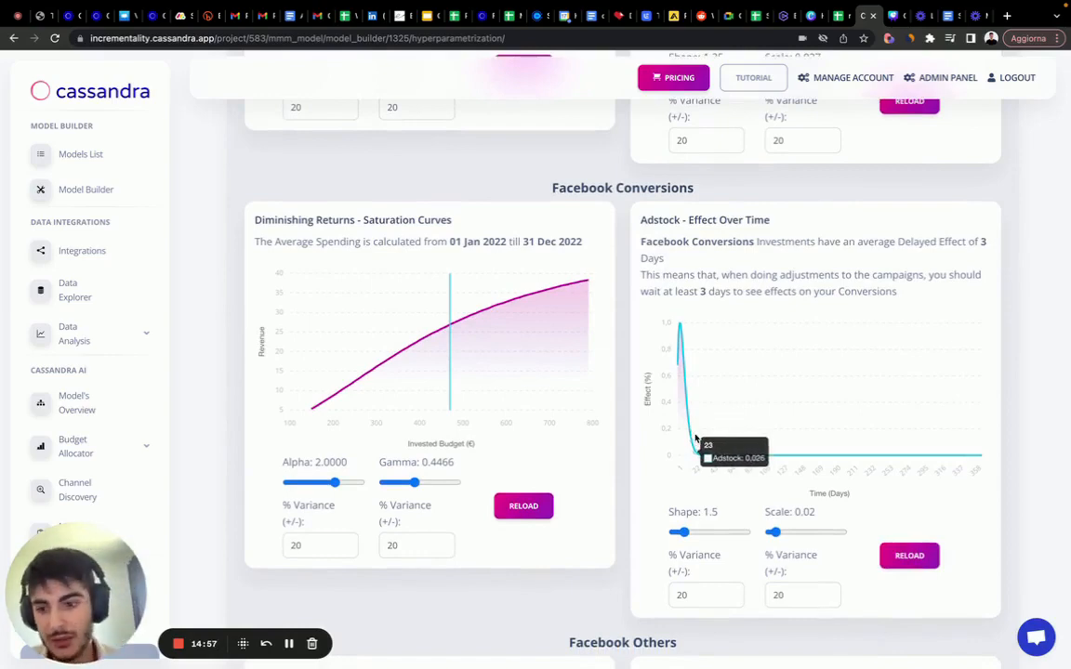
pyautogui.scroll(-3)
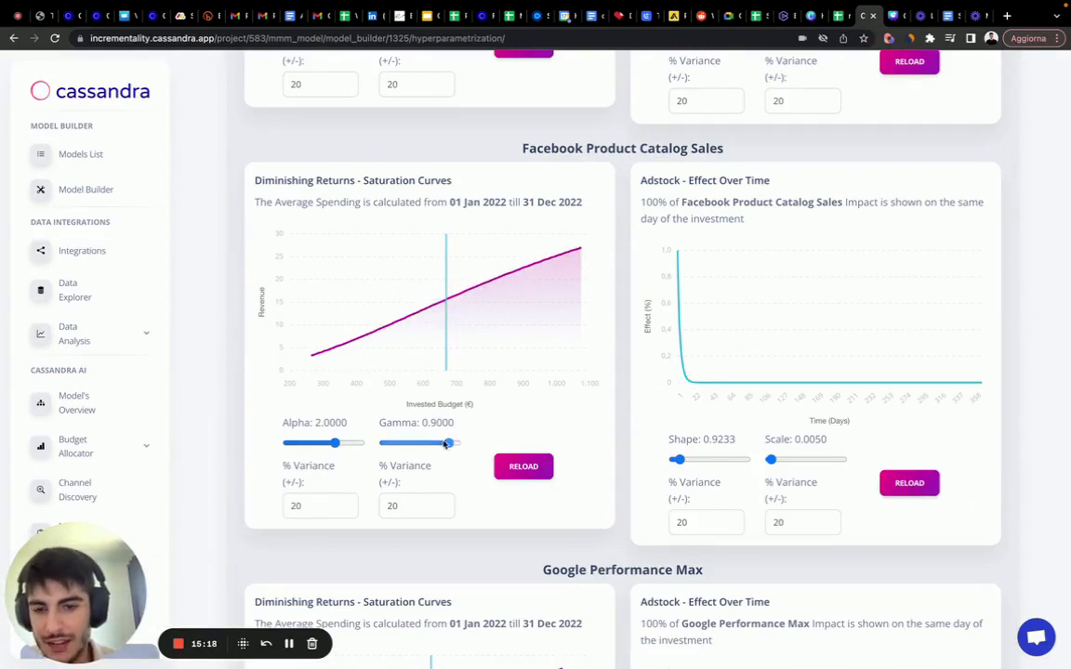
# - Give Facebook Product Catalog Sales saturation gamma 0.3 and alpha 1.4
pyautogui.click(522, 465)
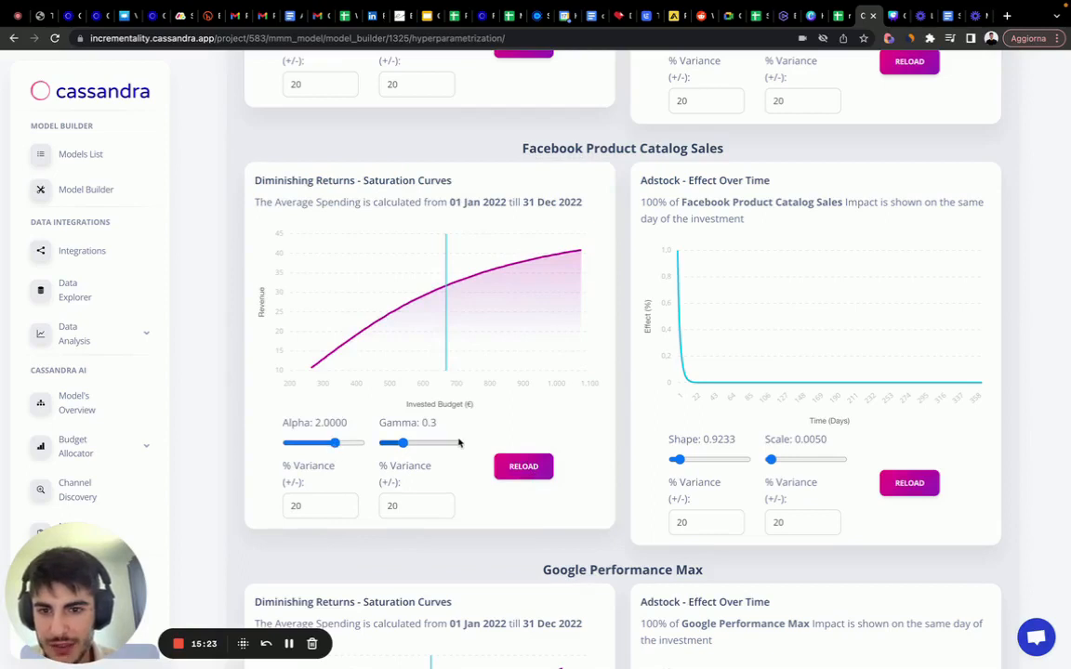
pyautogui.moveTo(335, 443); pyautogui.dragTo(320, 443)
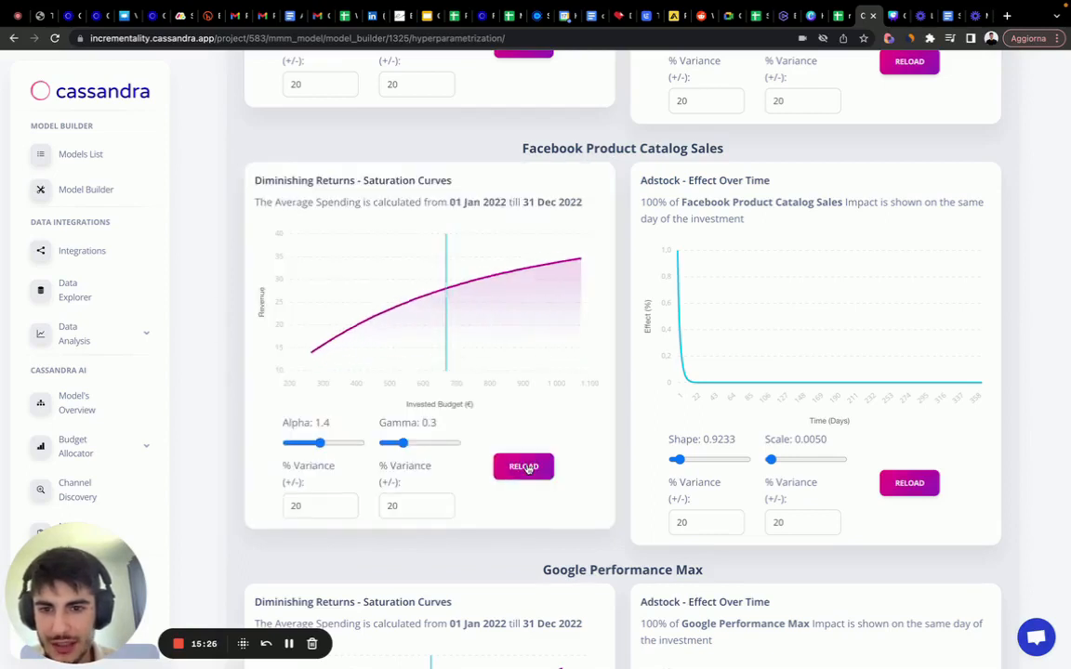
pyautogui.moveTo(312, 352)
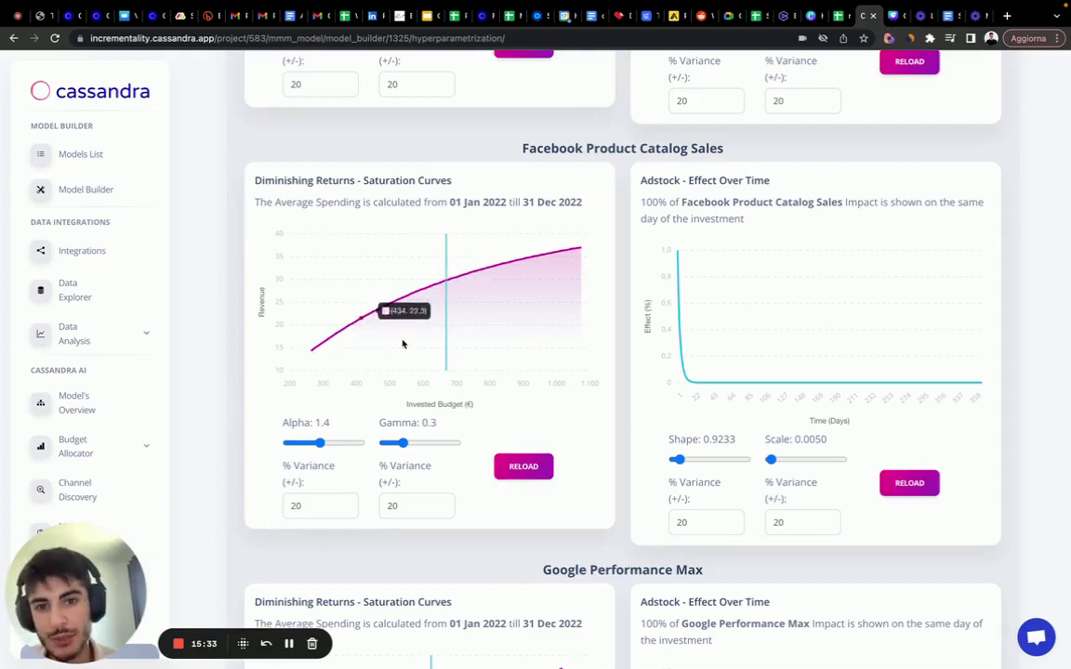
pyautogui.moveTo(327, 374)
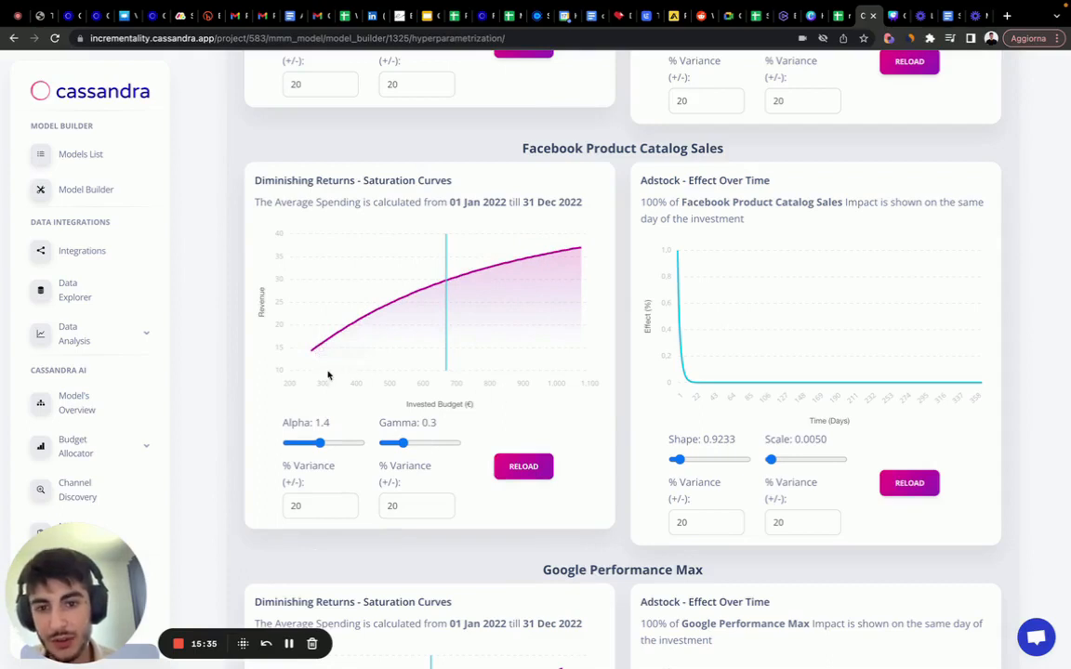
pyautogui.moveTo(508, 413)
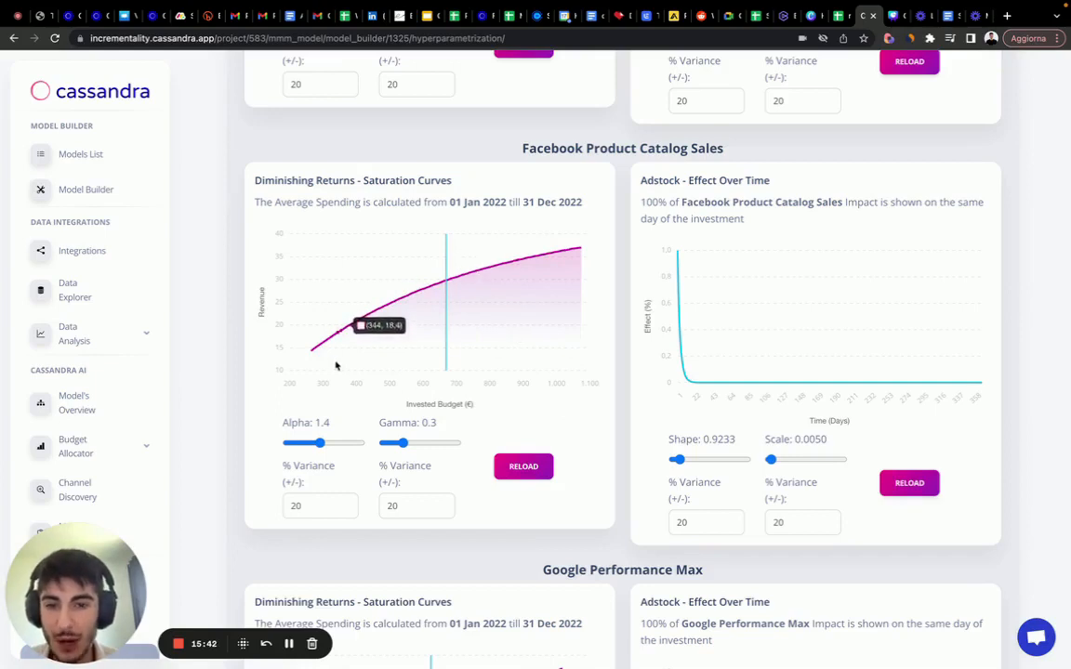
pyautogui.moveTo(548, 287)
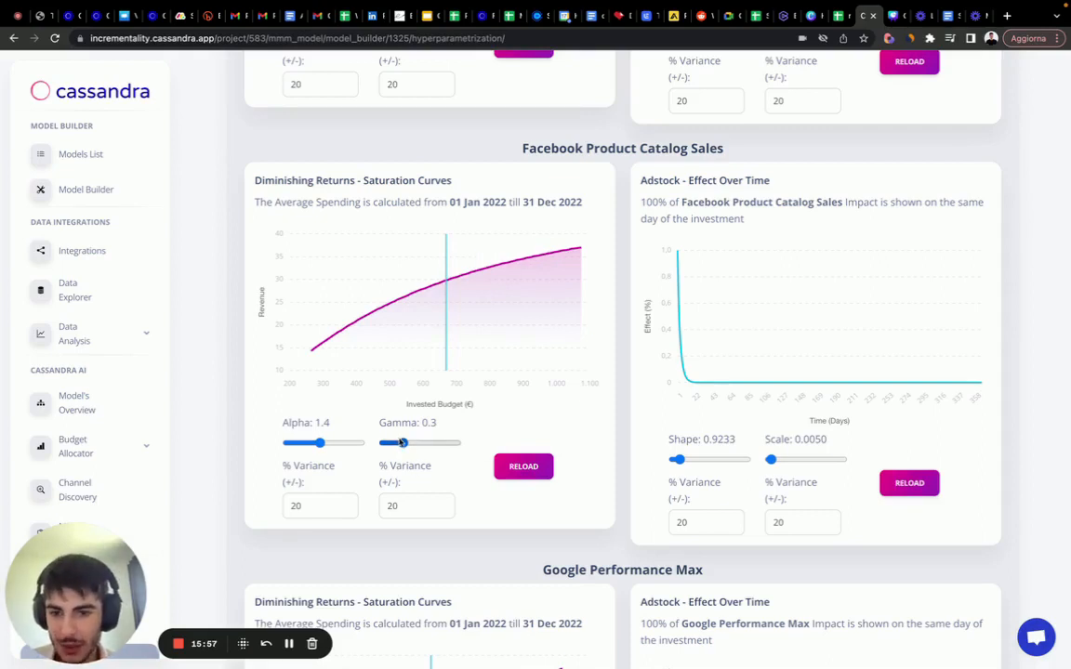
pyautogui.click(408, 505)
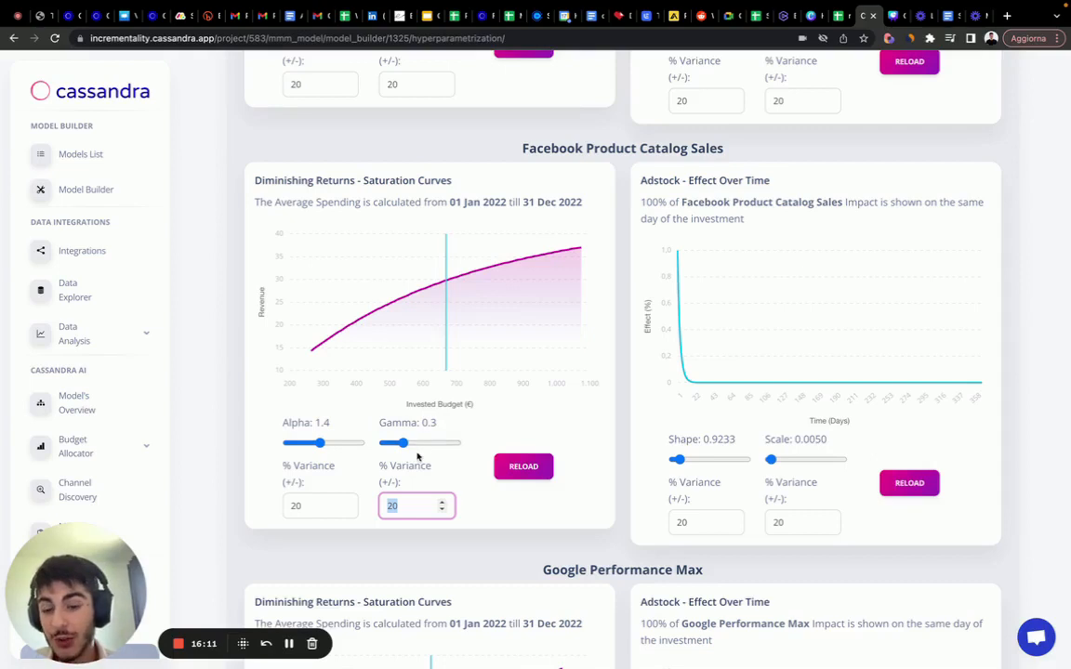
pyautogui.moveTo(419, 491)
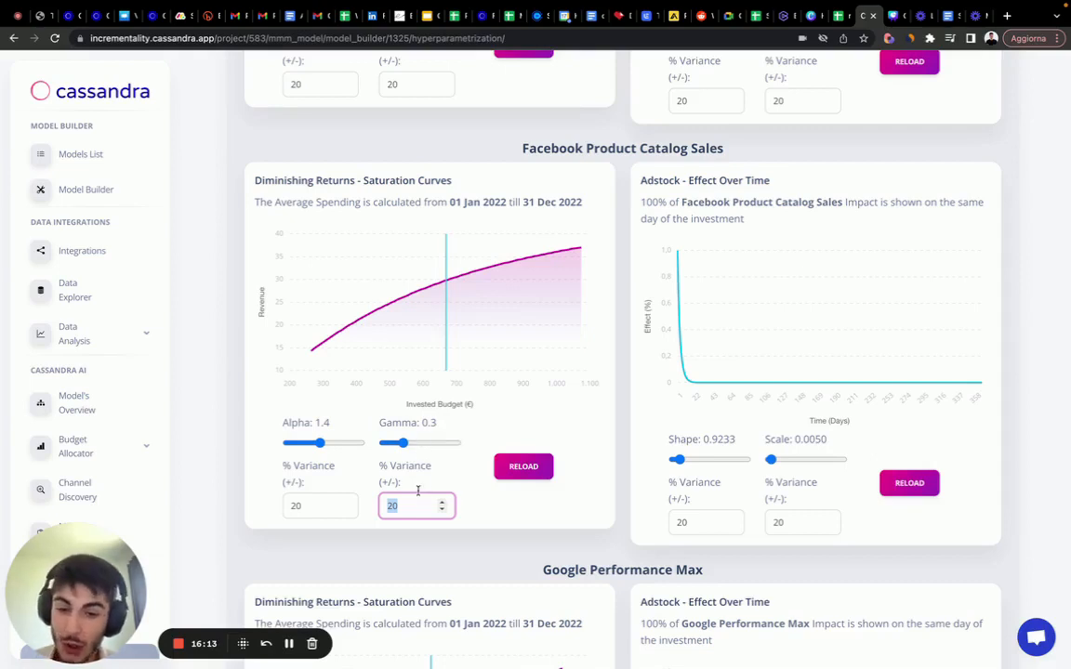
pyautogui.moveTo(420, 443)
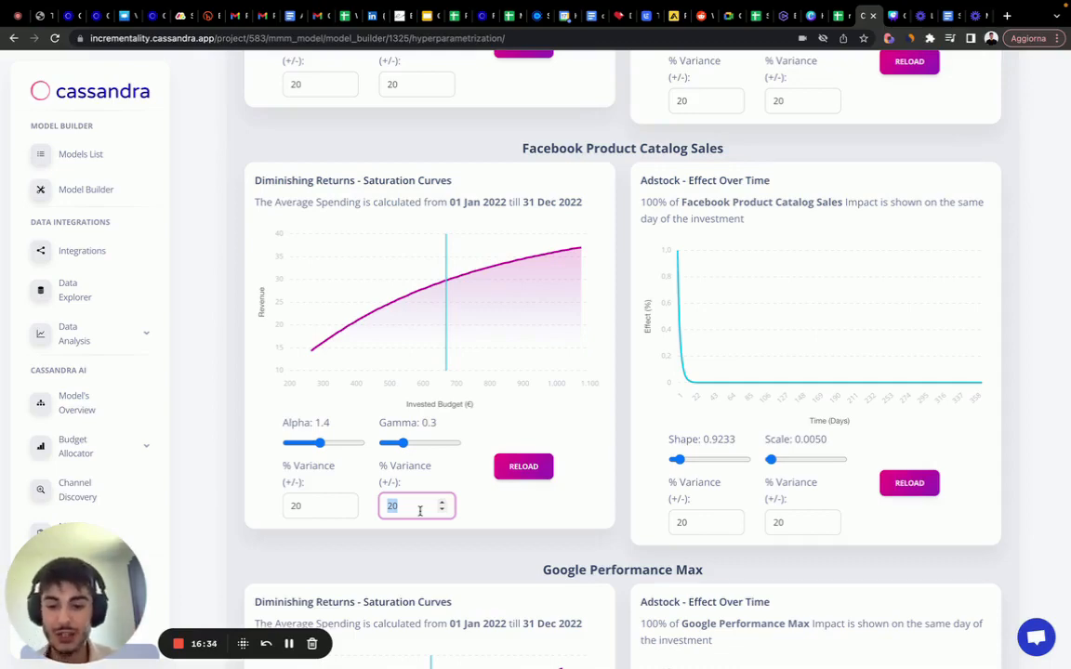
# - Restore the Gamma % Variance field to 20 and reach the Google Performance Max card
pyautogui.write('5')
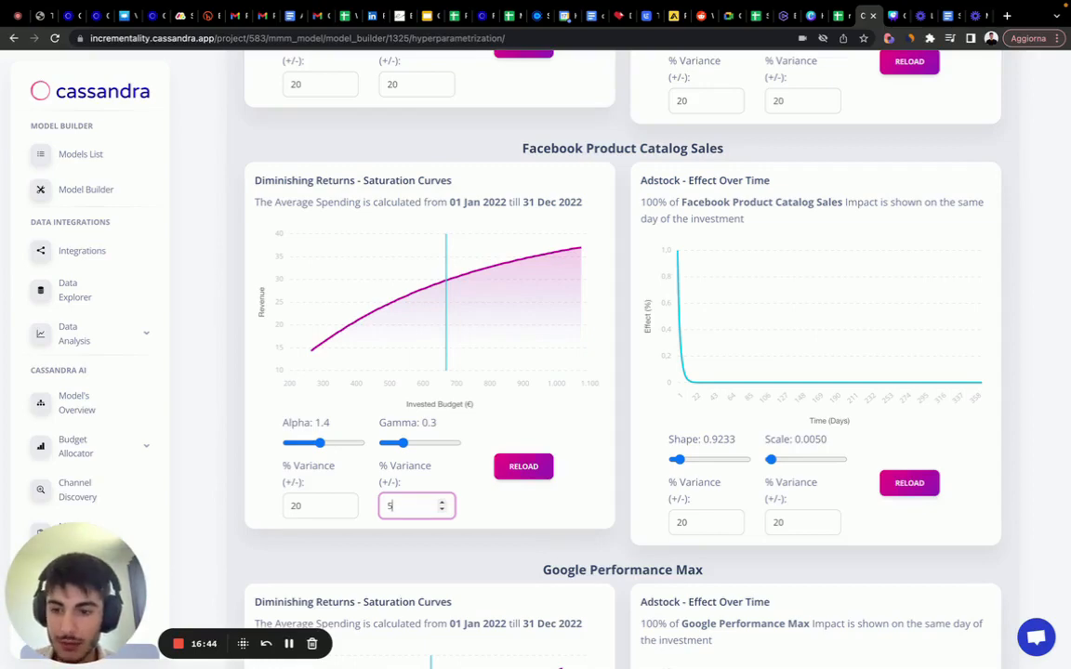
pyautogui.write('20')
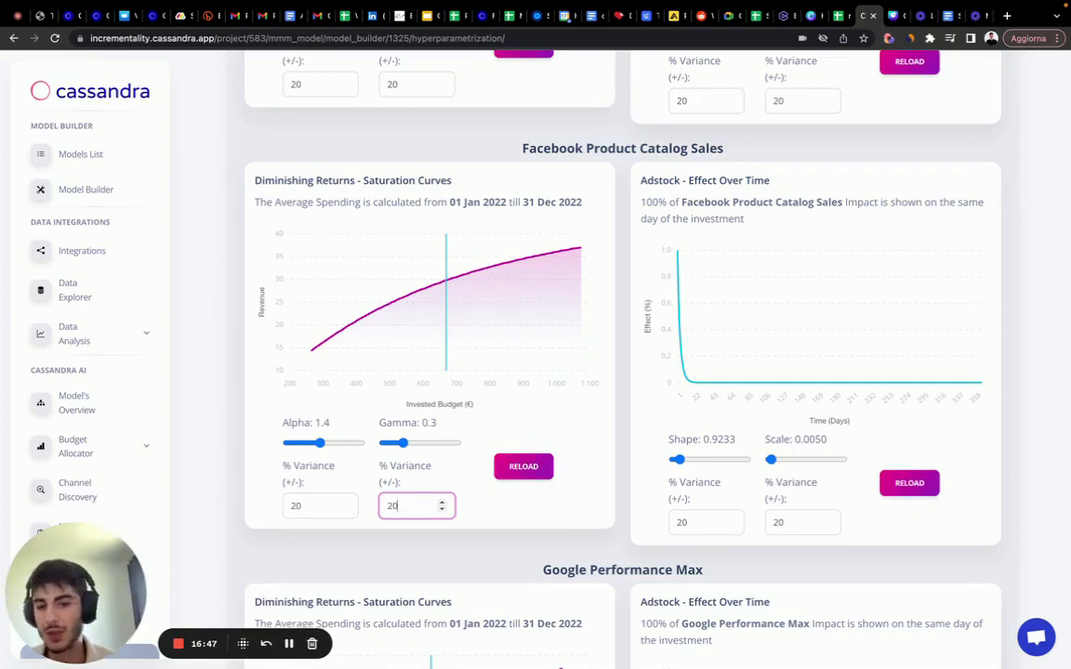
pyautogui.scroll(-3)
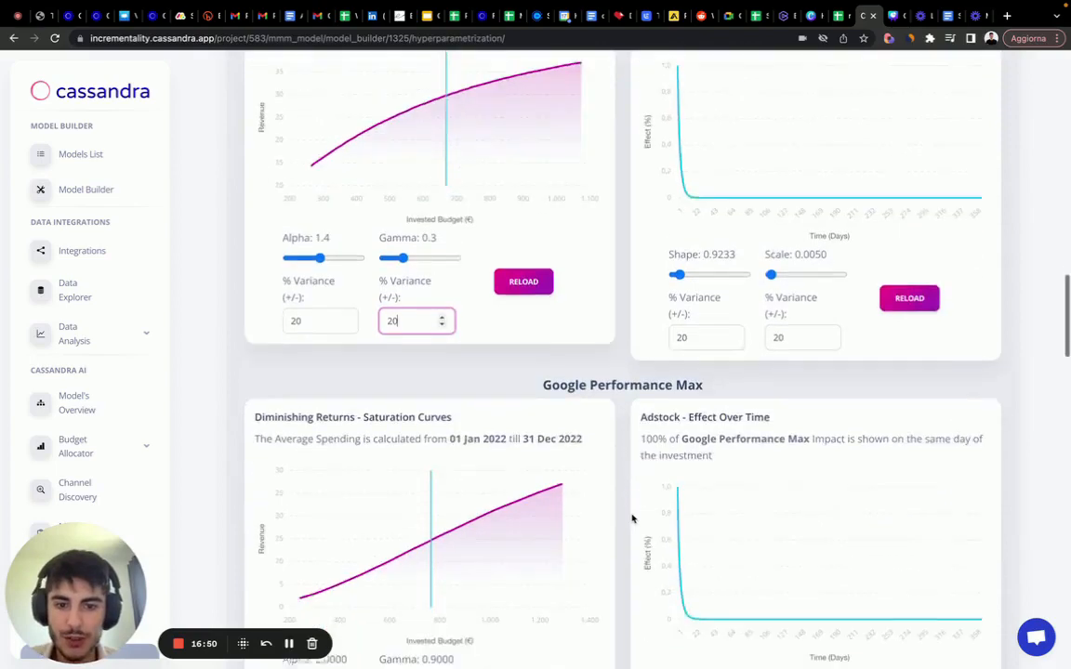
pyautogui.scroll(-3)
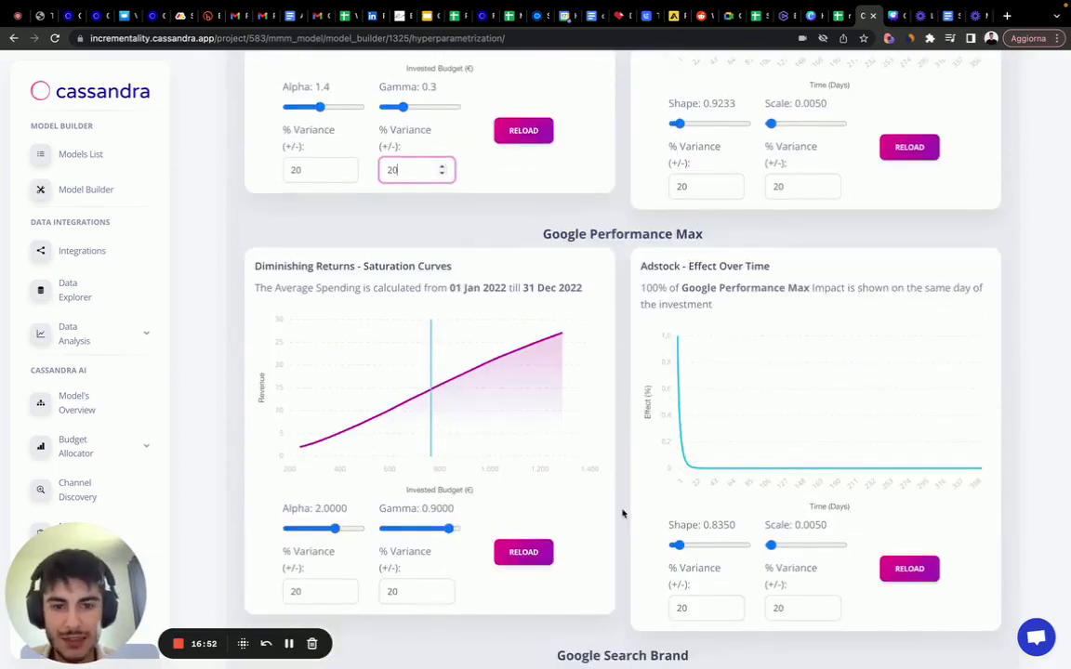
pyautogui.moveTo(705, 413)
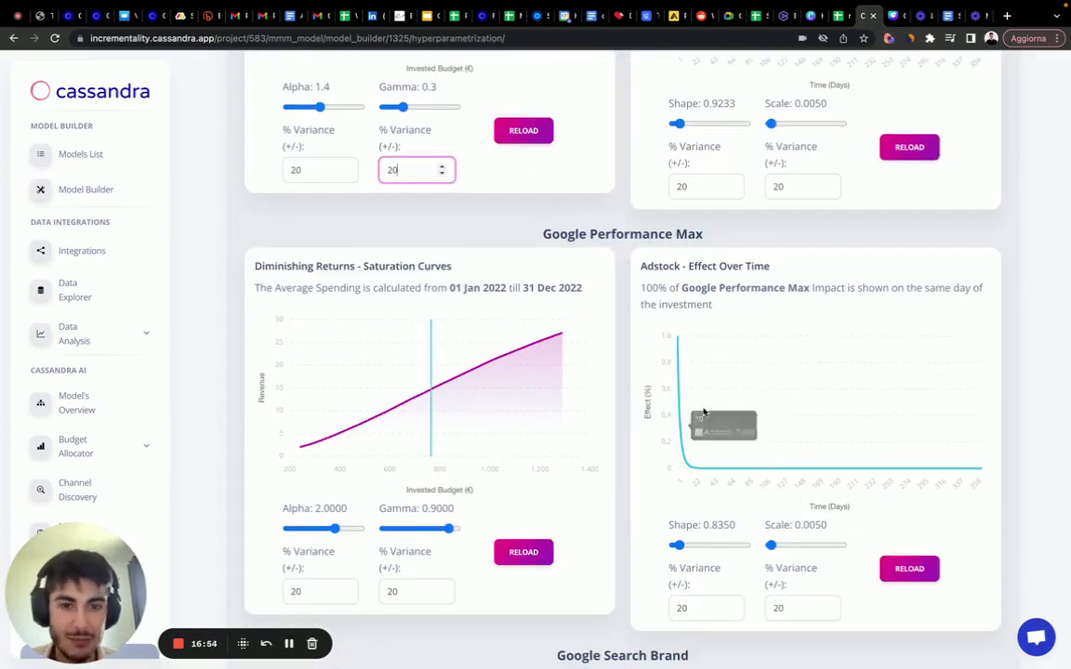
# - Lower Google Performance Max saturation to alpha 1.2 and gamma 0.45
pyautogui.moveTo(456, 529); pyautogui.dragTo(416, 528)
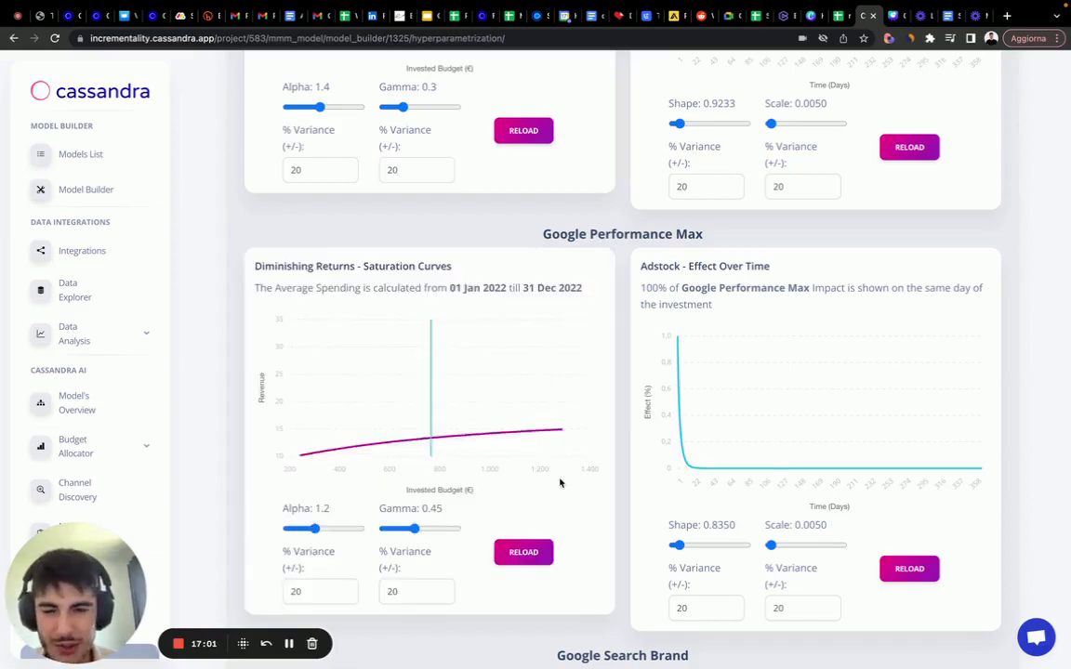
pyautogui.moveTo(560, 335)
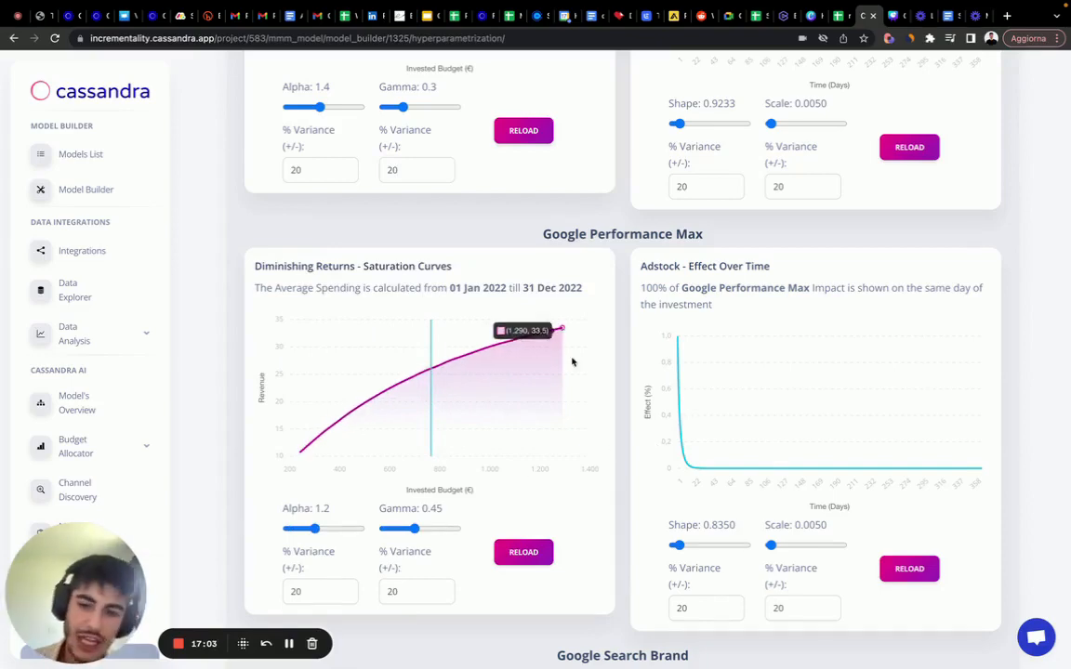
pyautogui.scroll(-3)
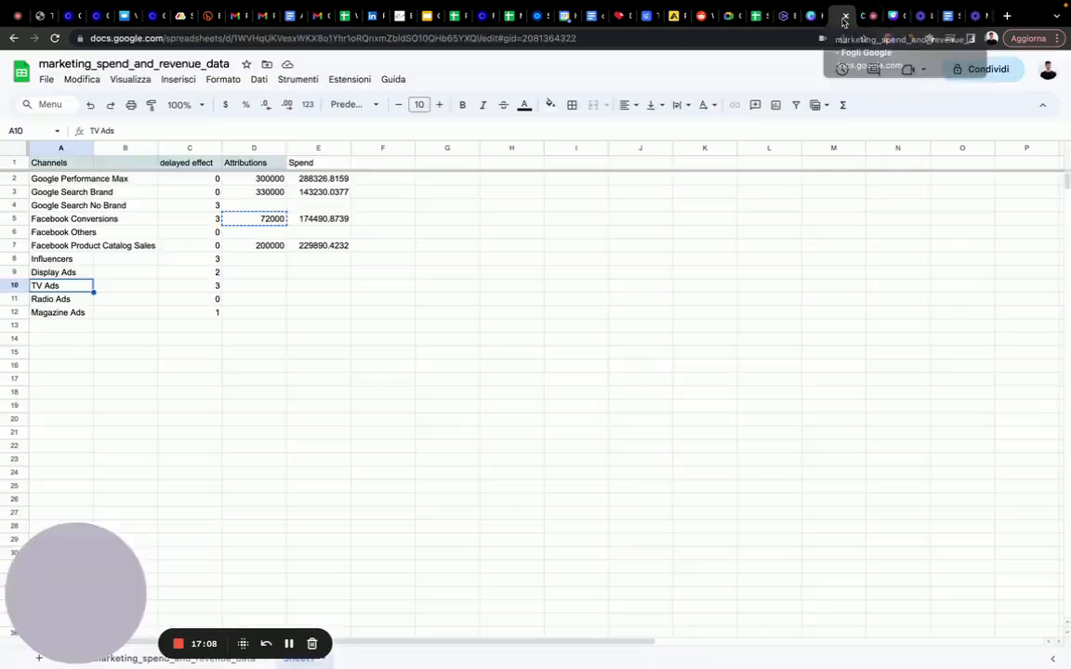
# - Return to the hyperparameter page and lower the Google Search Brand saturation gamma
pyautogui.click(848, 15)
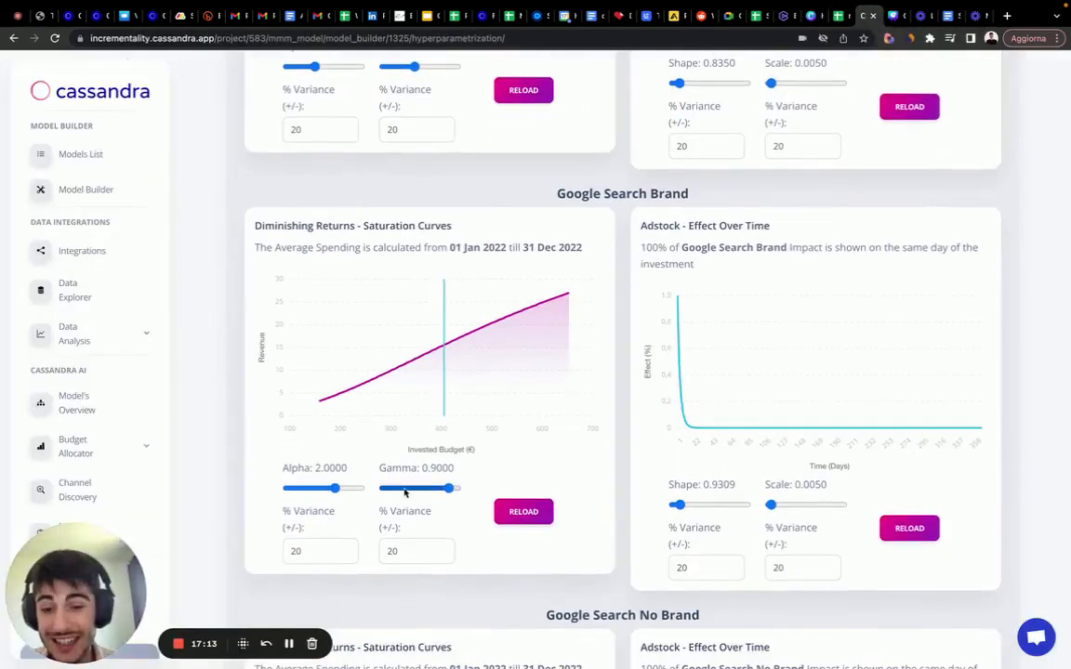
pyautogui.moveTo(447, 488); pyautogui.dragTo(390, 487)
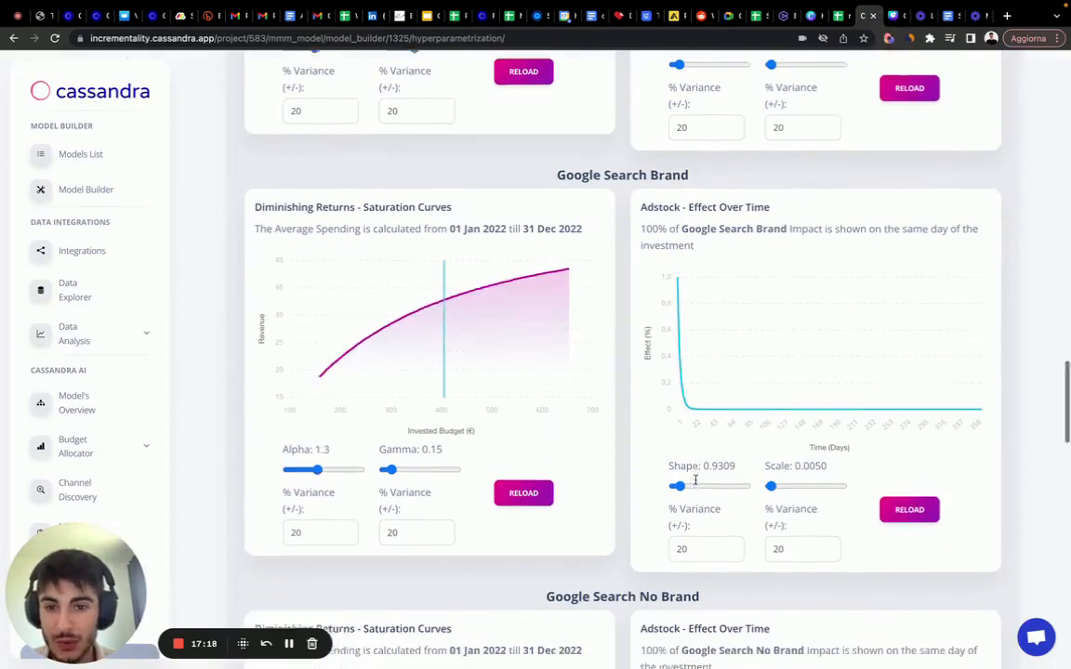
pyautogui.scroll(-3)
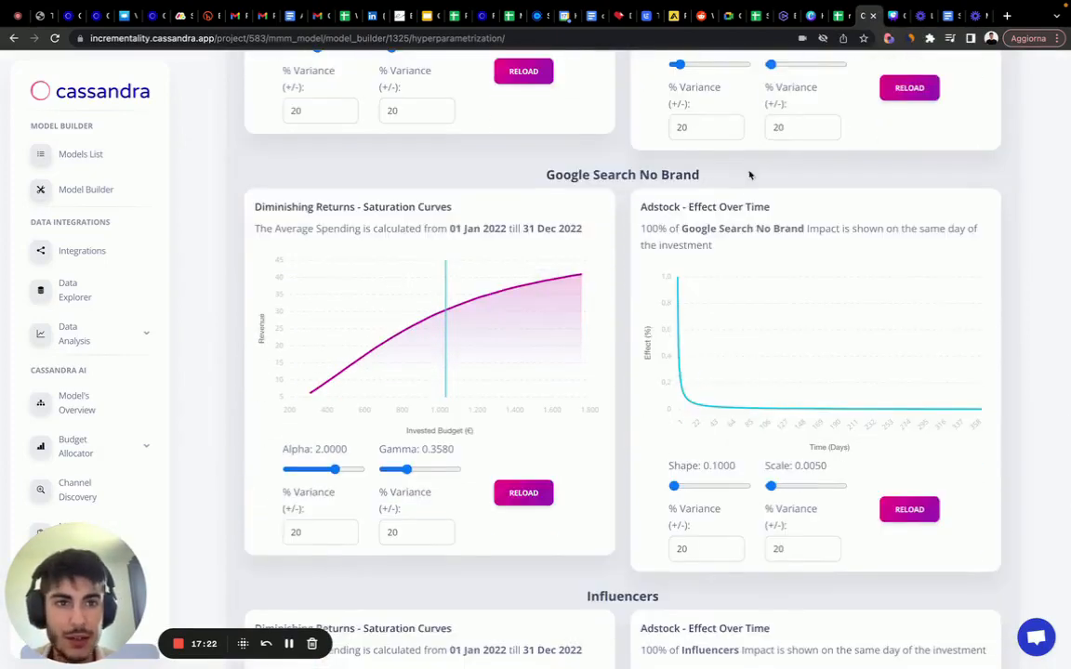
# - Give Google Search No Brand adstock shape 1.5, scale 0.025 and reload its 9-day-delay curve
pyautogui.moveTo(673, 485); pyautogui.dragTo(677, 485)
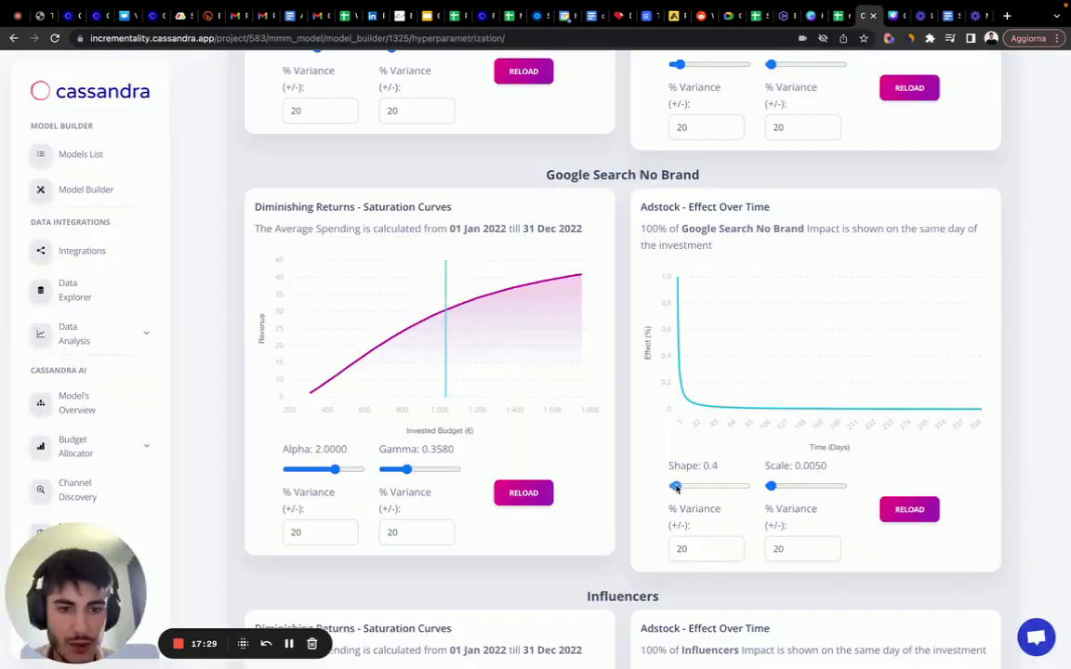
pyautogui.moveTo(674, 485); pyautogui.dragTo(684, 486)
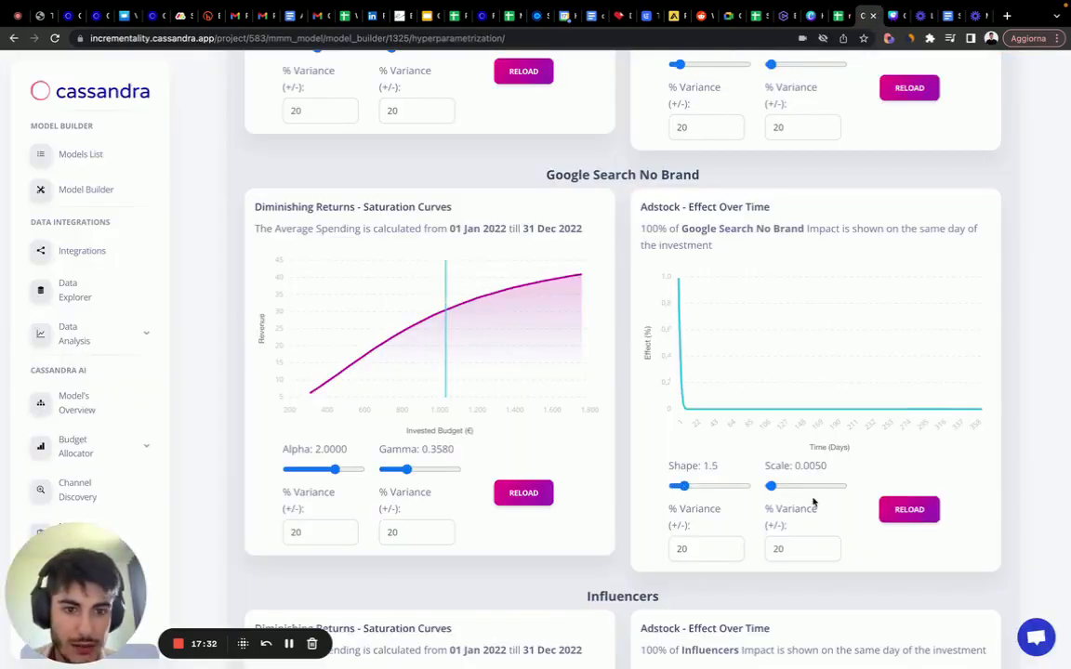
pyautogui.moveTo(770, 485); pyautogui.dragTo(778, 519)
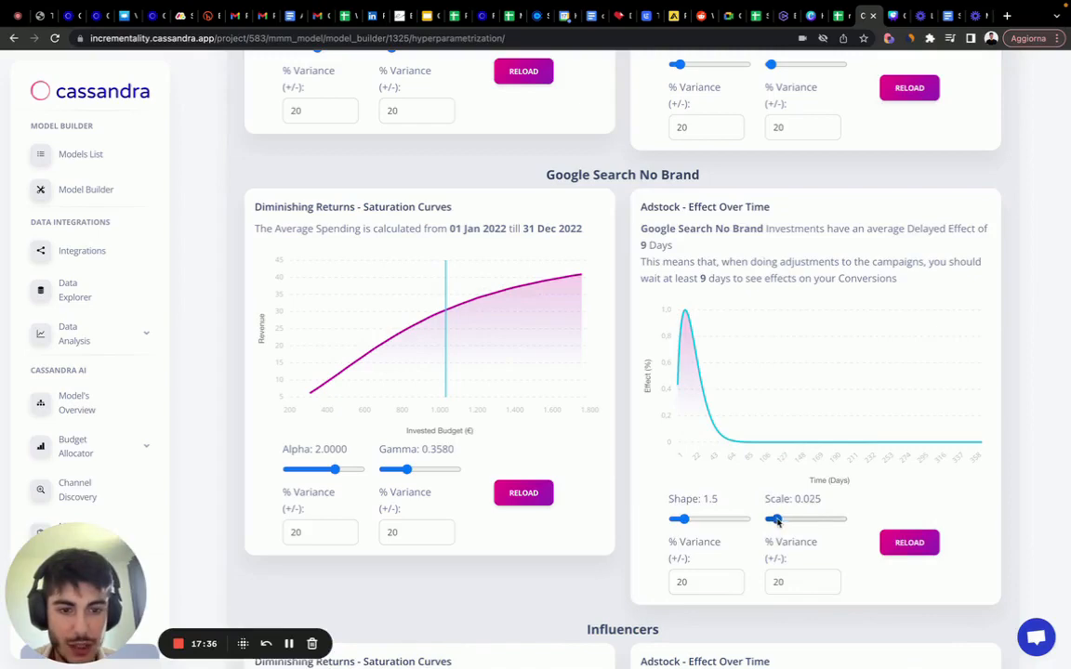
pyautogui.click(907, 543)
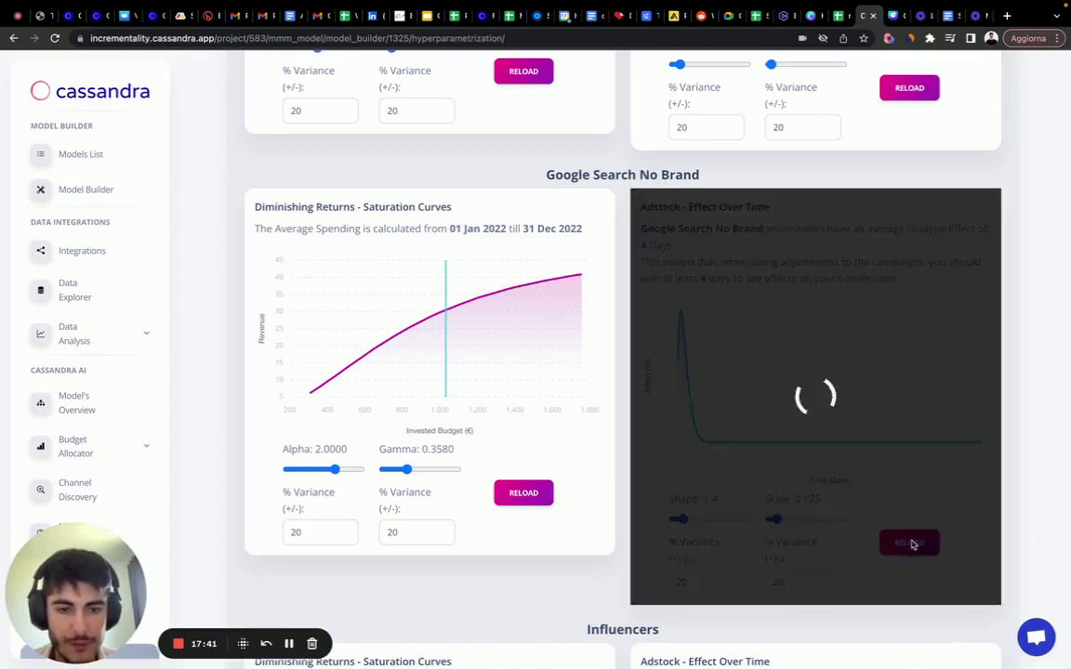
pyautogui.scroll(-3)
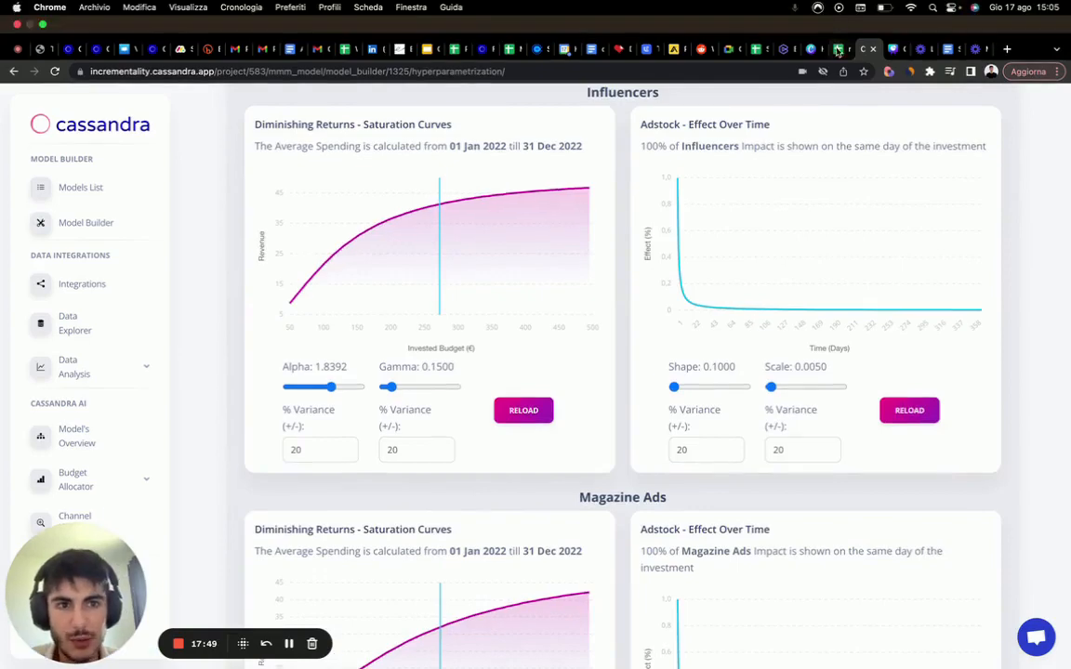
# - Set the Influencers adstock shape to 1.15 with scale 0.057
pyautogui.click(830, 44)
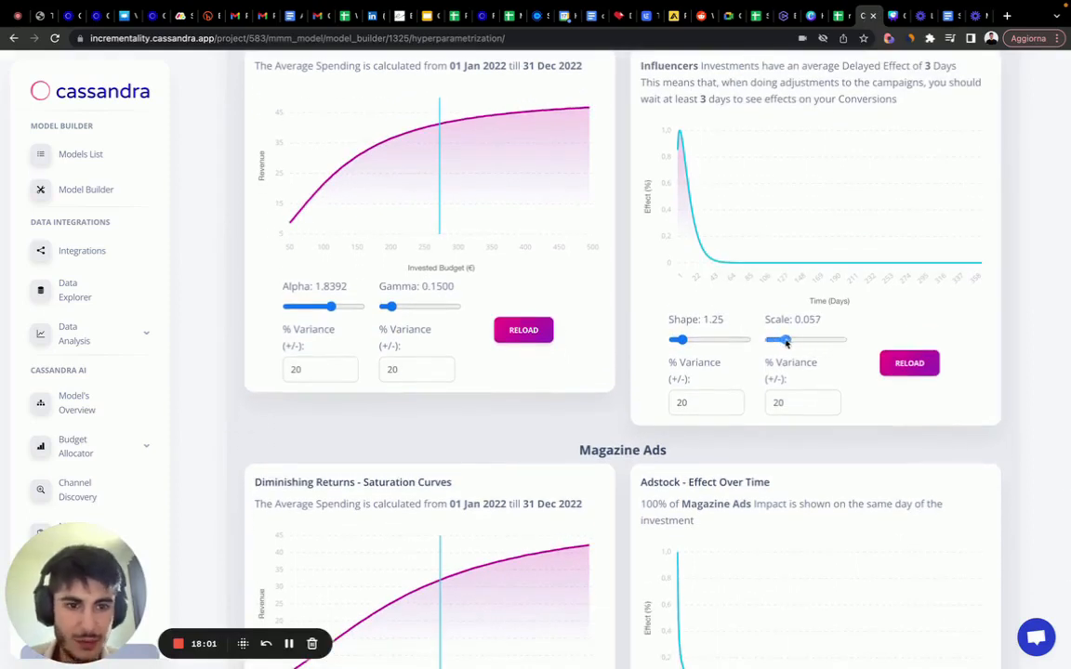
pyautogui.moveTo(680, 339); pyautogui.dragTo(679, 339)
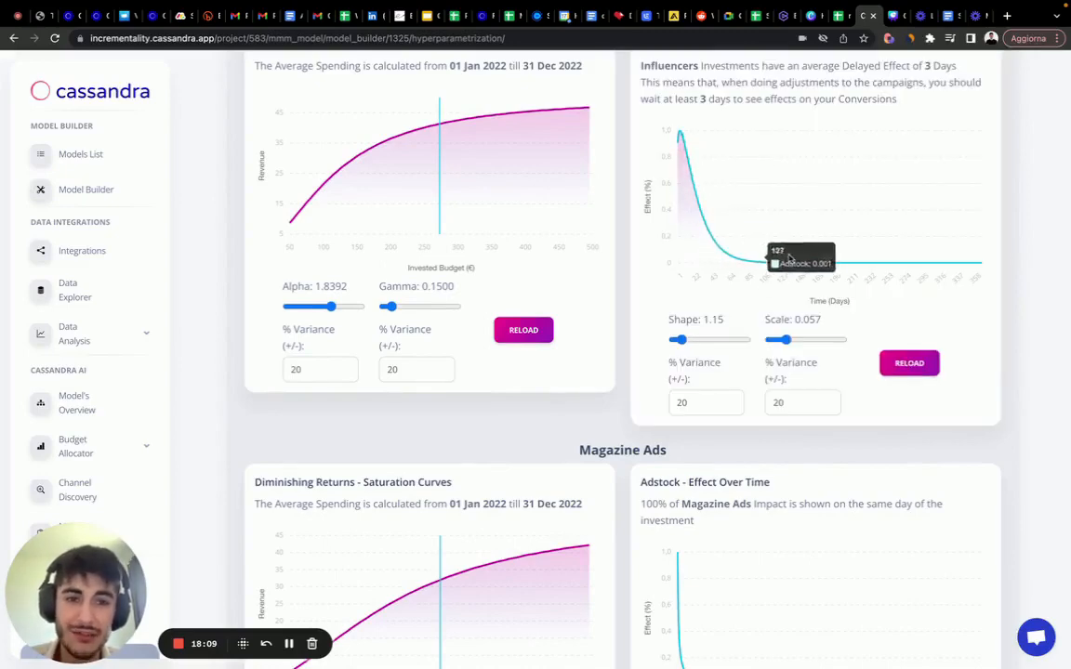
pyautogui.scroll(-3)
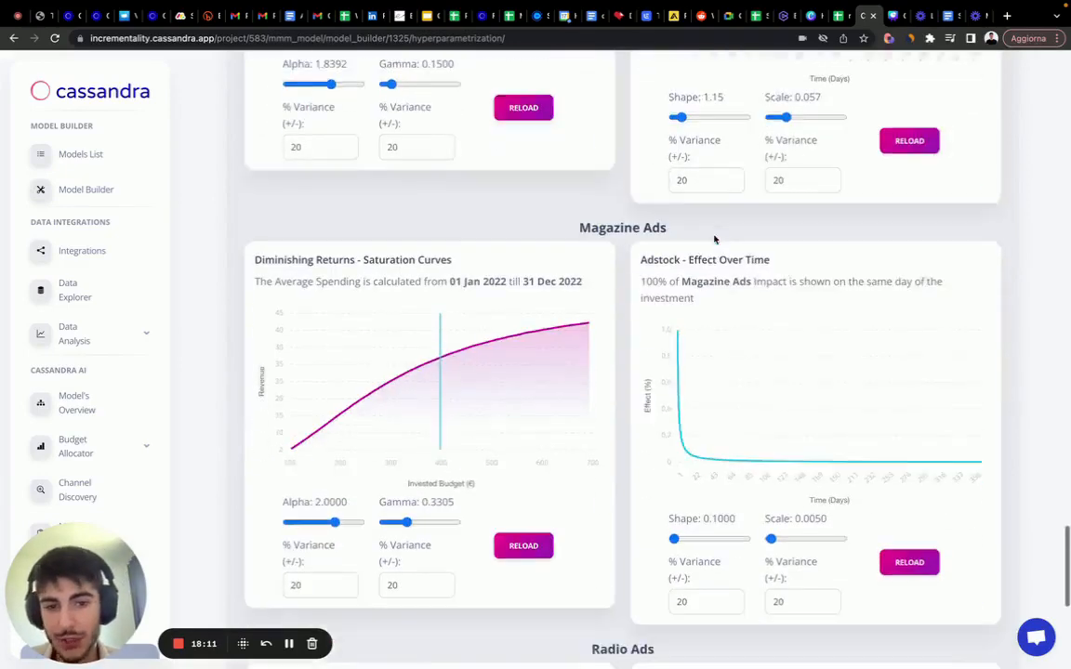
pyautogui.scroll(-3)
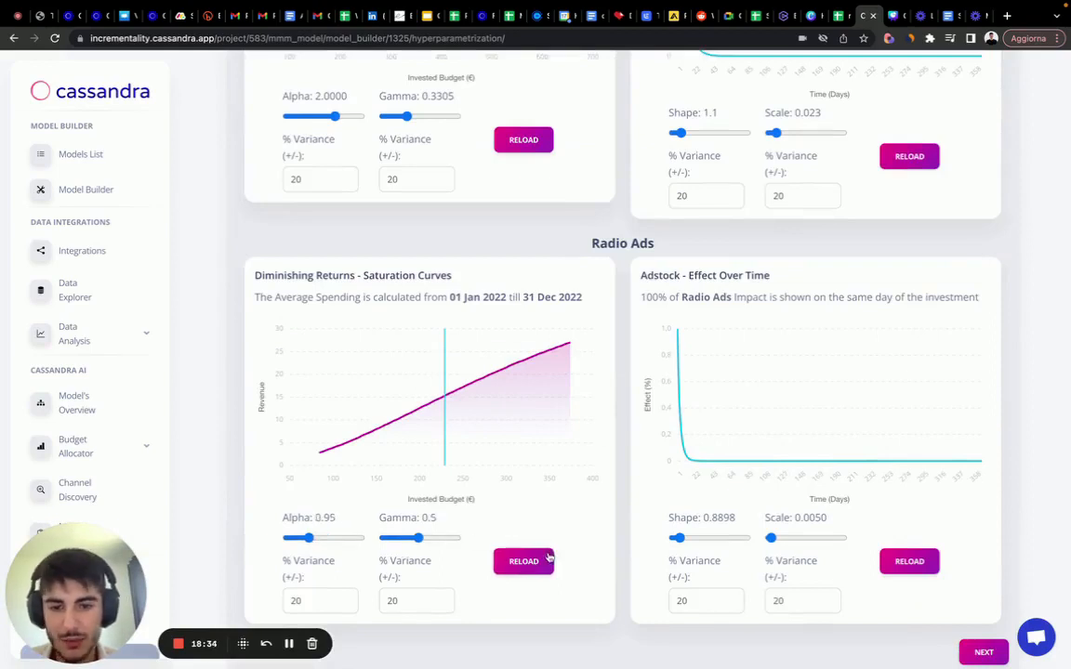
# - Reload the Radio Ads saturation curve at alpha 0.95, gamma 0.5
pyautogui.click(525, 561)
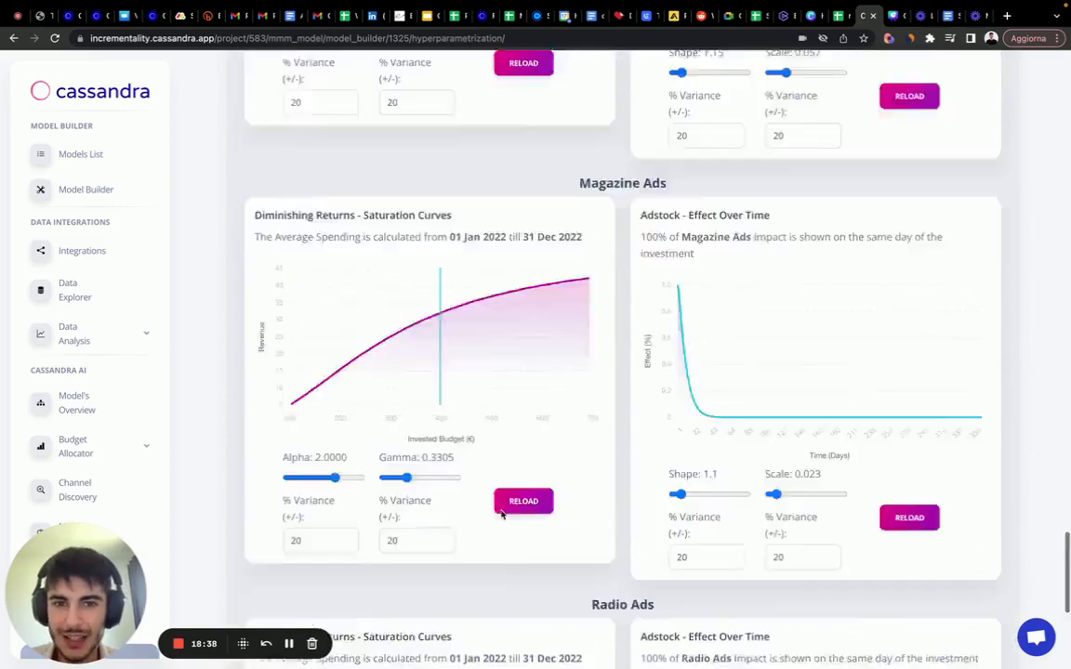
pyautogui.scroll(-3)
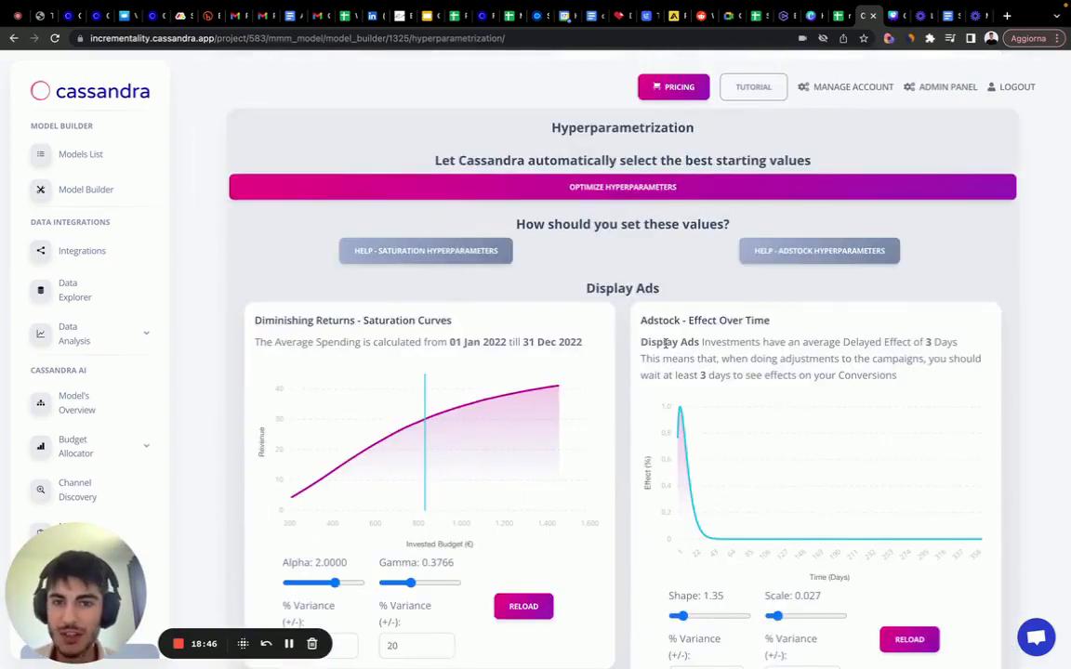
pyautogui.scroll(-3)
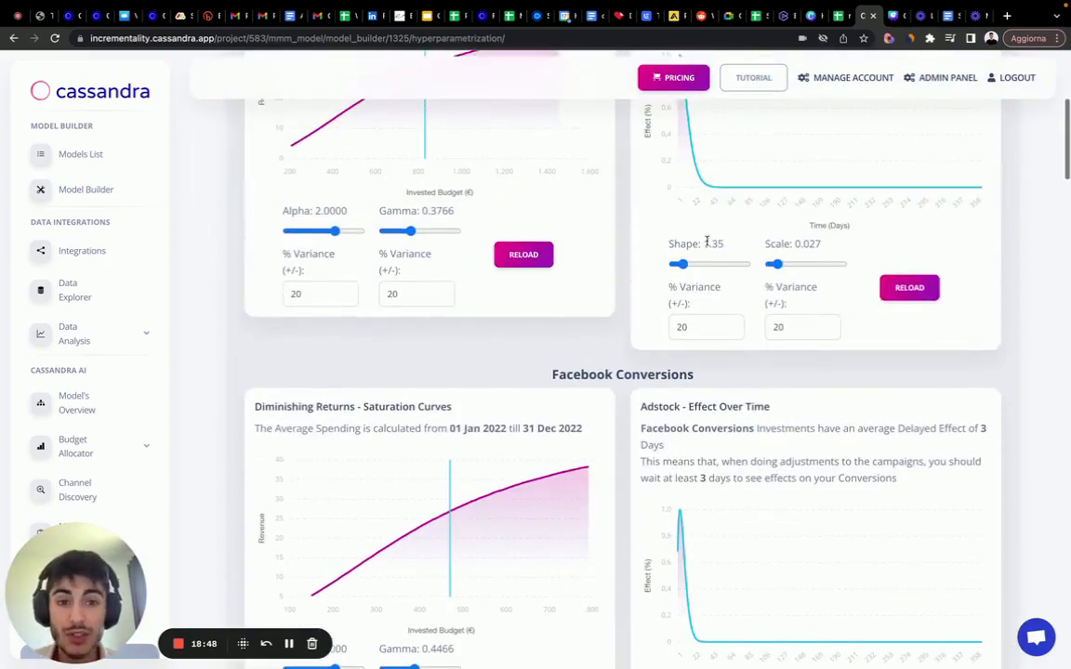
pyautogui.moveTo(662, 251)
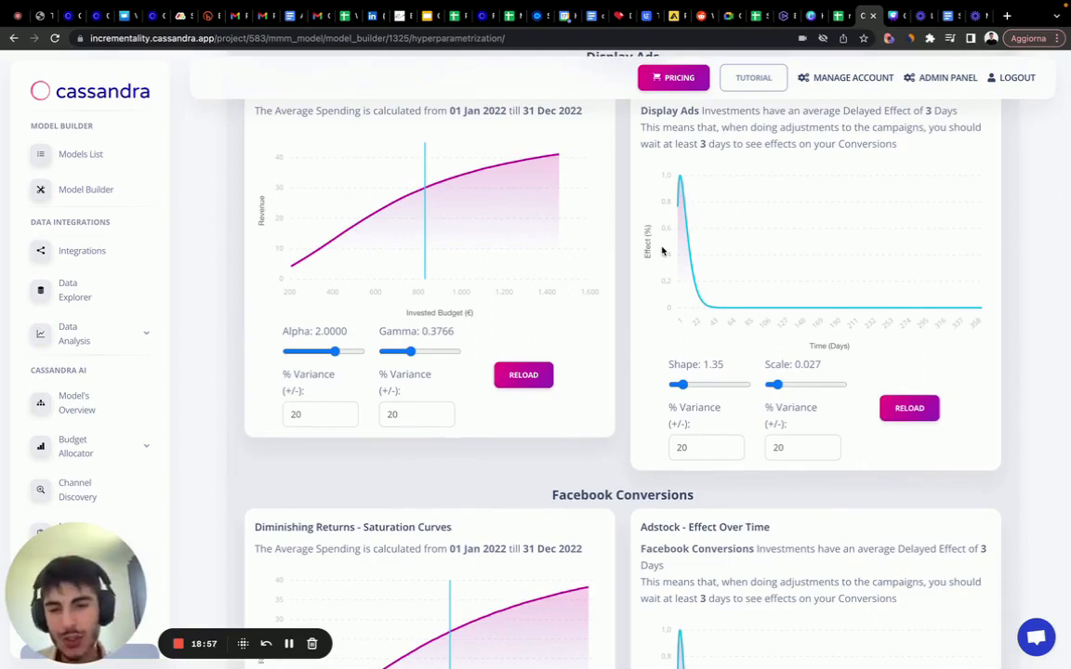
pyautogui.moveTo(679, 264)
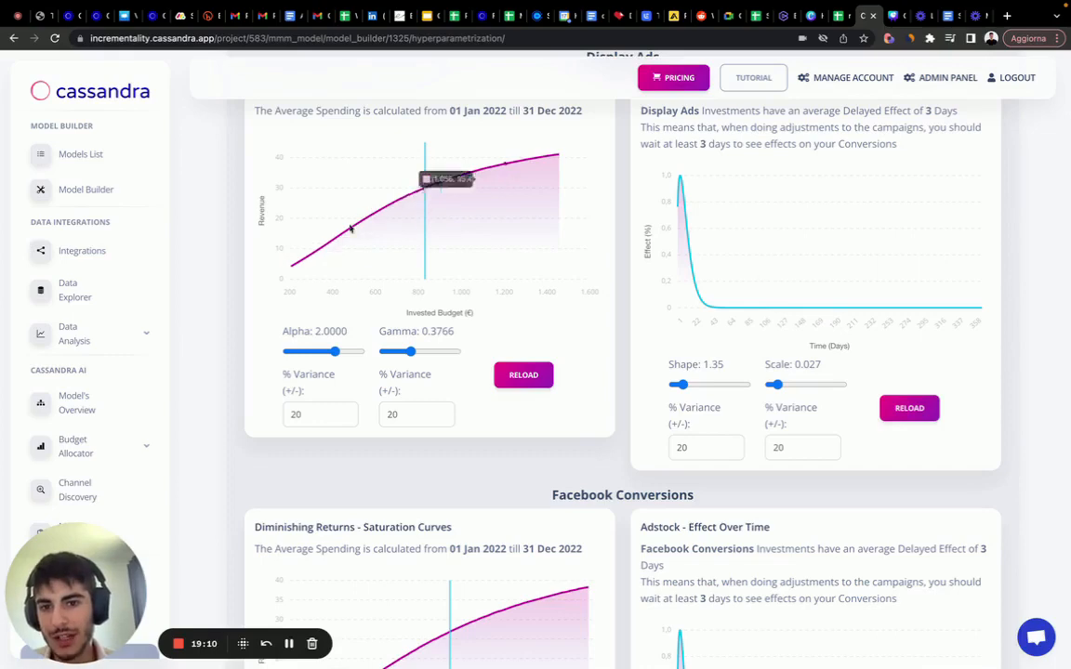
pyautogui.moveTo(625, 305)
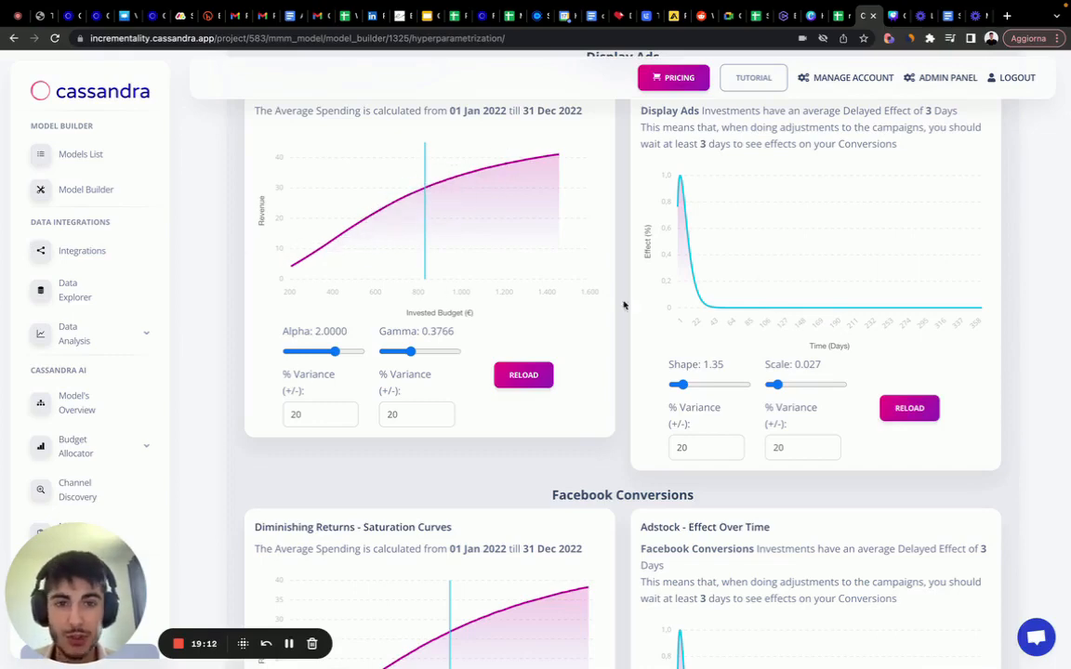
pyautogui.scroll(3)
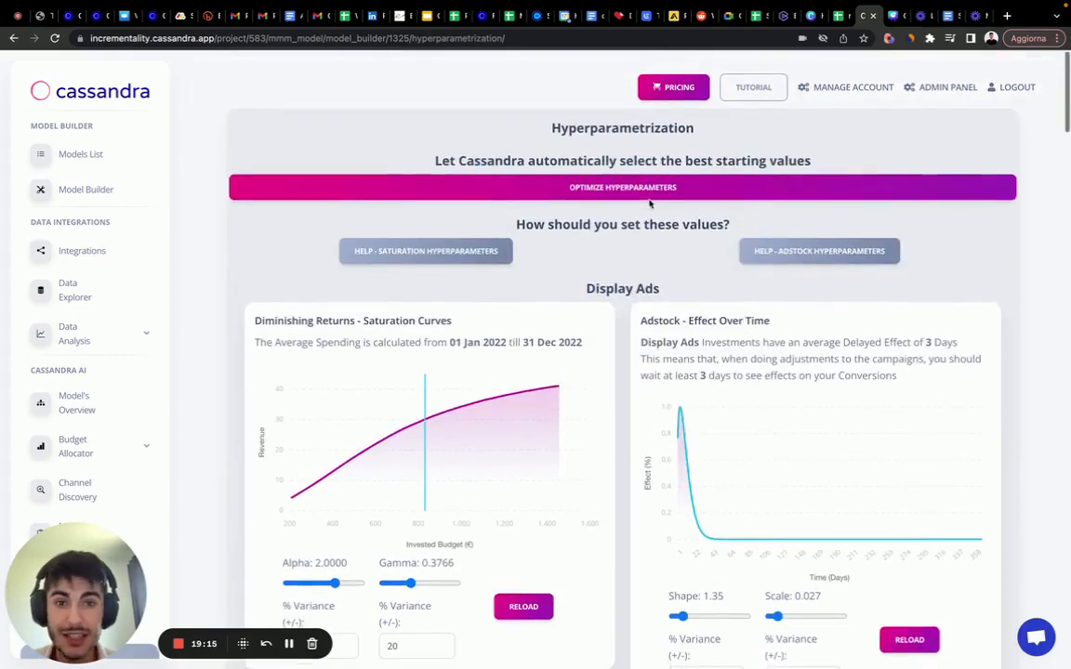
pyautogui.scroll(-3)
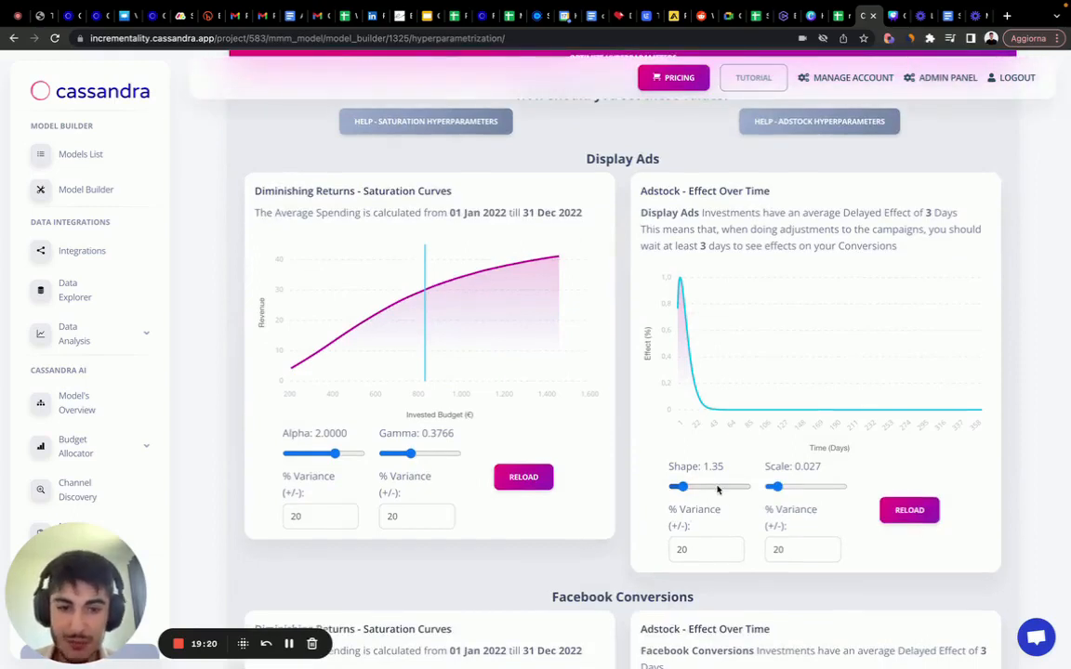
pyautogui.click(707, 551)
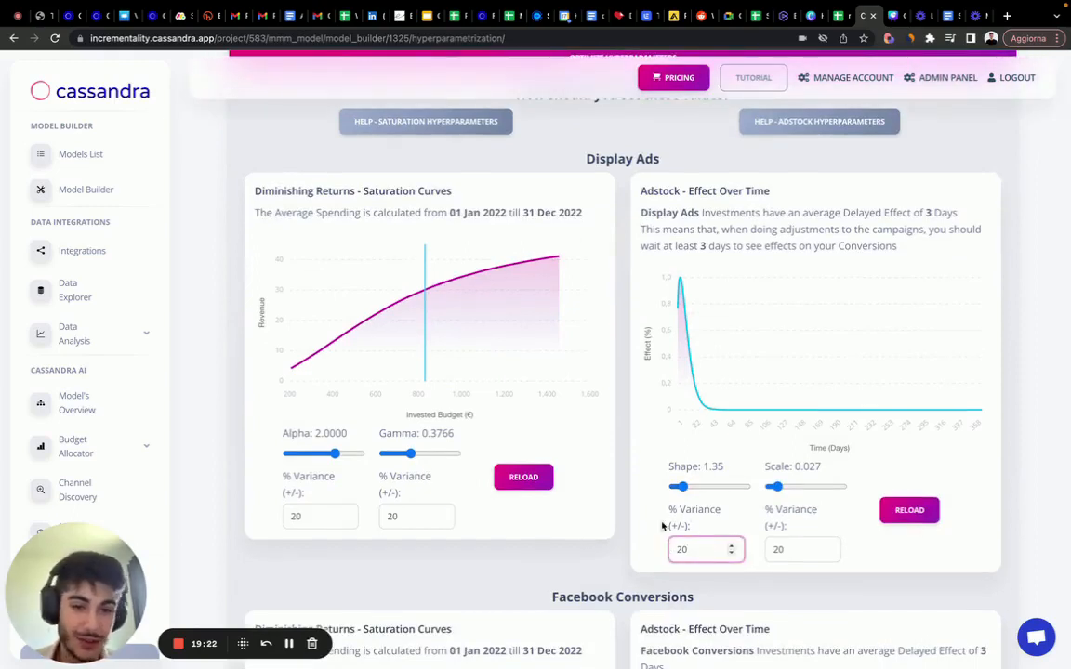
pyautogui.click(707, 550)
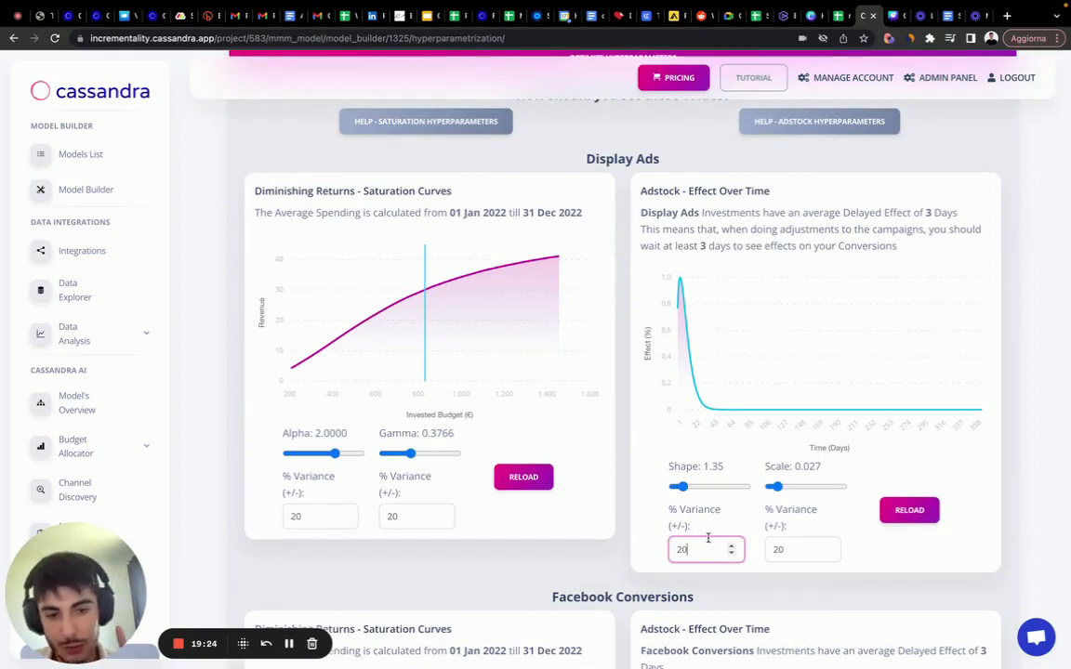
pyautogui.moveTo(686, 502)
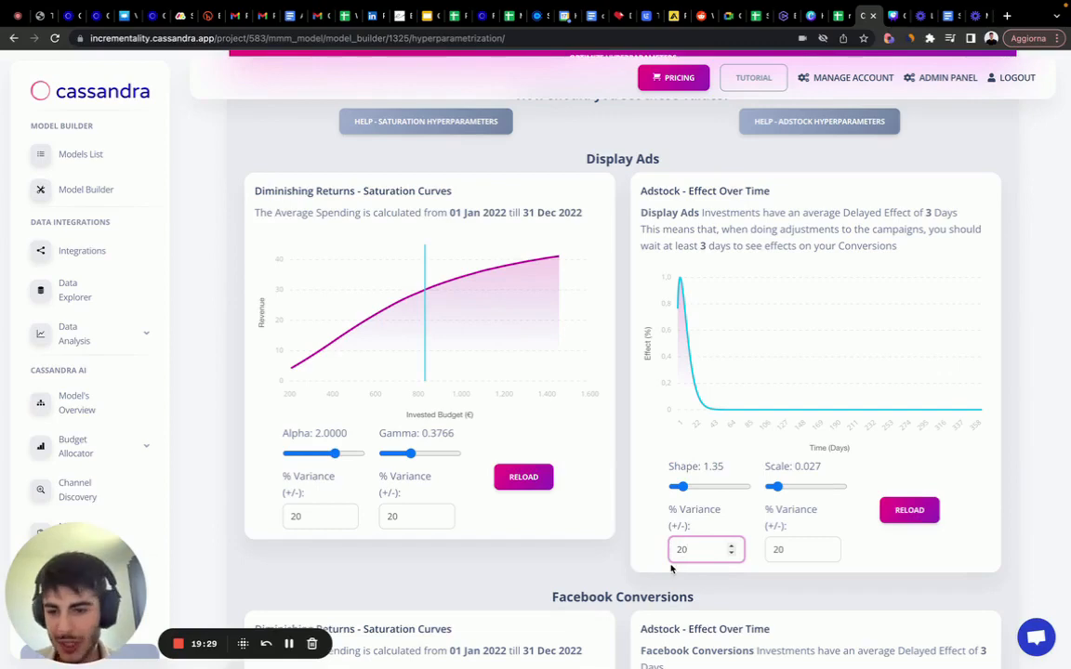
pyautogui.scroll(-3)
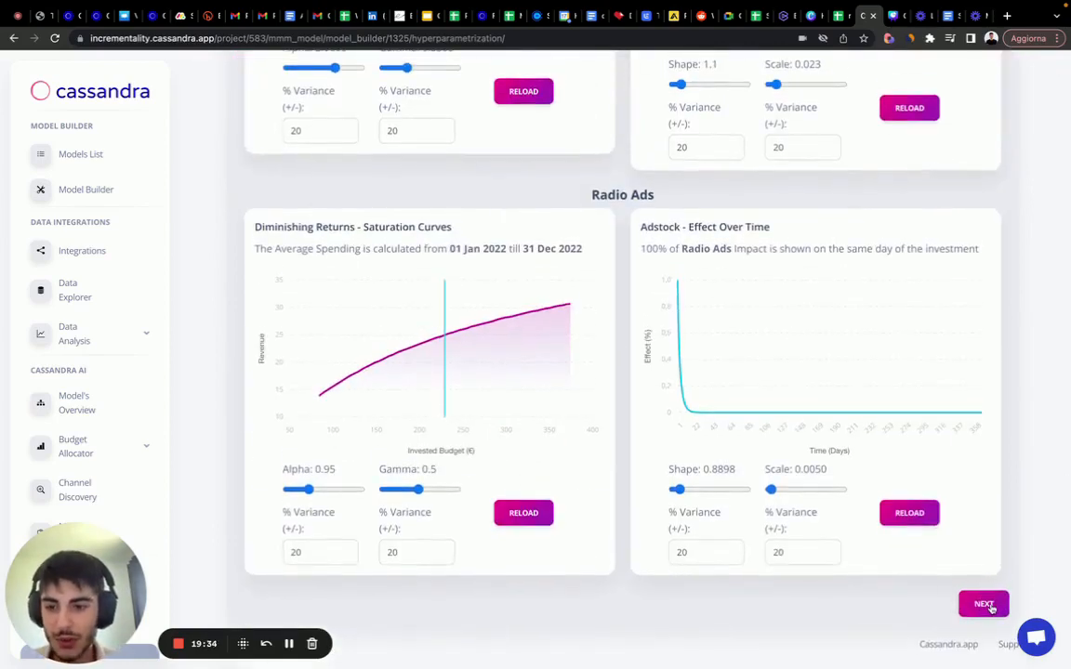
# - Save the hyperparameters and request training of the Youtube tutorial model
pyautogui.click(984, 603)
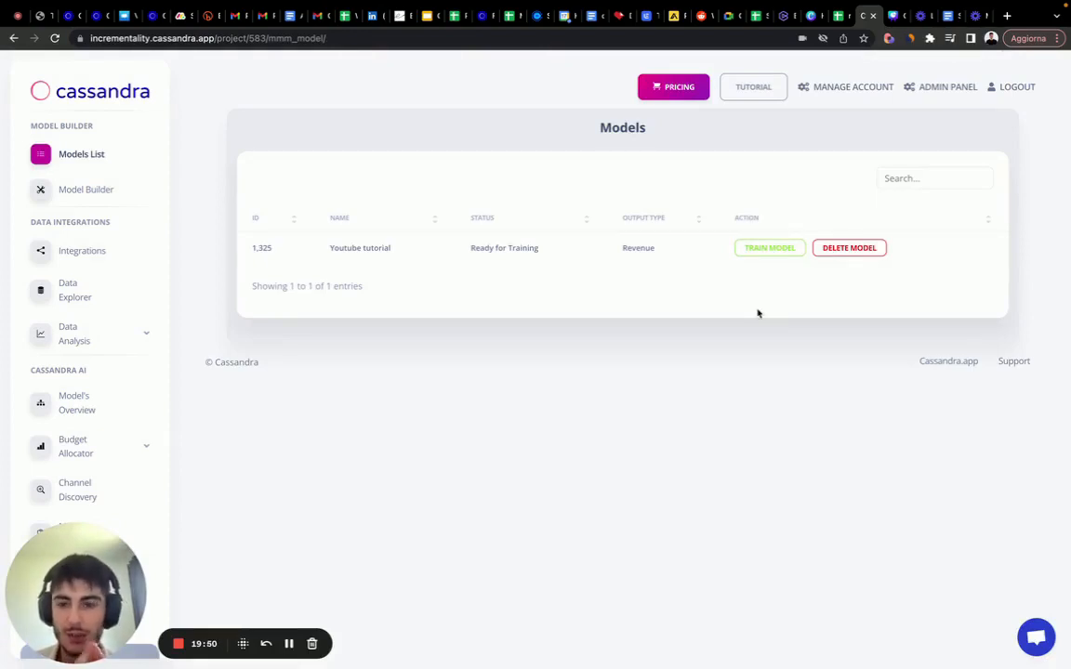
pyautogui.moveTo(770, 247)
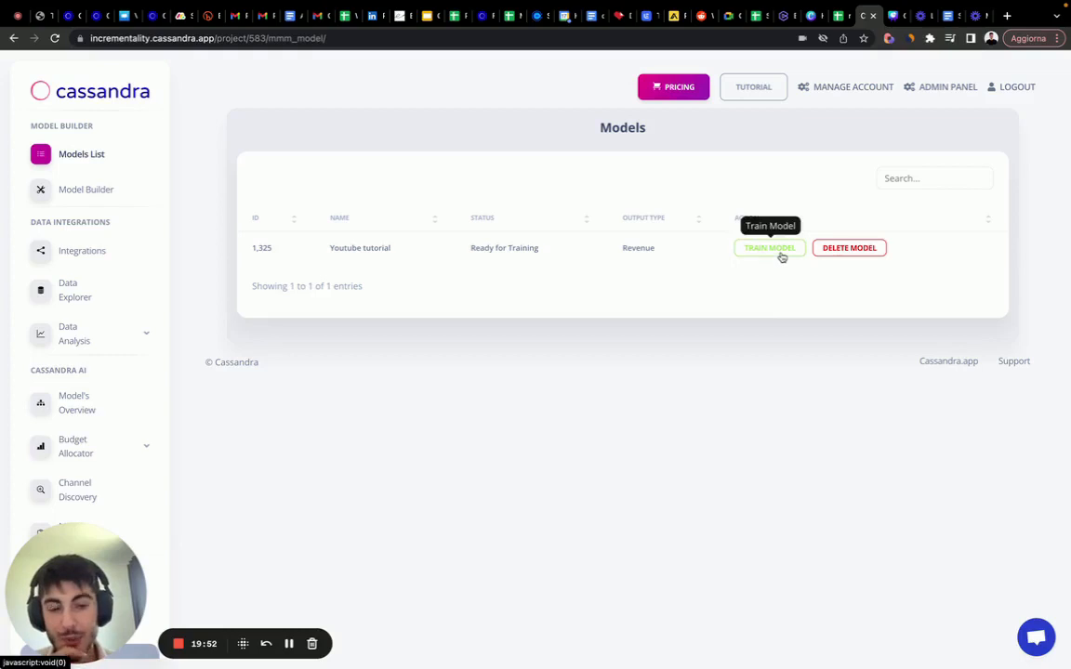
pyautogui.click(770, 247)
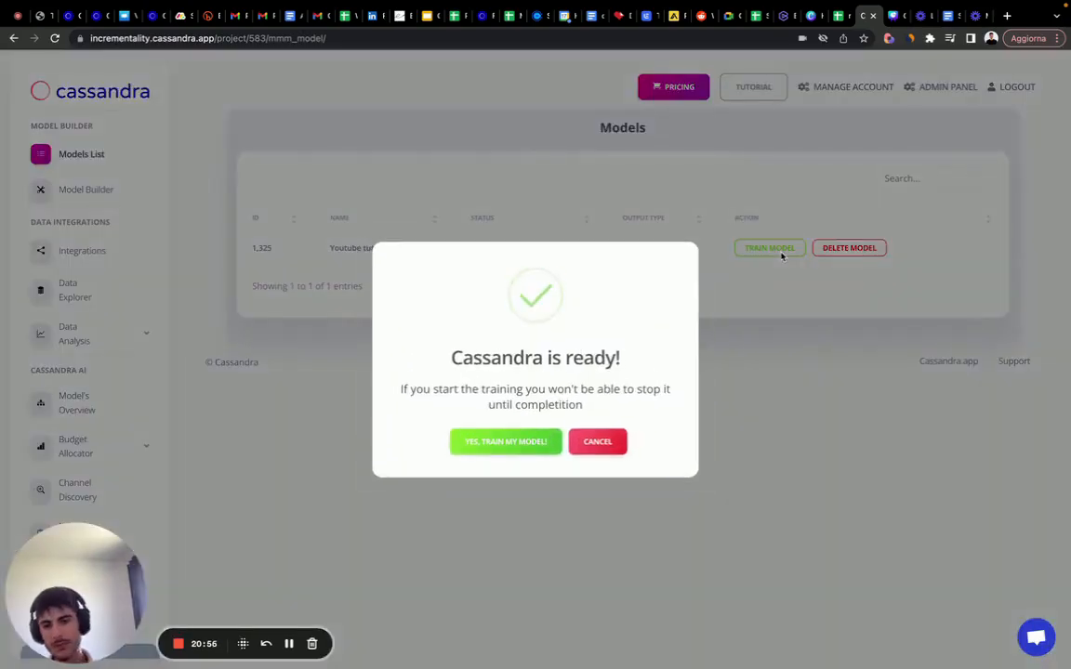
pyautogui.moveTo(632, 316)
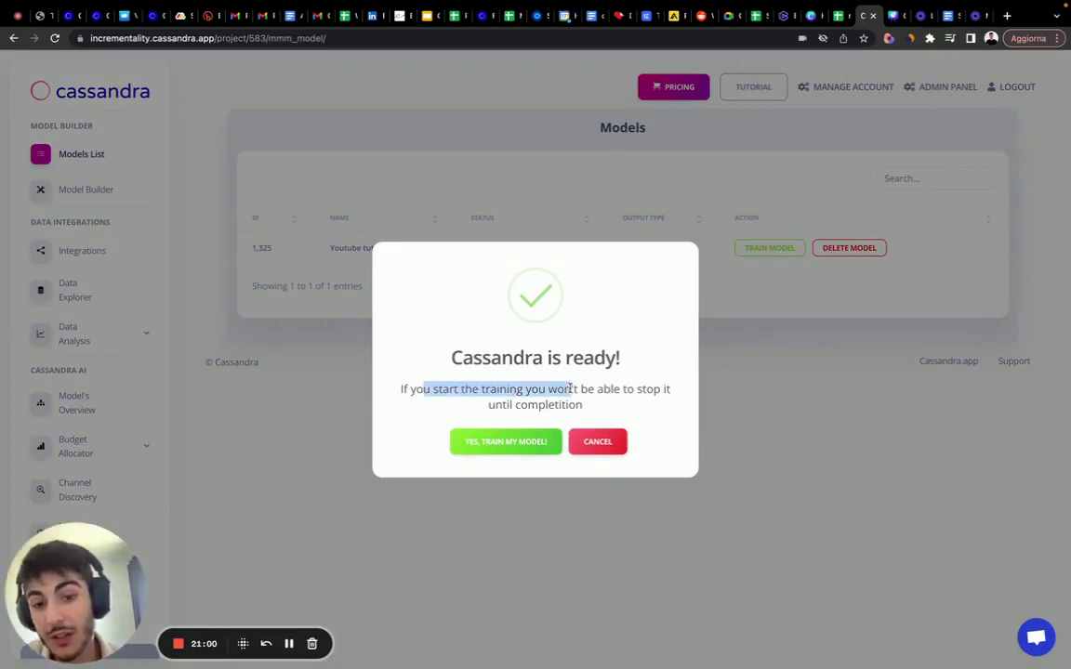
# - Confirm 'Yes, train my model' and dismiss the Training Started message
pyautogui.moveTo(424, 388); pyautogui.dragTo(586, 405)
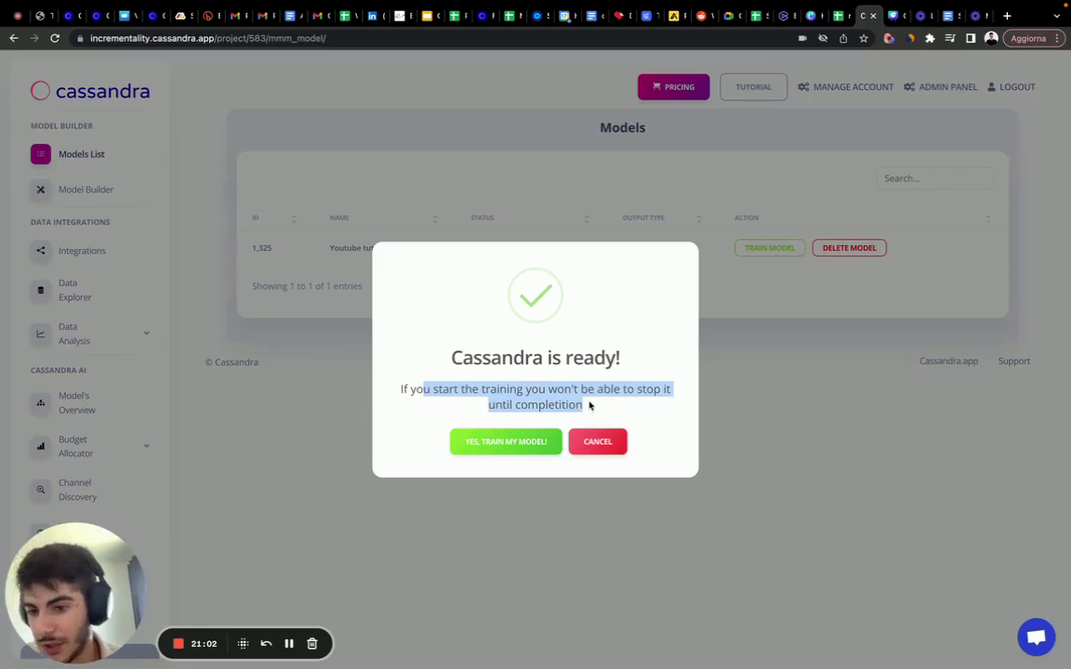
pyautogui.click(506, 443)
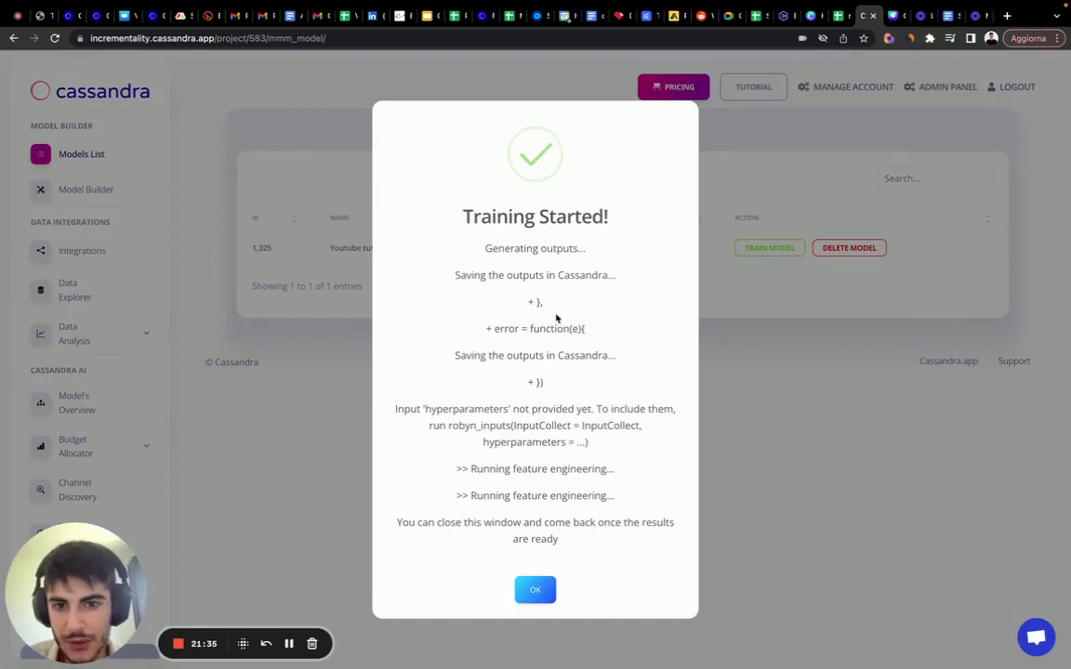
pyautogui.click(534, 589)
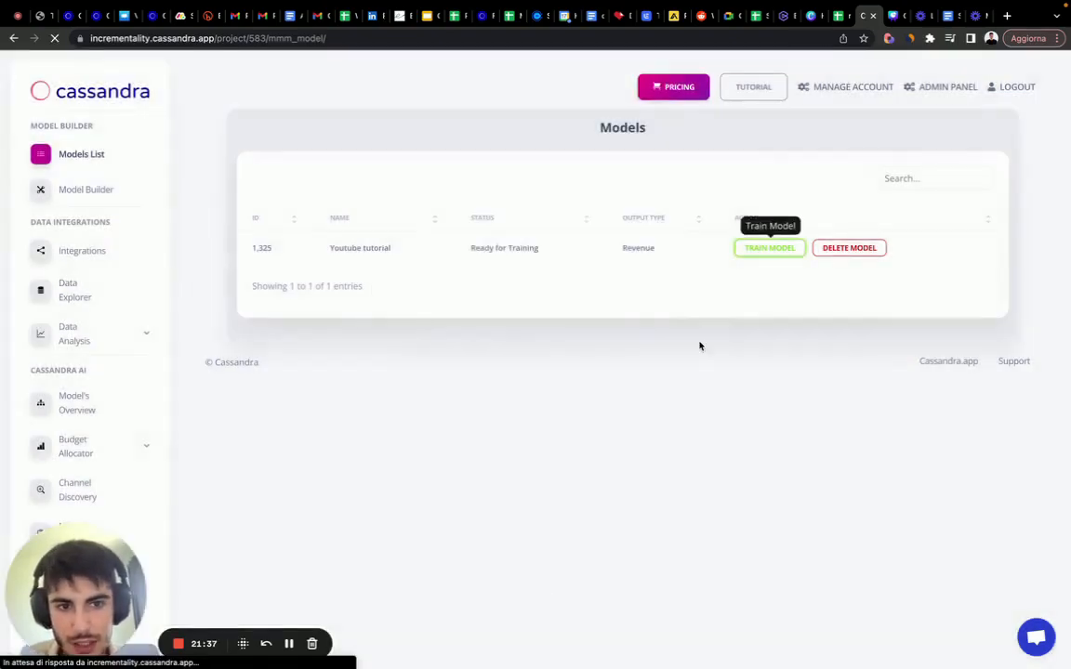
# - Check the training status showing trial 1 running at 1%
pyautogui.click(770, 247)
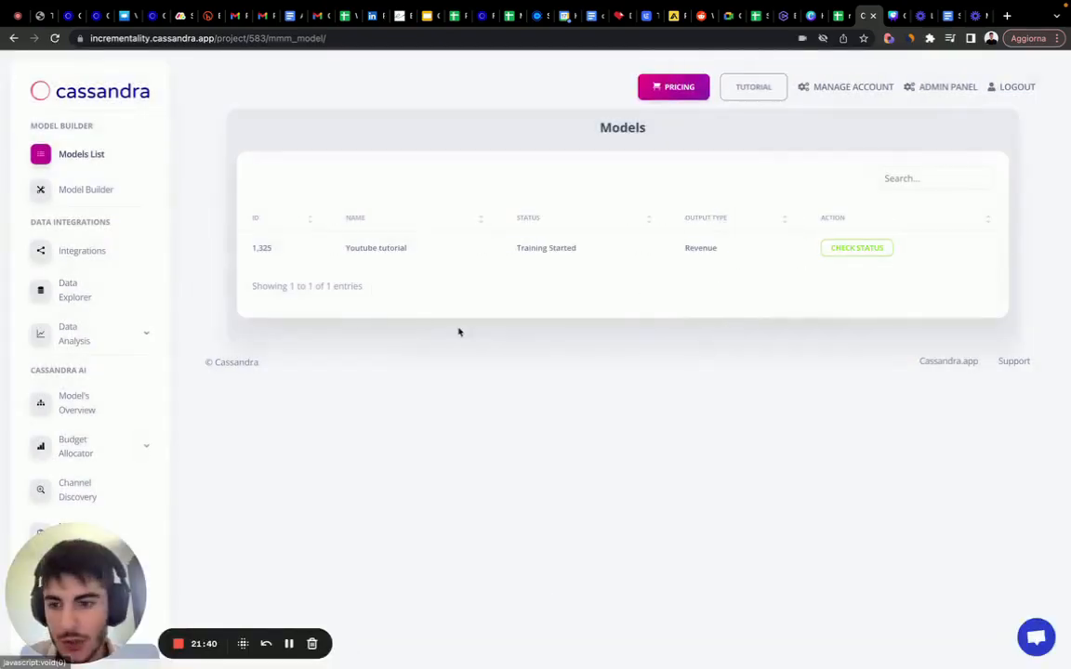
pyautogui.click(856, 248)
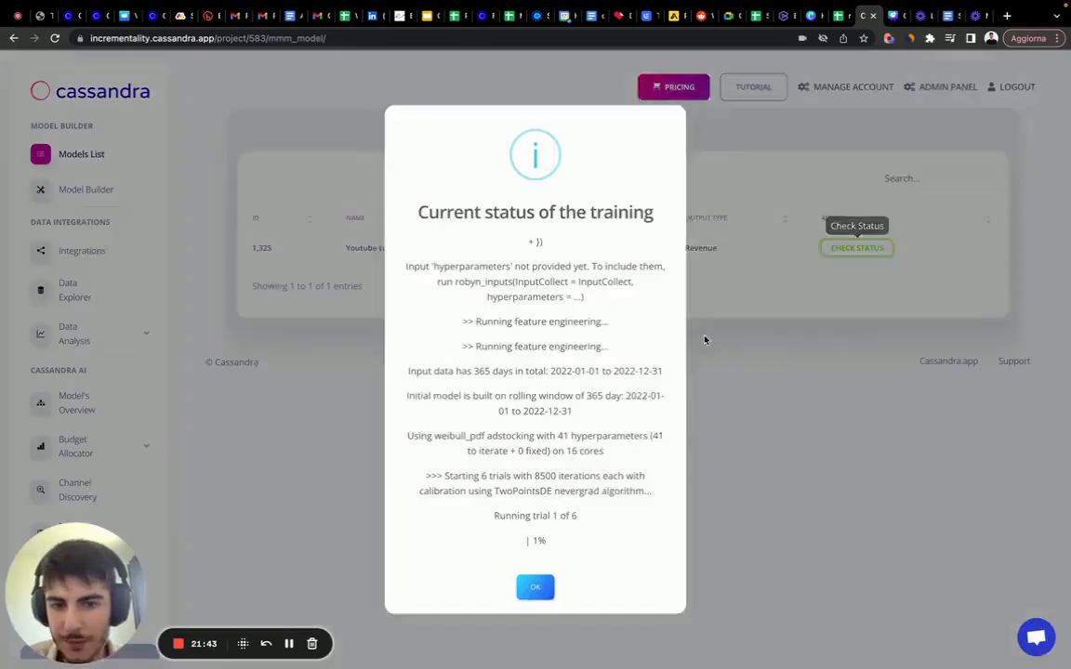